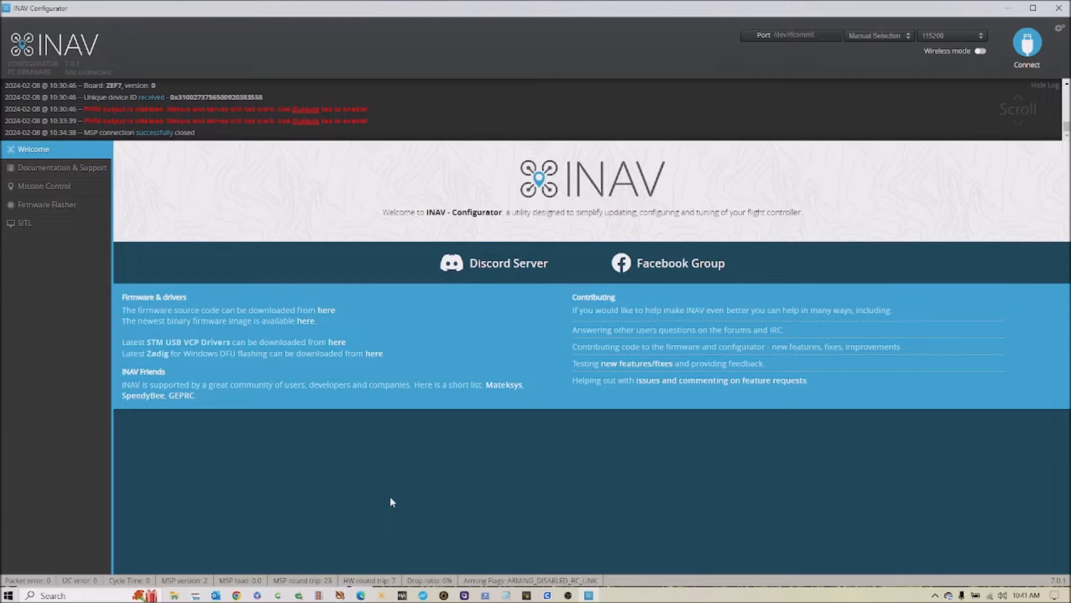
pyautogui.moveTo(580, 518)
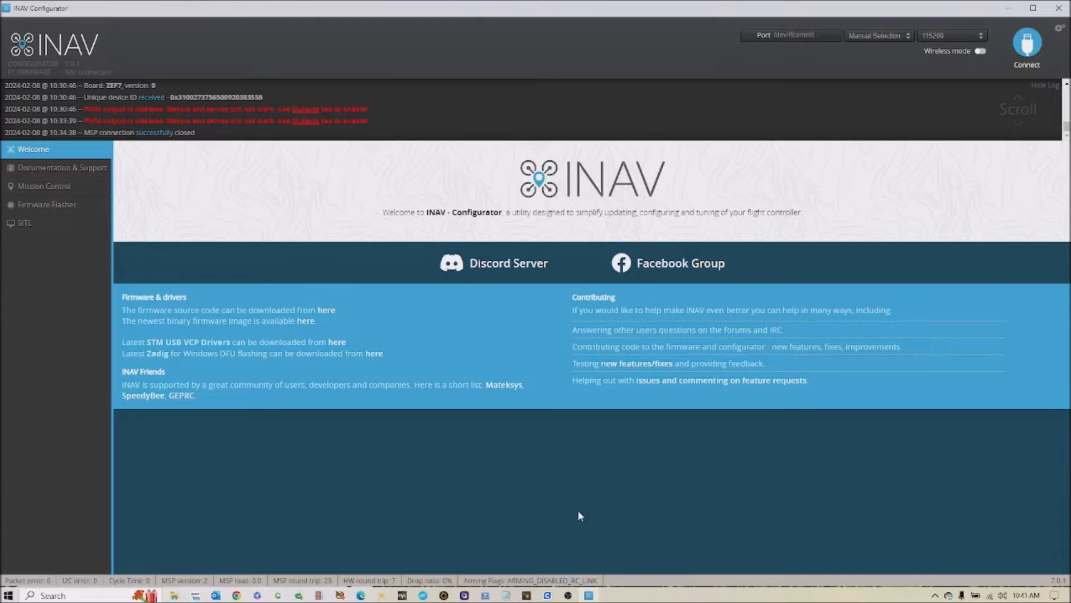
pyautogui.moveTo(382, 508)
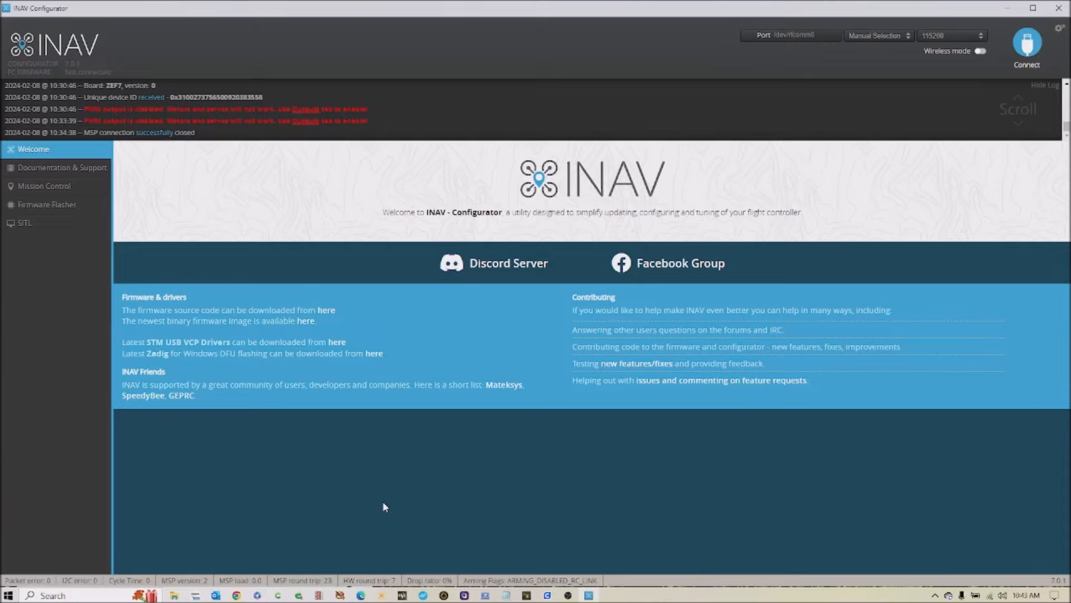
pyautogui.moveTo(613, 446)
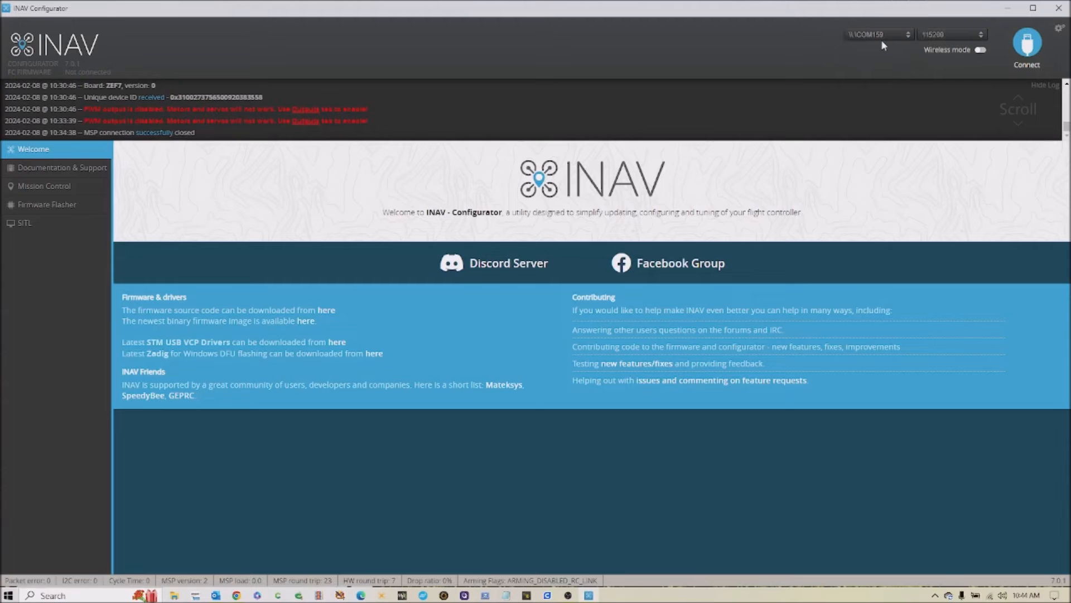
# Step: Connect to the INAV 7.0.0 flight controller and go to the Calibration page
pyautogui.click(1027, 48)
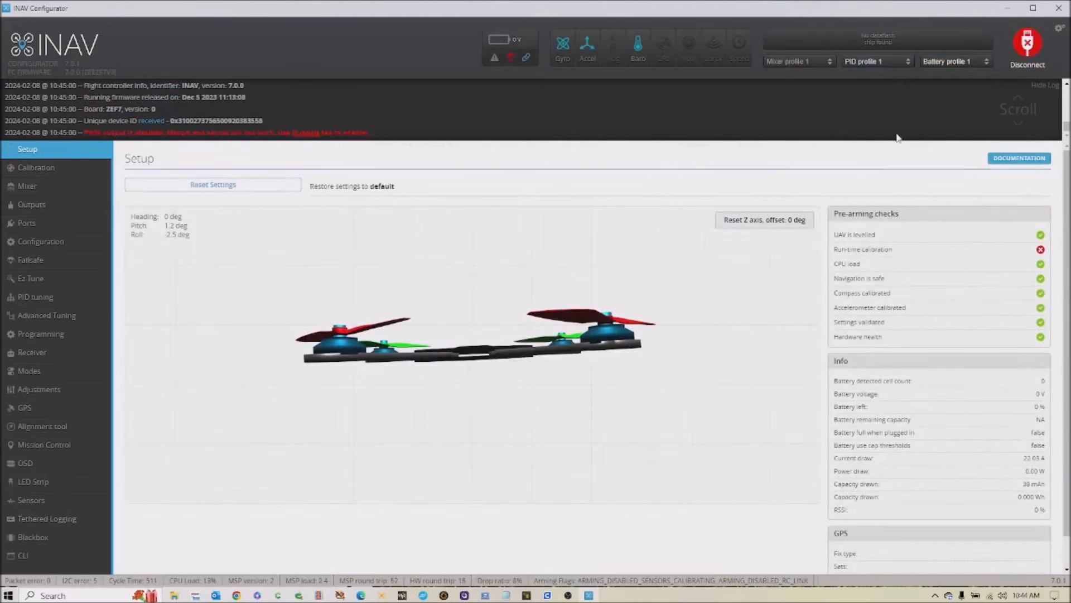
pyautogui.moveTo(36, 167)
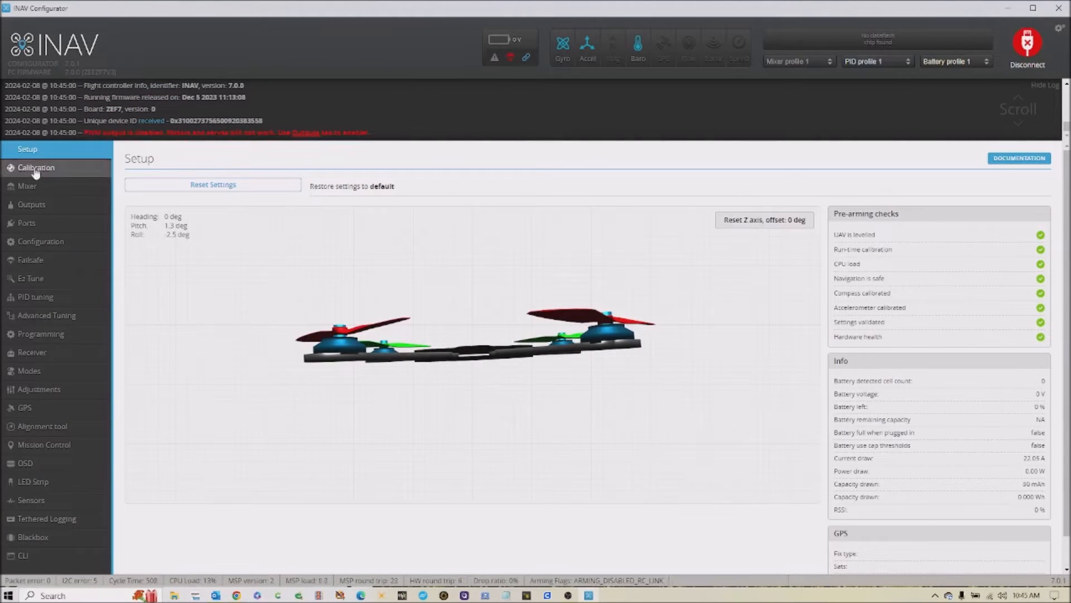
pyautogui.moveTo(36, 168)
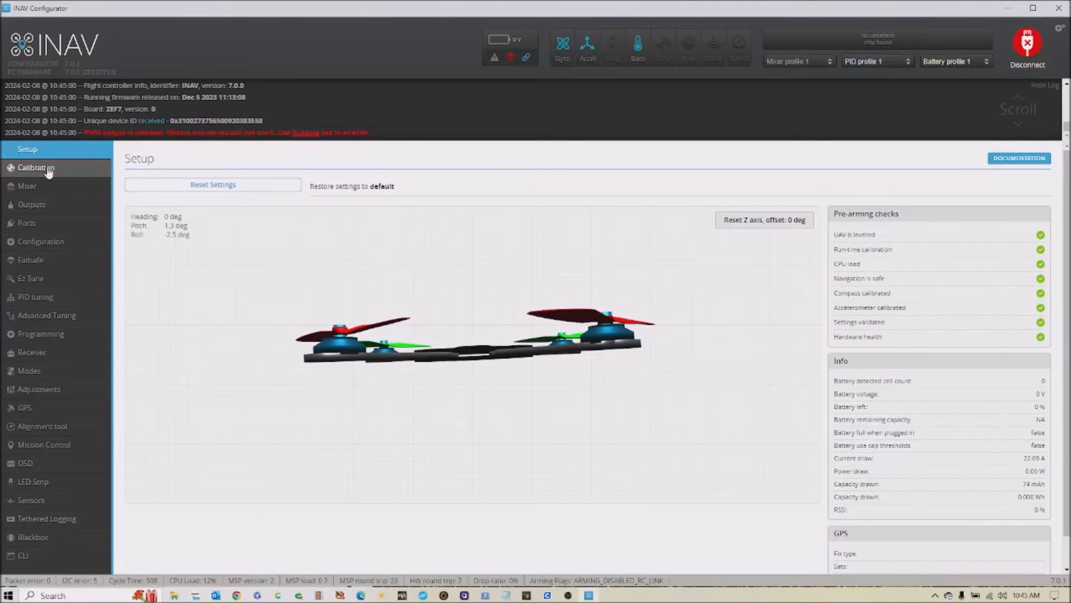
pyautogui.click(37, 167)
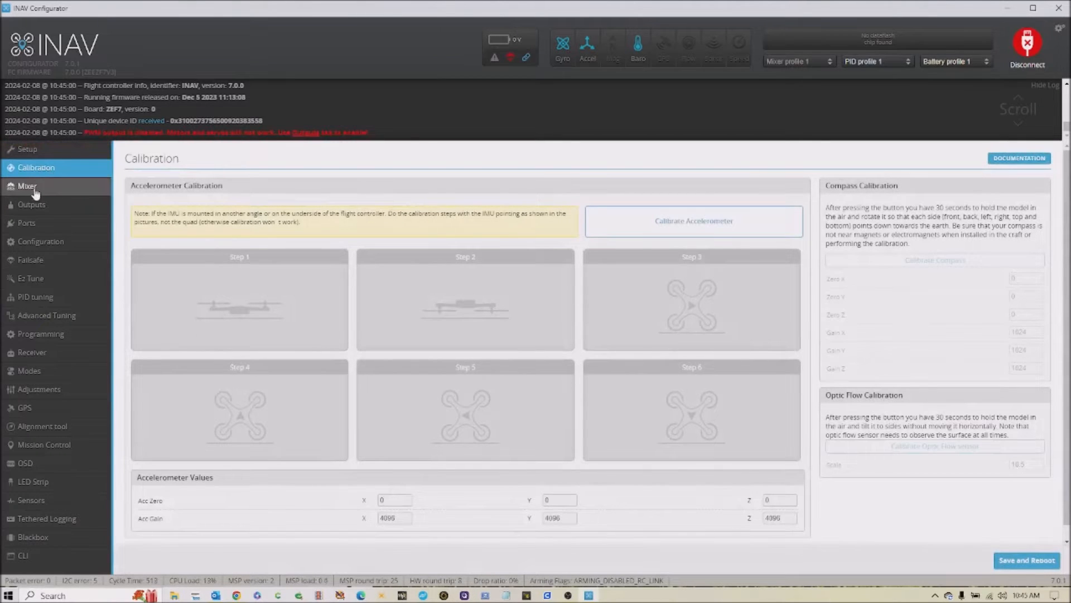
# Step: On the Mixer page, add a servo mixer rule: servo 1, Stabilized Roll, weight 100
pyautogui.click(27, 186)
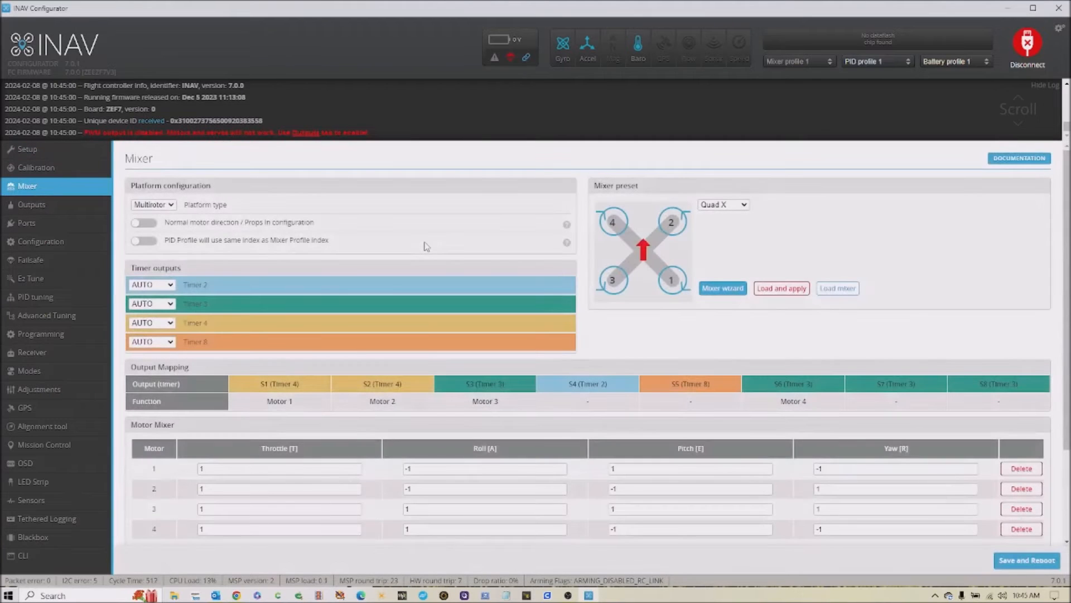
pyautogui.moveTo(501, 249)
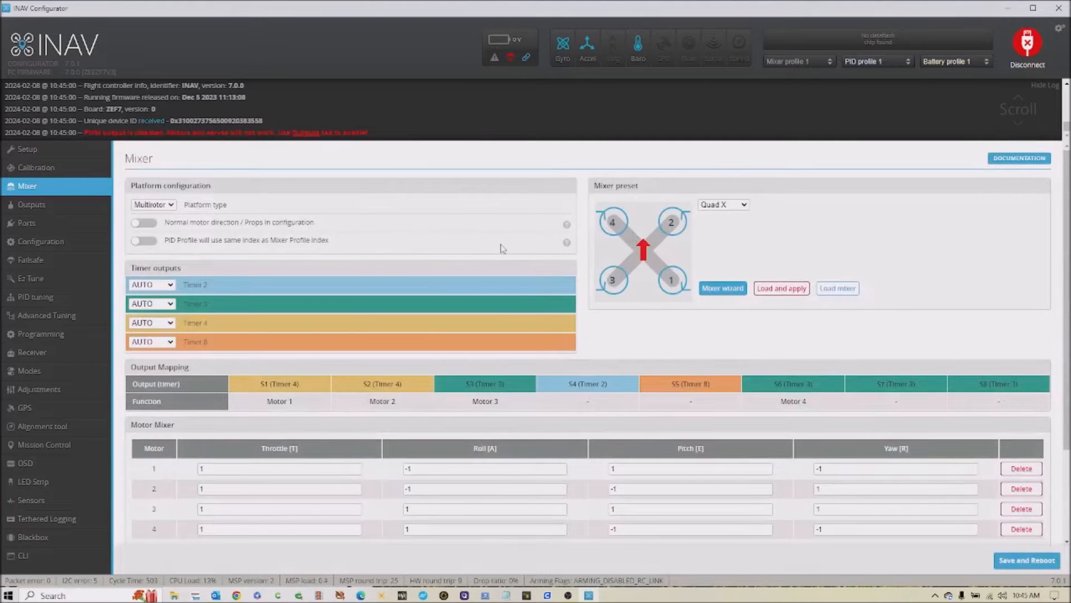
pyautogui.moveTo(559, 314)
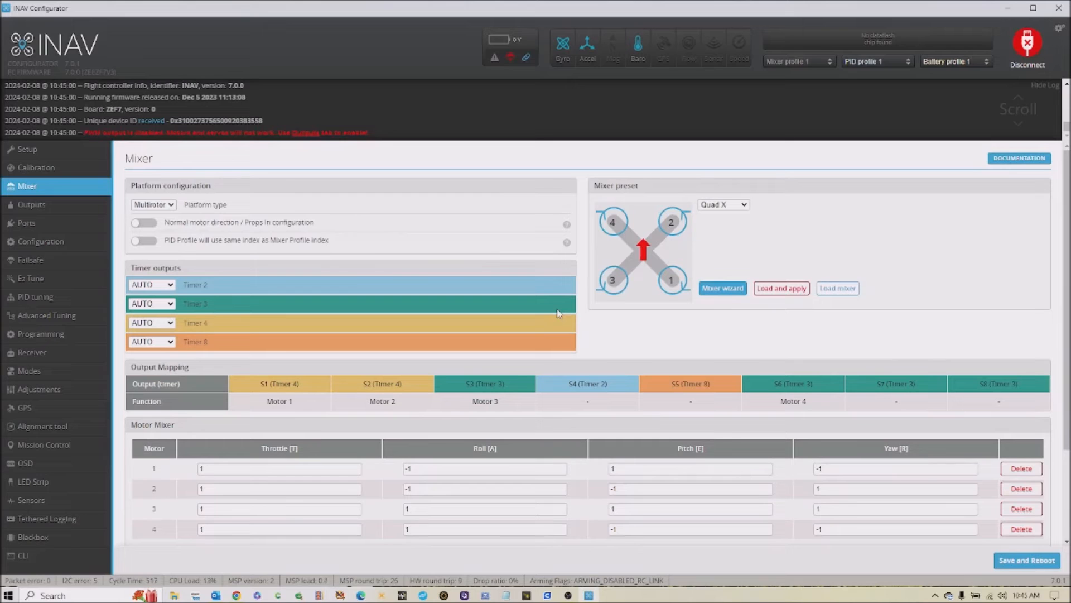
pyautogui.scroll(-3)
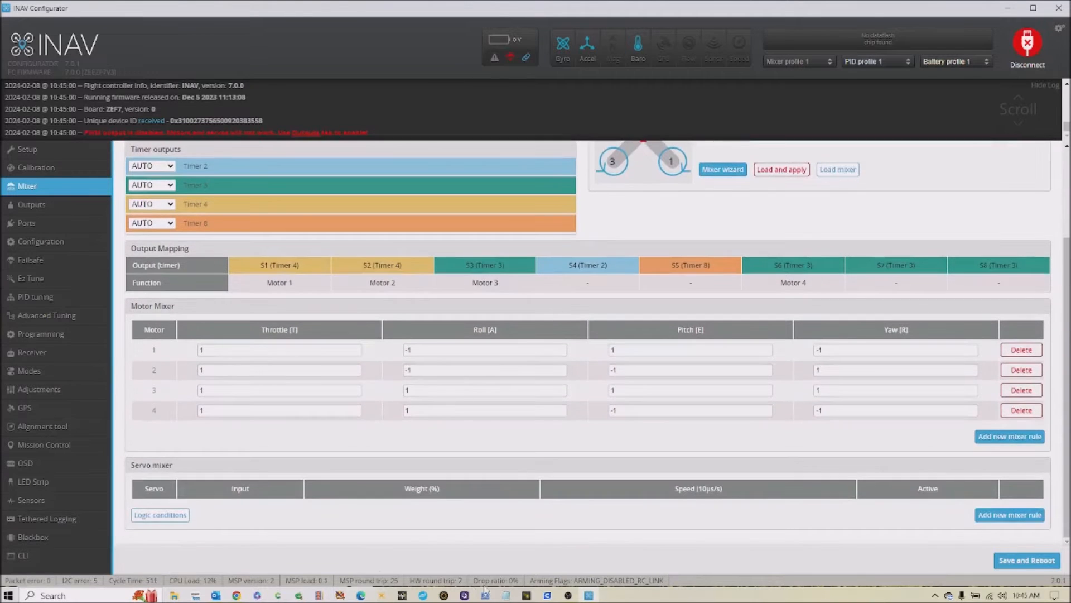
pyautogui.moveTo(1010, 515)
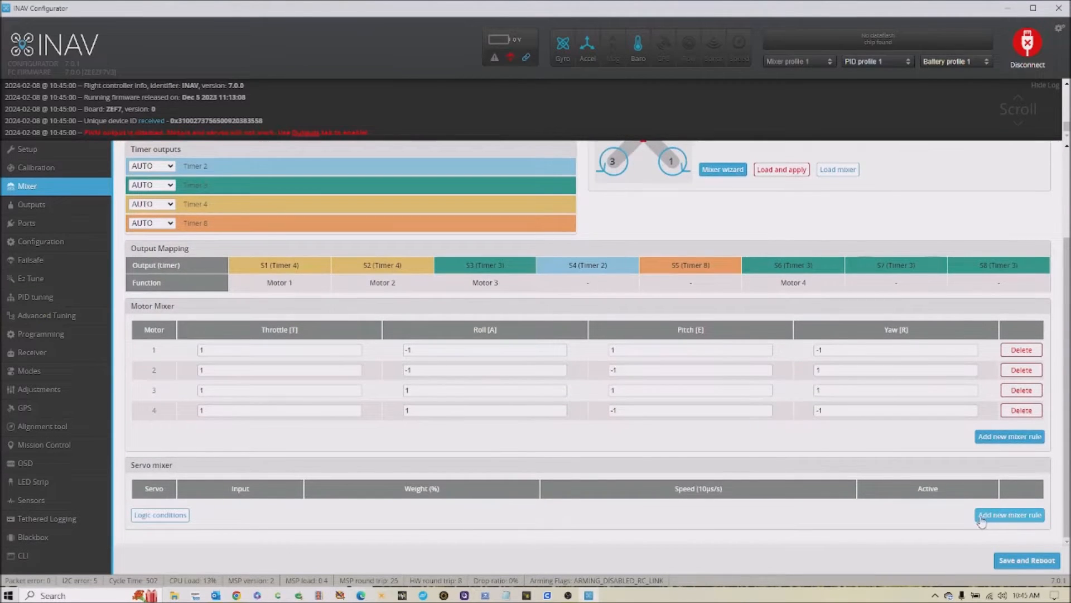
pyautogui.moveTo(188, 471)
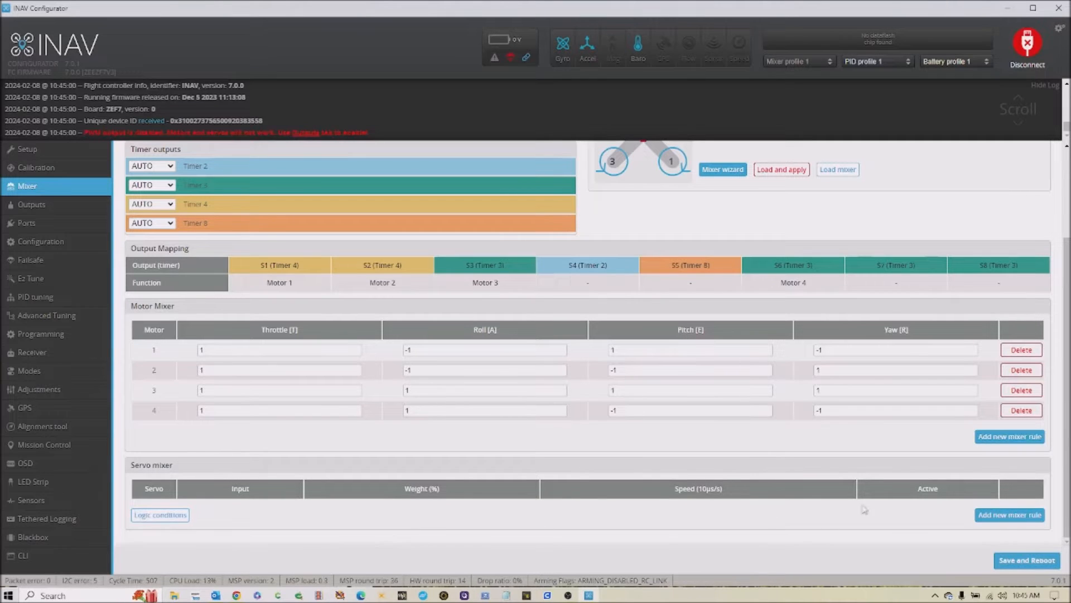
pyautogui.click(1009, 514)
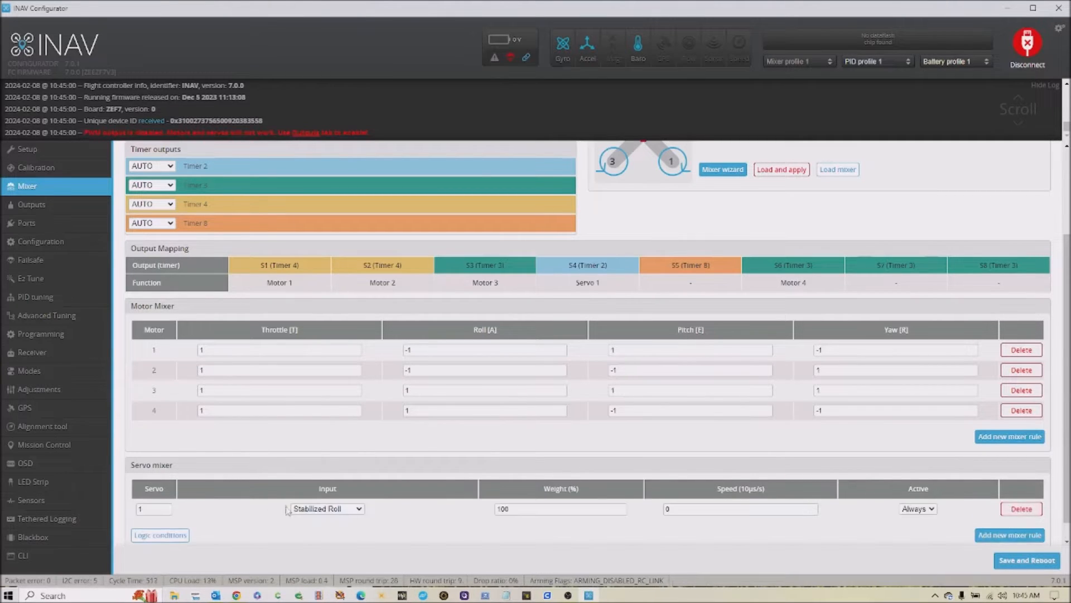
pyautogui.click(153, 508)
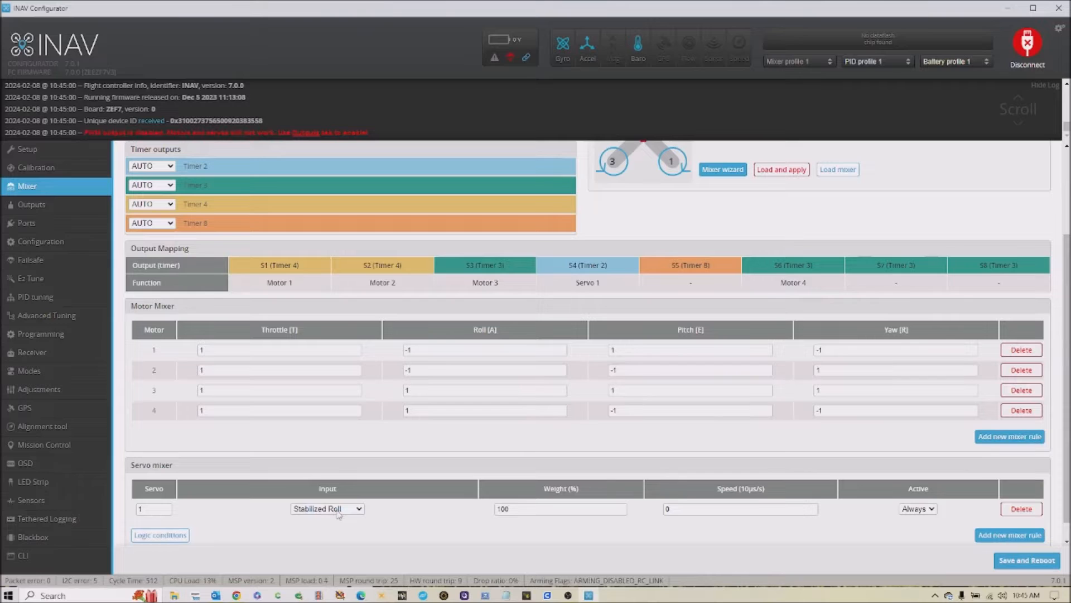
# Step: Set servo 1's mixer input to RC Channel 8, then save and reboot the board
pyautogui.click(326, 508)
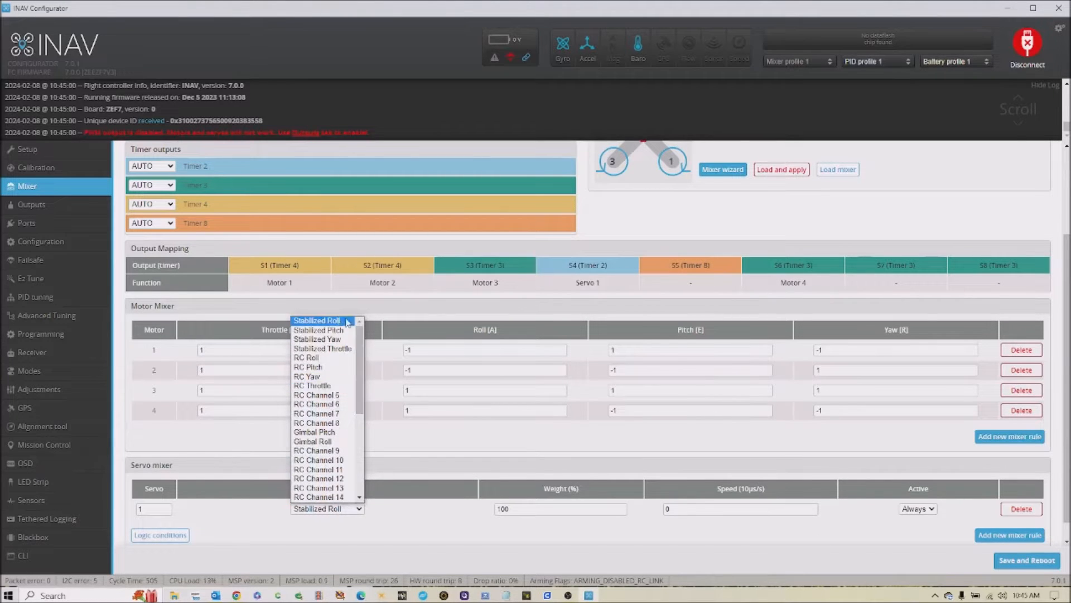
pyautogui.moveTo(322, 348)
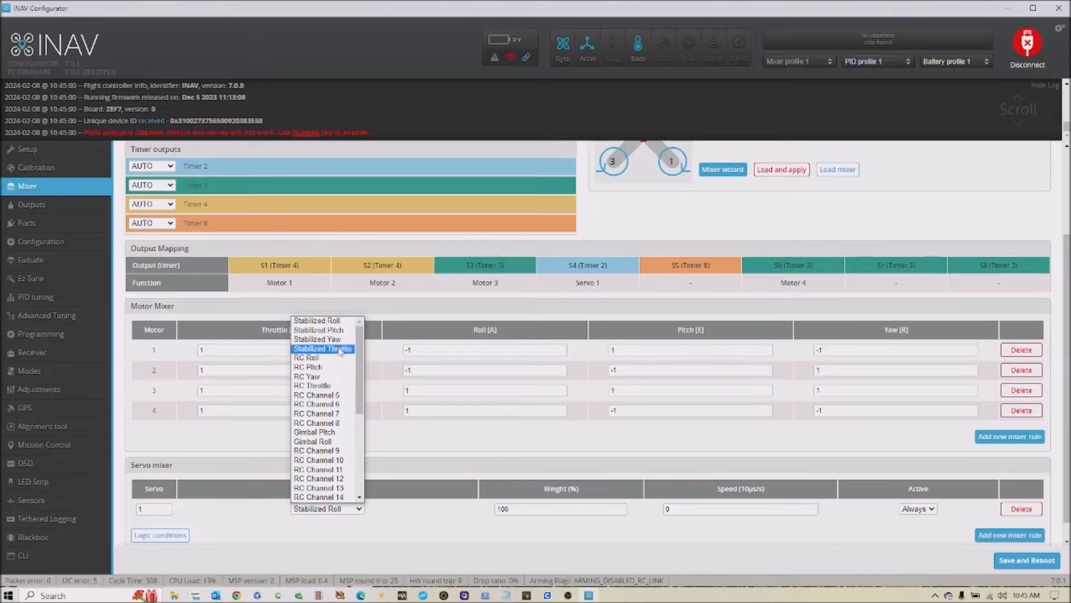
pyautogui.moveTo(317, 320)
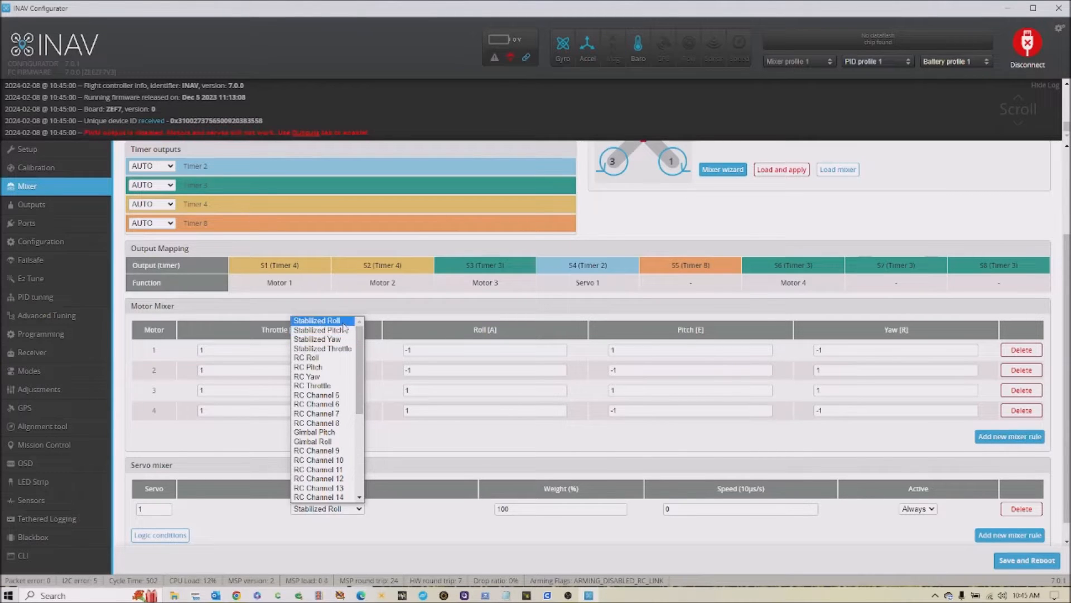
pyautogui.moveTo(326, 348)
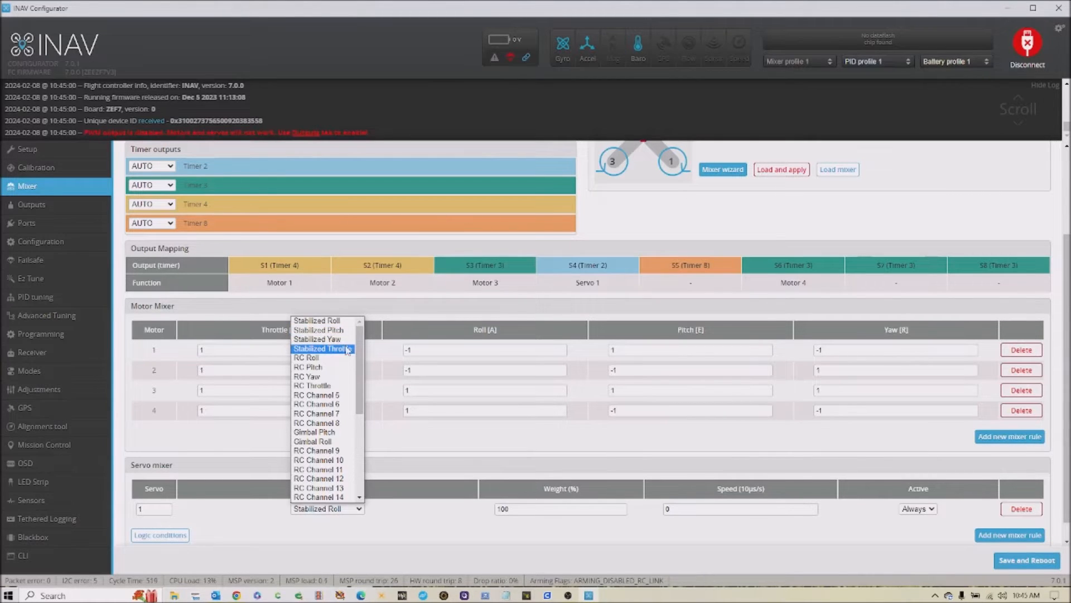
pyautogui.moveTo(316, 320)
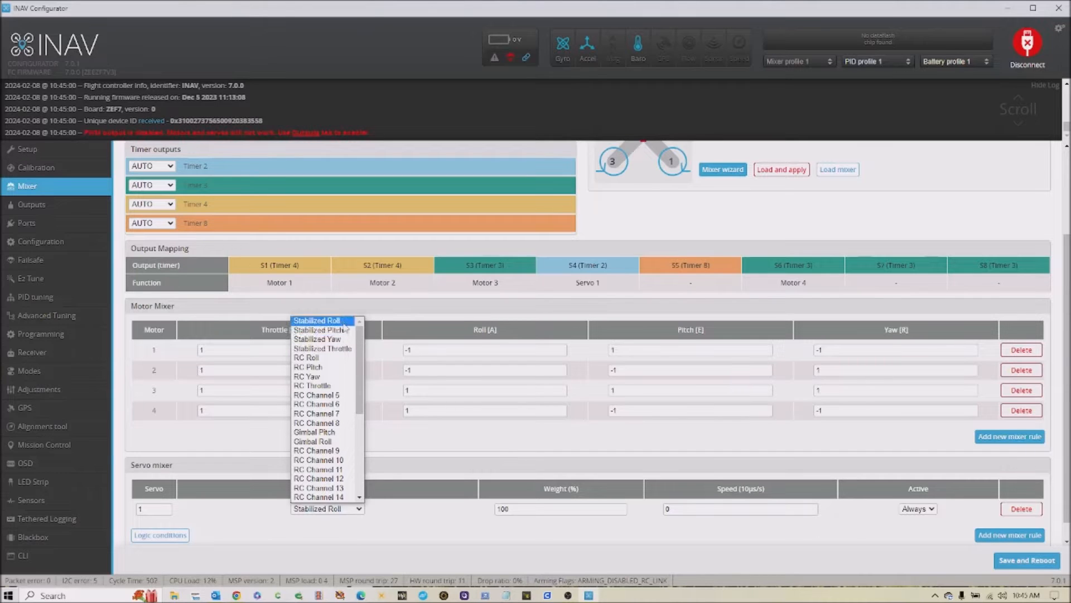
pyautogui.moveTo(321, 330)
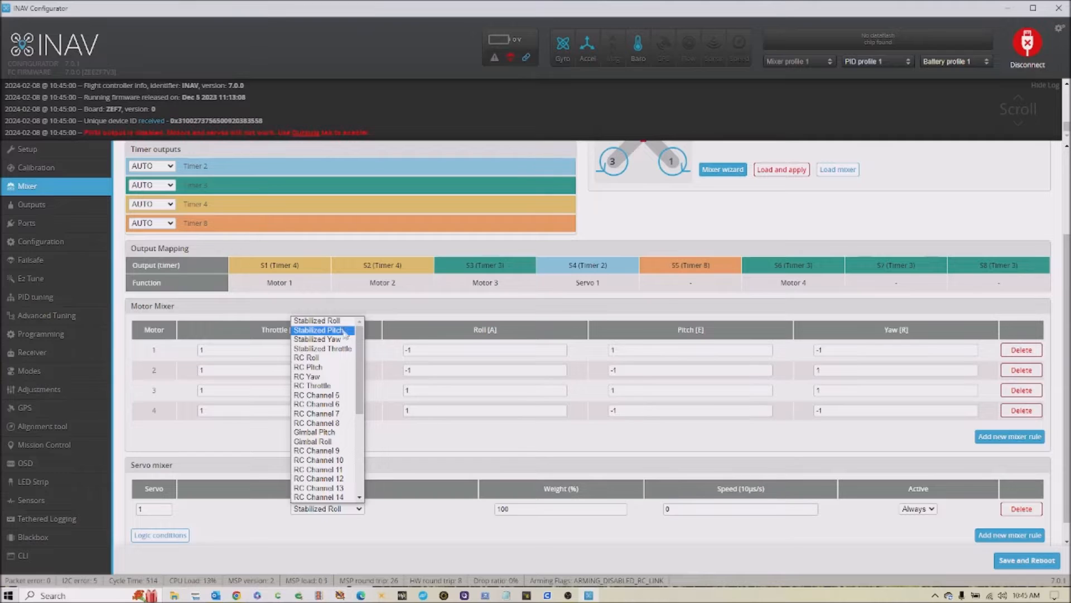
pyautogui.moveTo(322, 349)
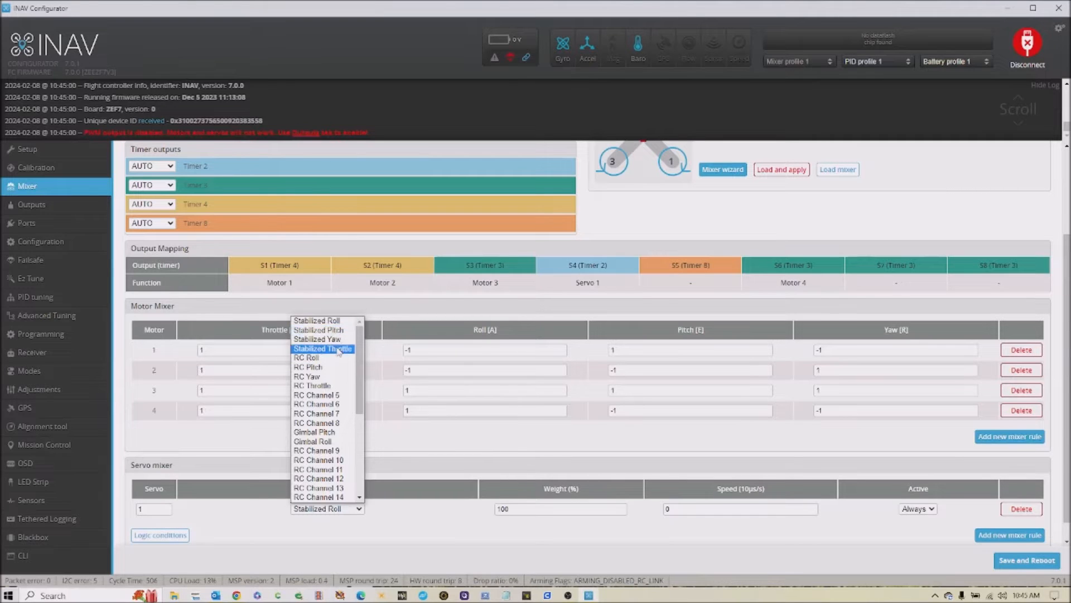
pyautogui.moveTo(318, 330)
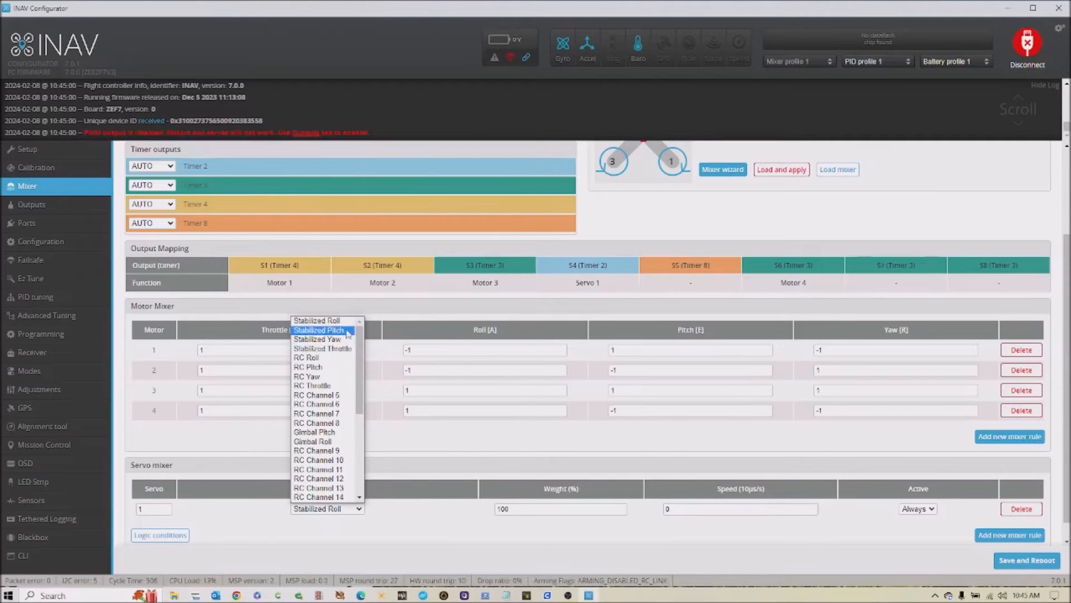
pyautogui.moveTo(314, 432)
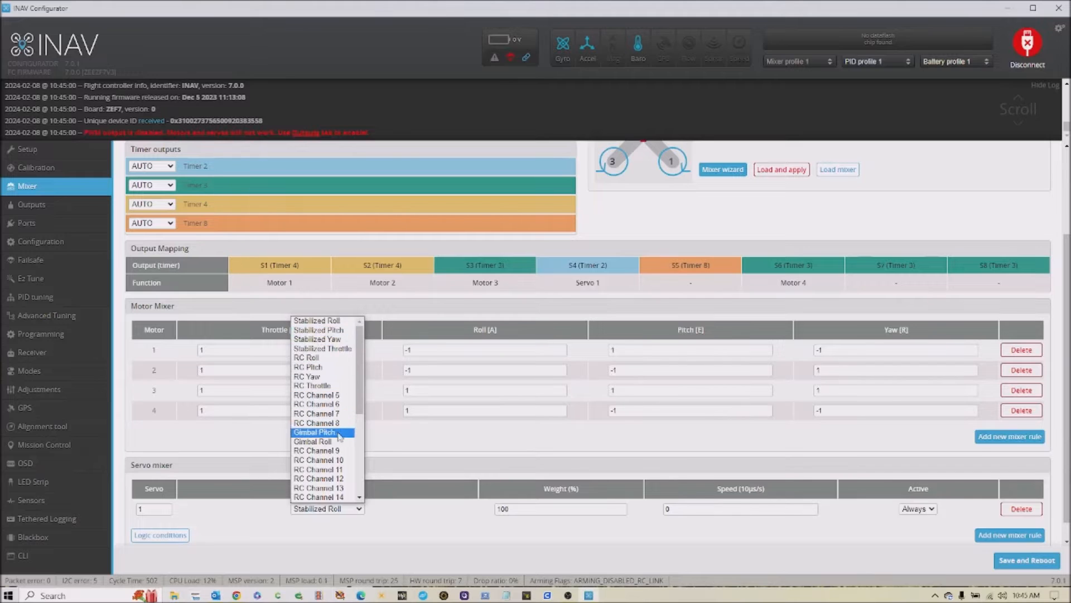
pyautogui.moveTo(317, 338)
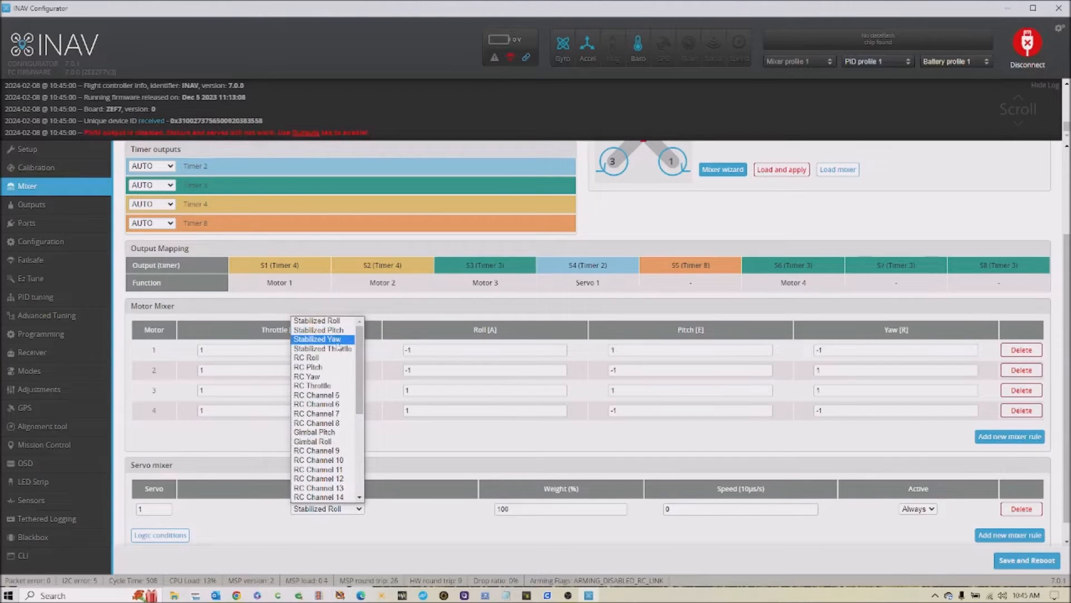
pyautogui.moveTo(307, 377)
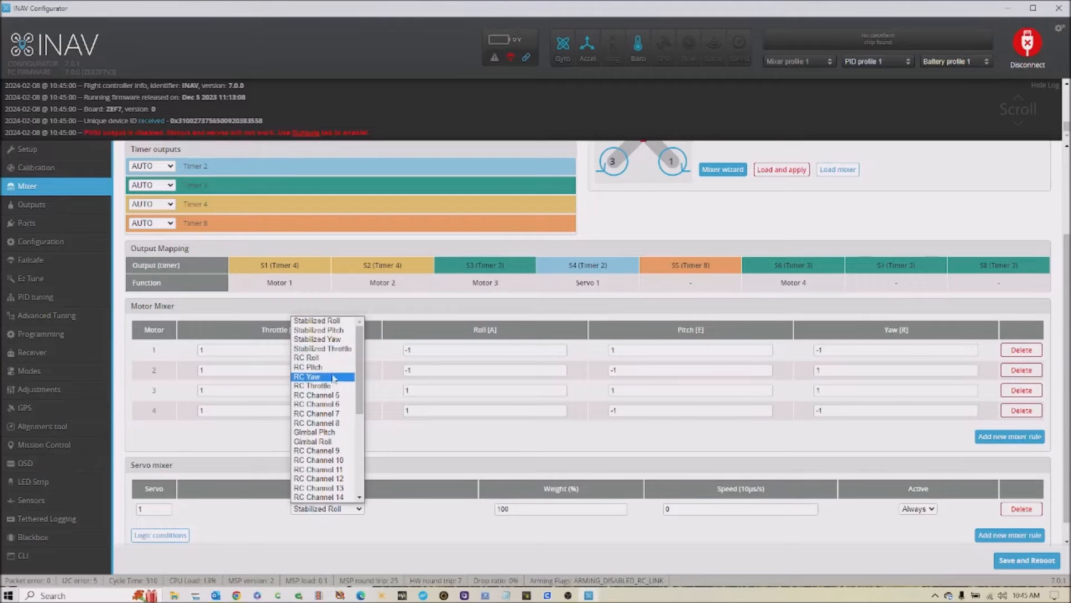
pyautogui.moveTo(307, 367)
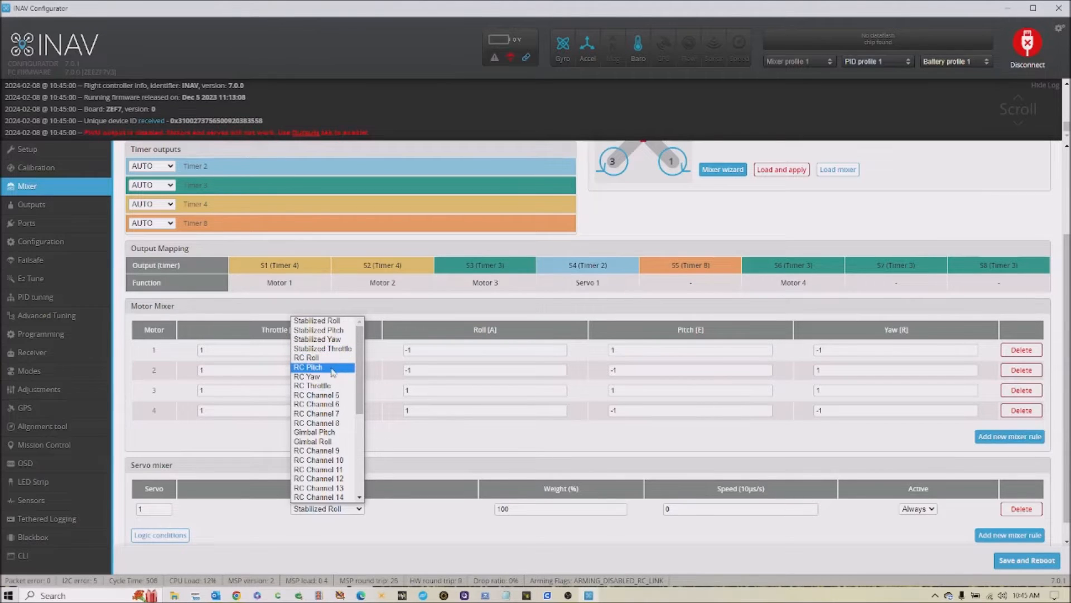
pyautogui.moveTo(322, 348)
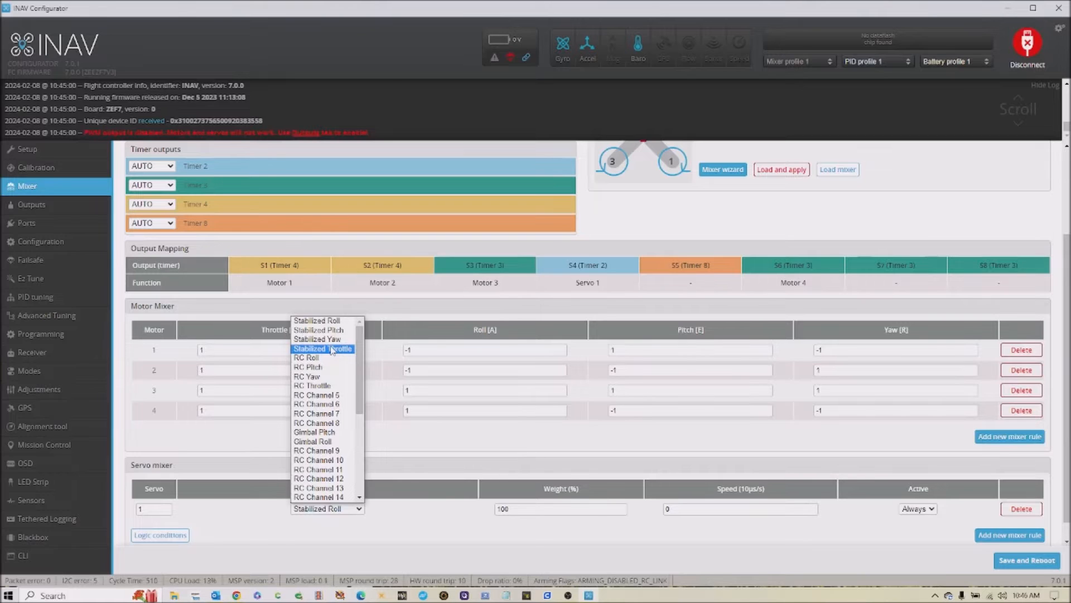
pyautogui.moveTo(316, 404)
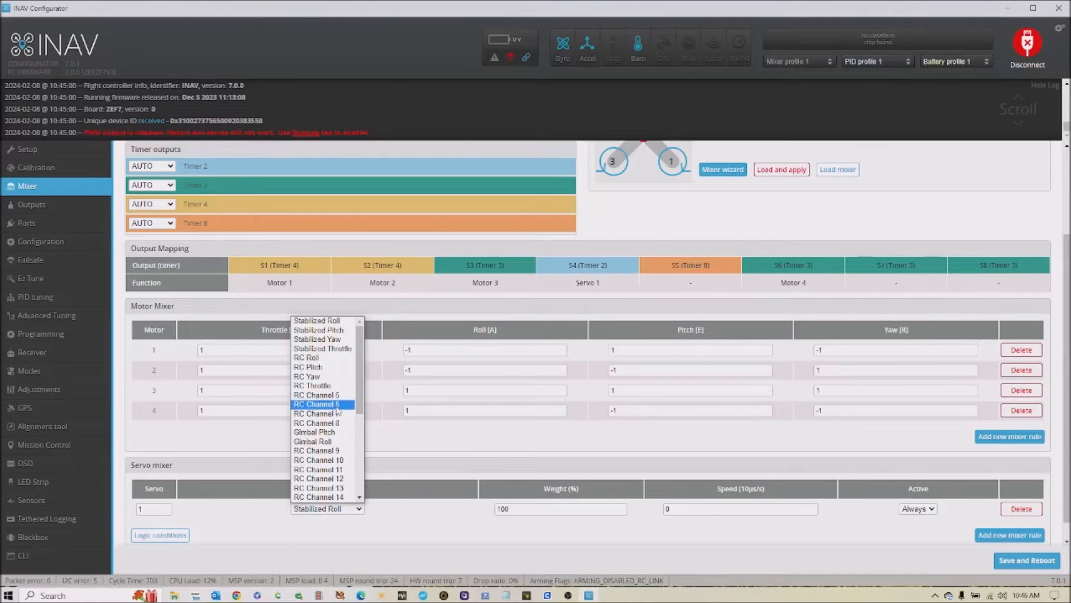
pyautogui.moveTo(322, 414)
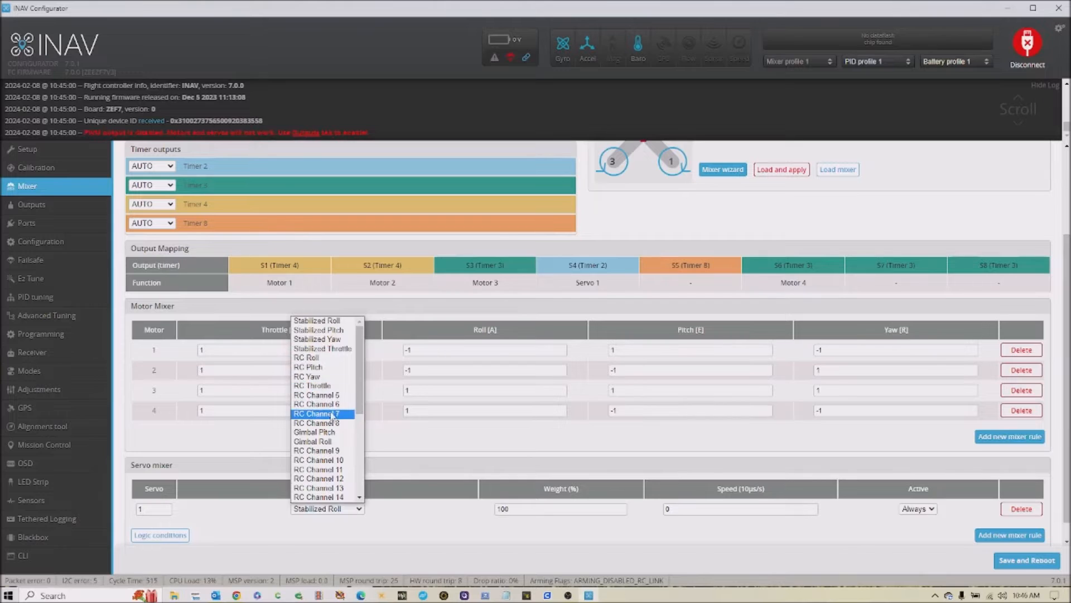
pyautogui.moveTo(316, 404)
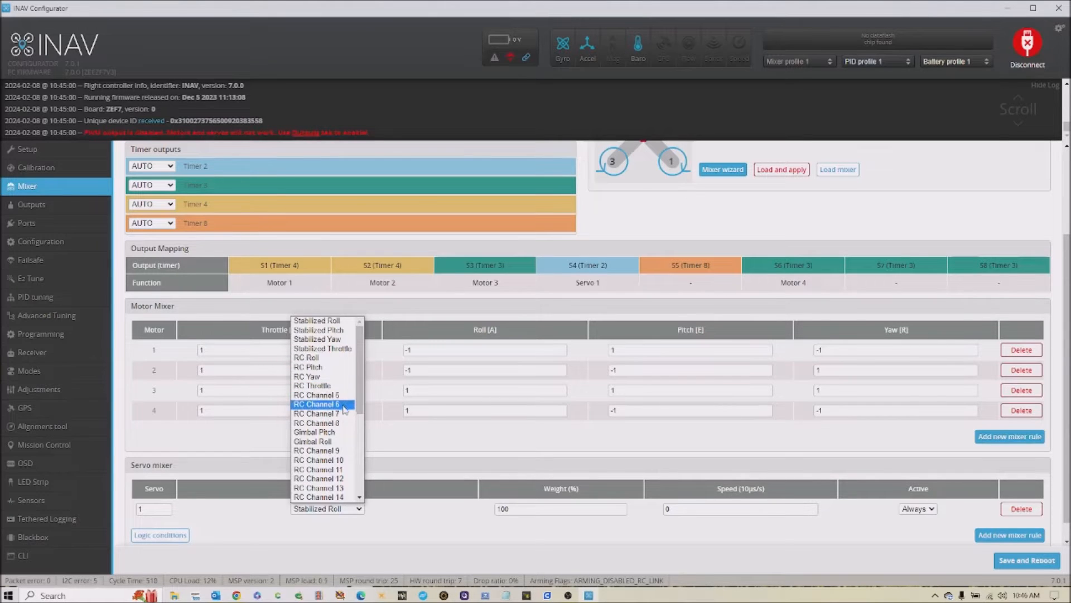
pyautogui.moveTo(316, 422)
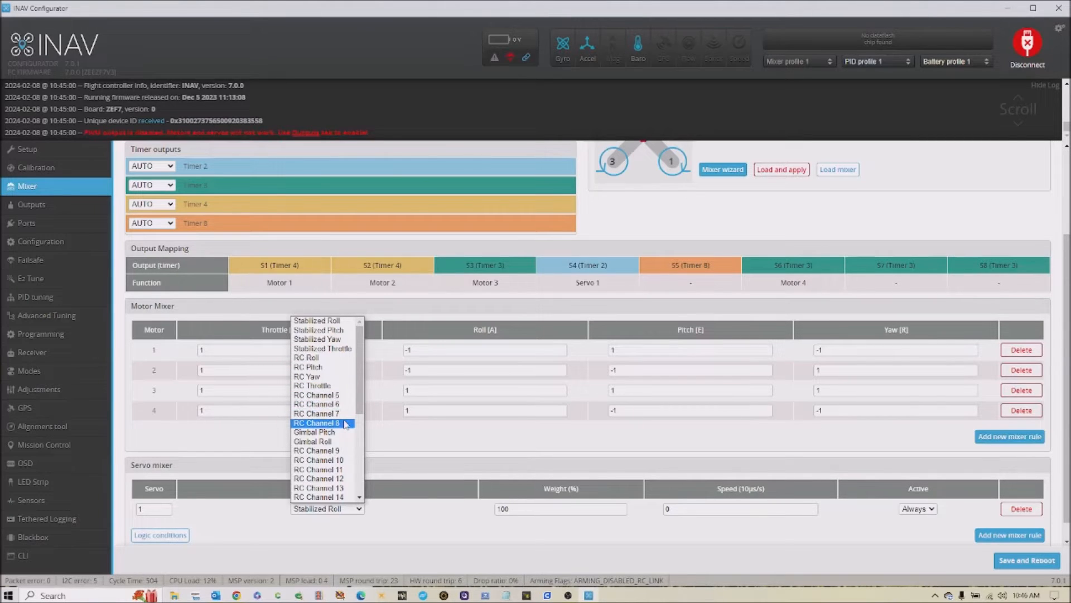
pyautogui.moveTo(316, 395)
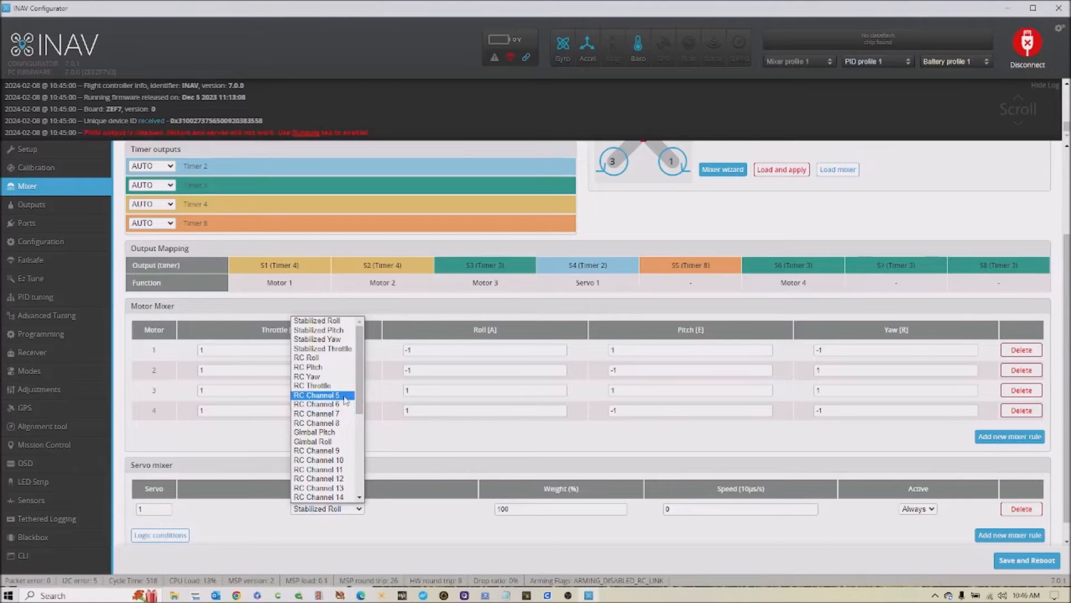
pyautogui.moveTo(347, 423)
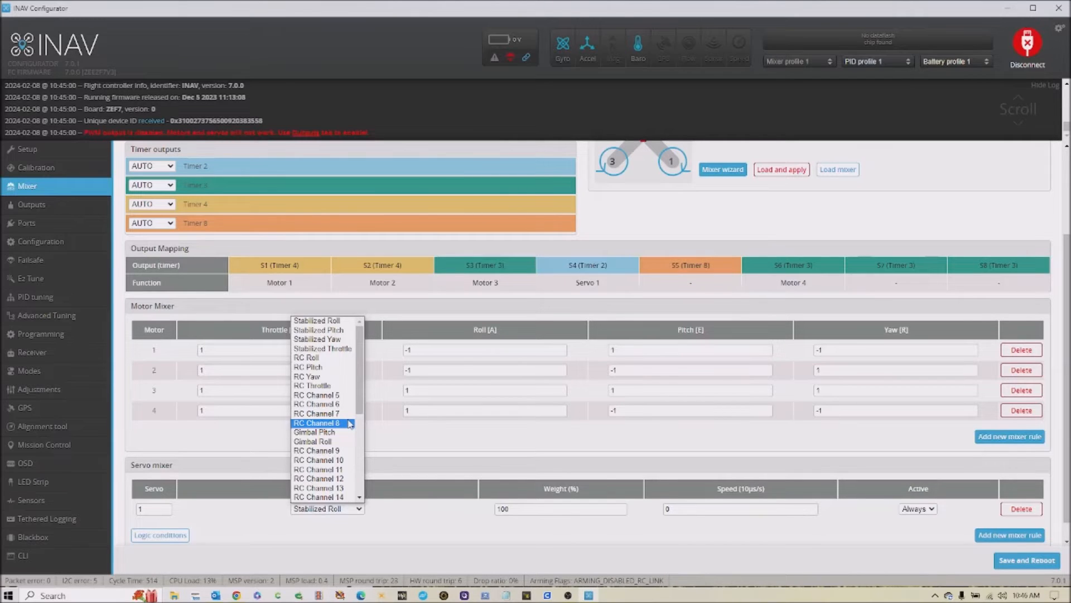
pyautogui.moveTo(316, 414)
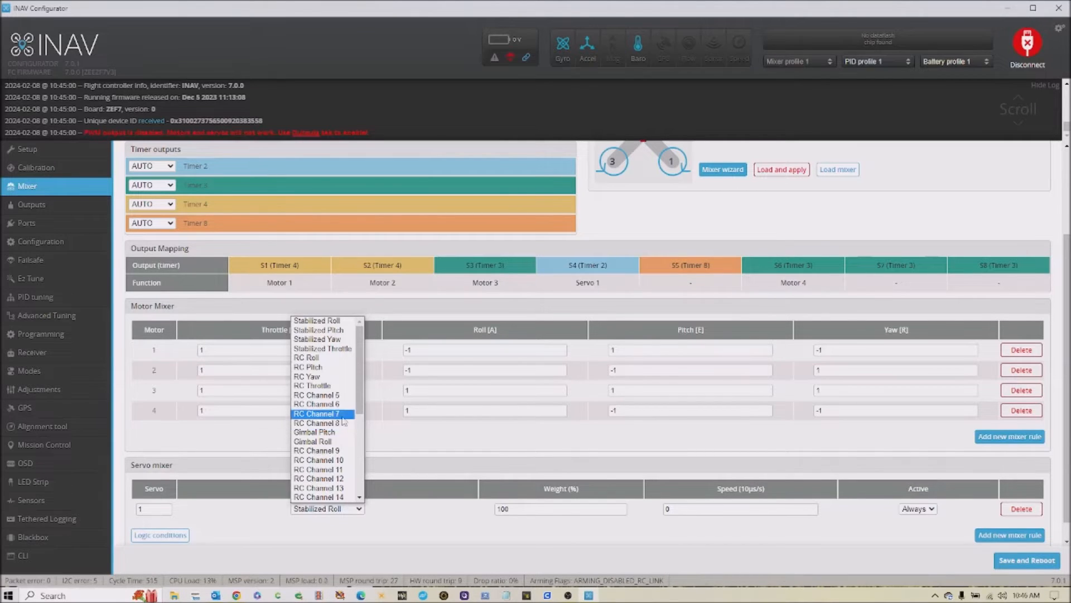
pyautogui.moveTo(317, 404)
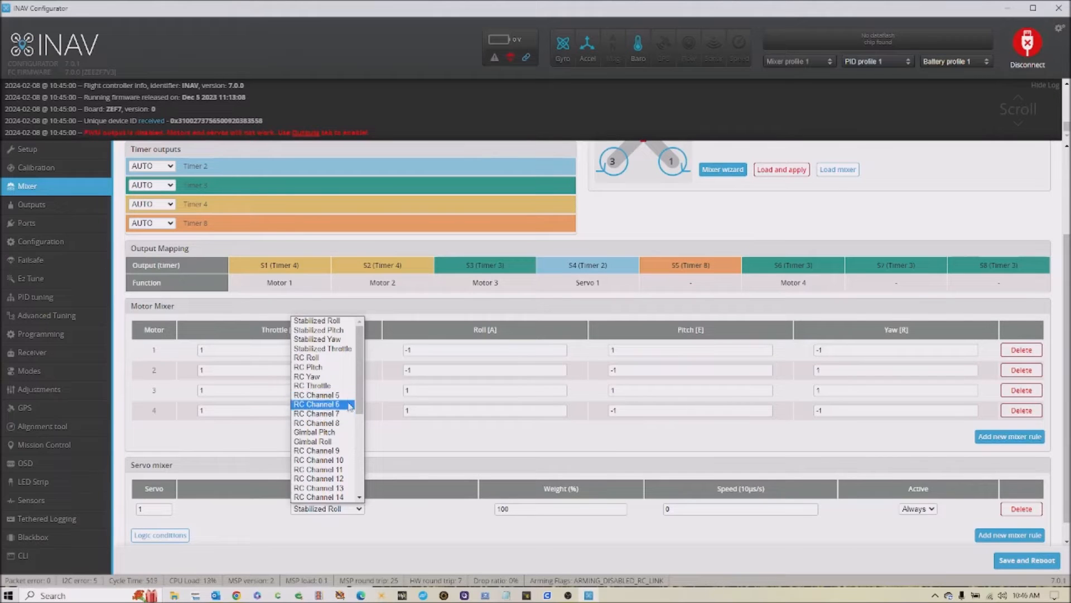
pyautogui.moveTo(316, 414)
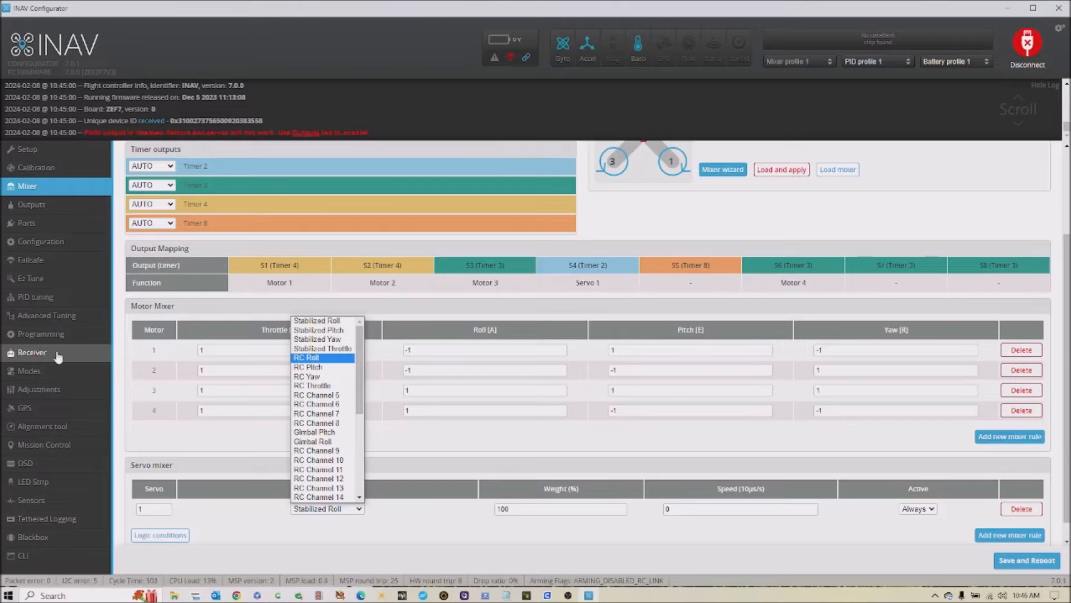
pyautogui.moveTo(246, 403)
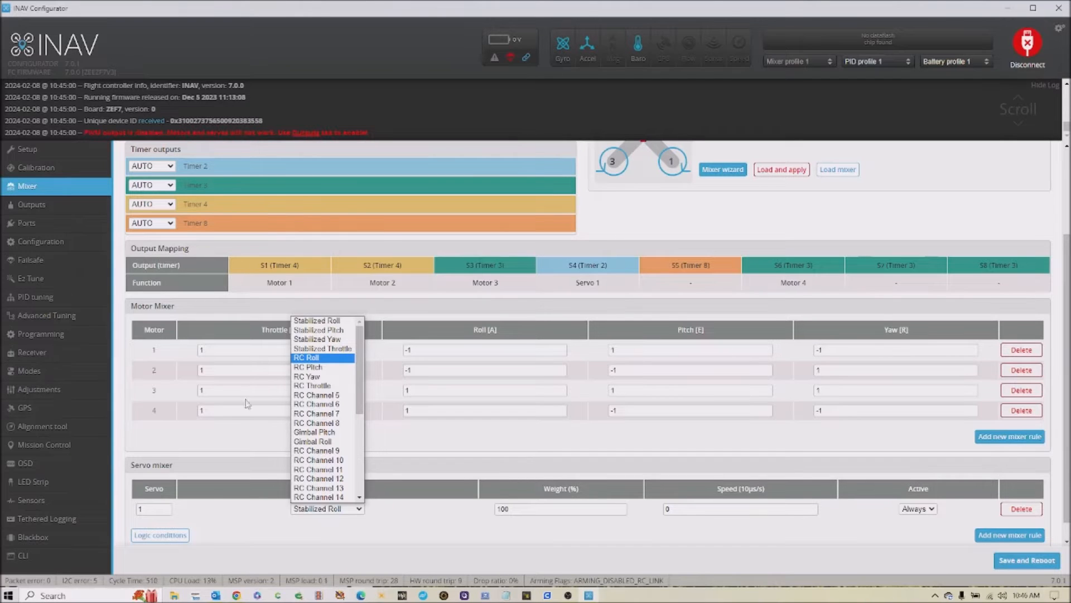
pyautogui.moveTo(316, 413)
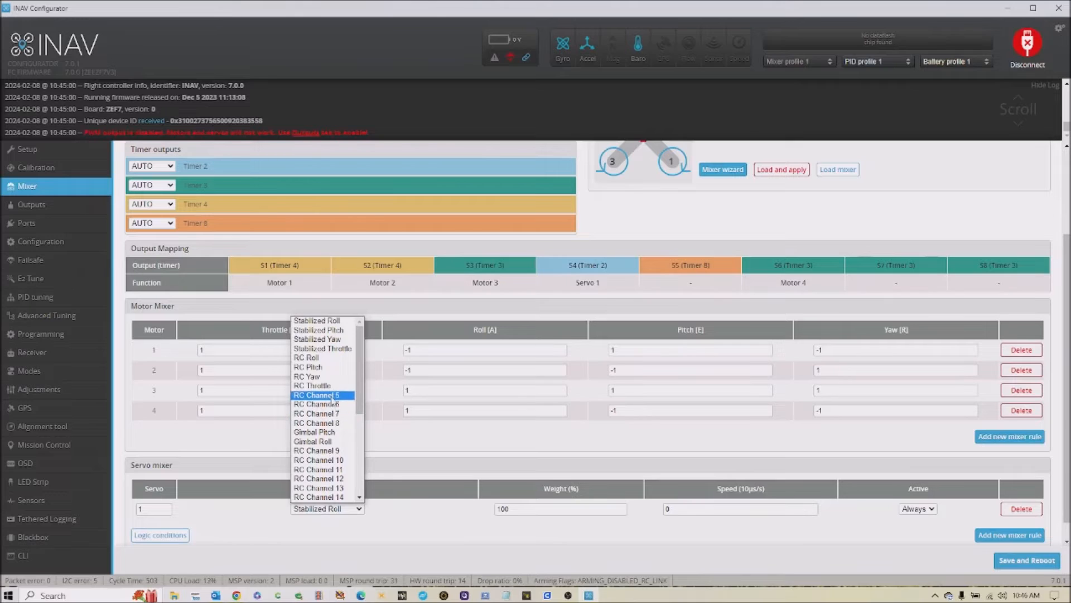
pyautogui.moveTo(321, 422)
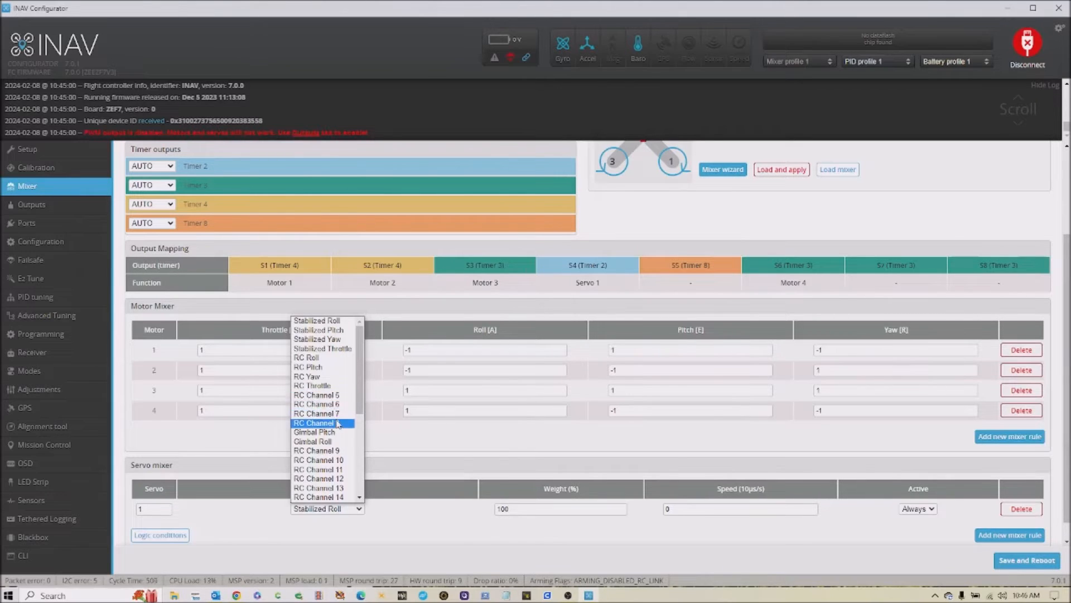
pyautogui.click(322, 422)
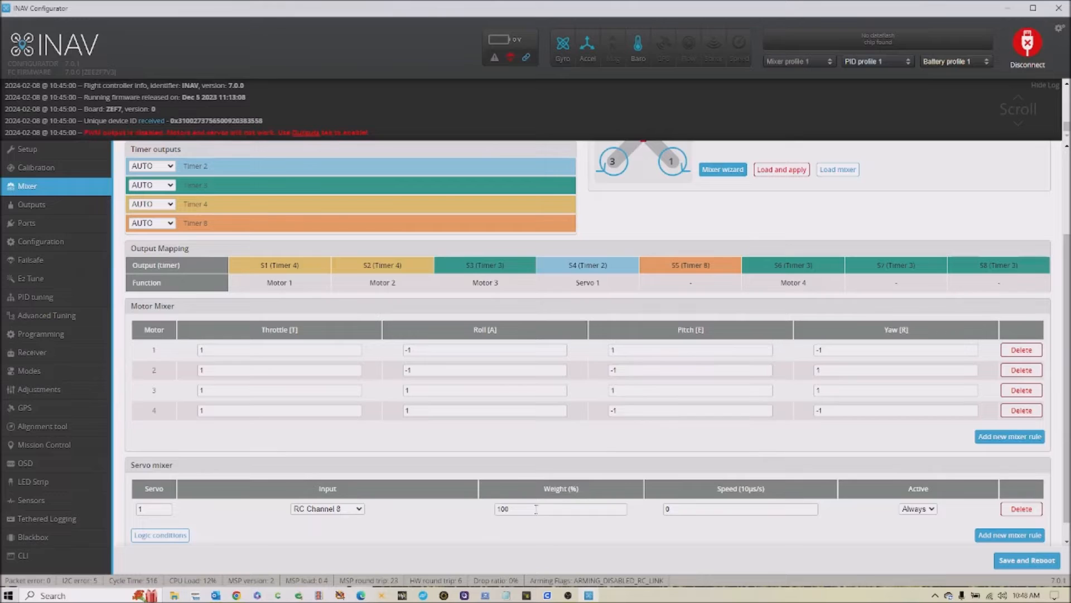
pyautogui.moveTo(835, 513)
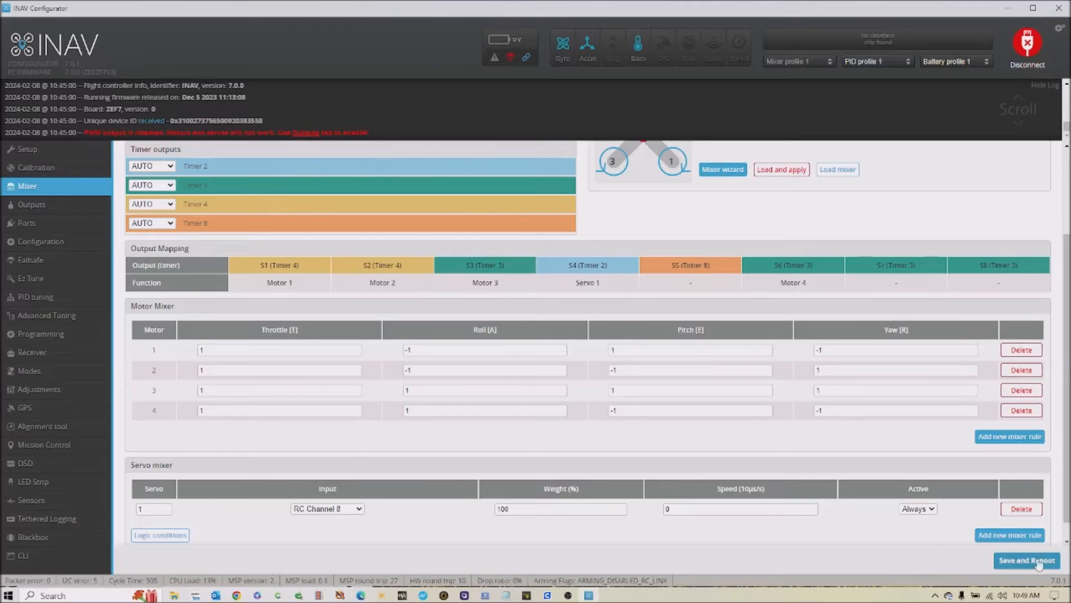
pyautogui.click(1027, 560)
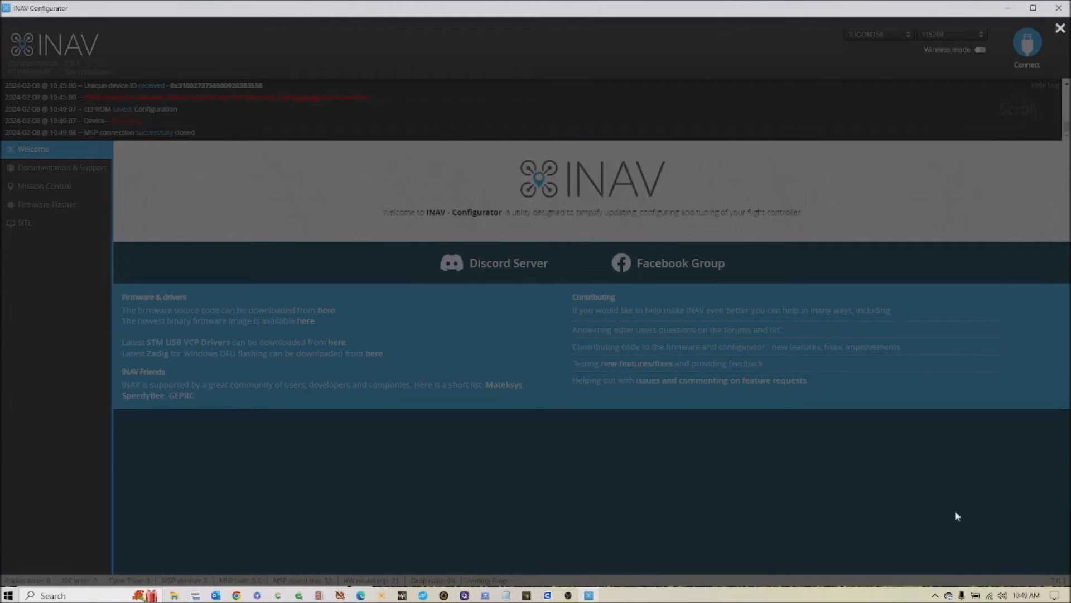
pyautogui.moveTo(376, 495)
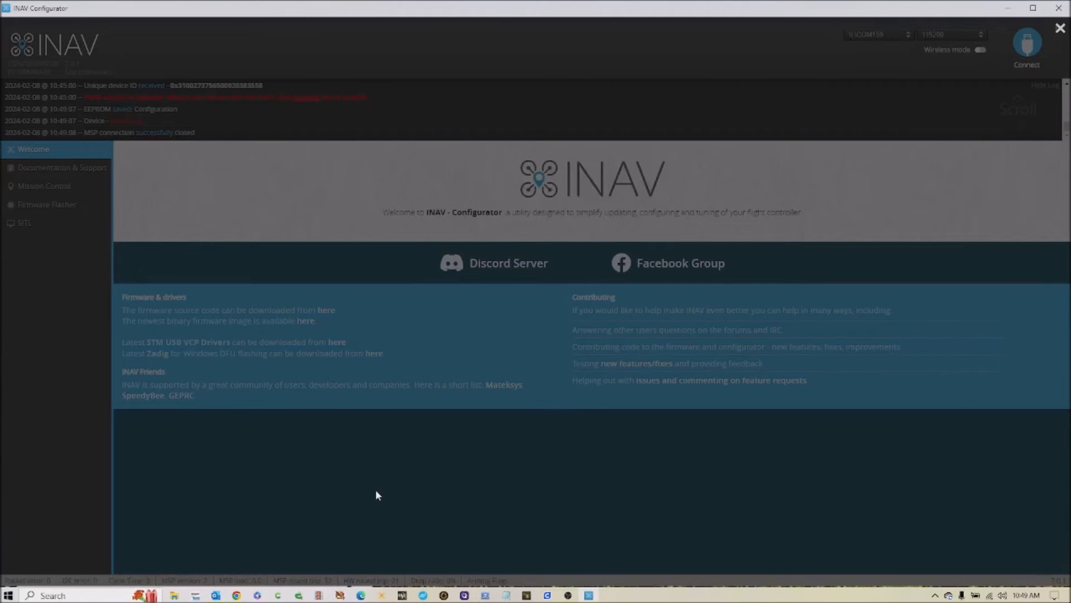
pyautogui.moveTo(699, 523)
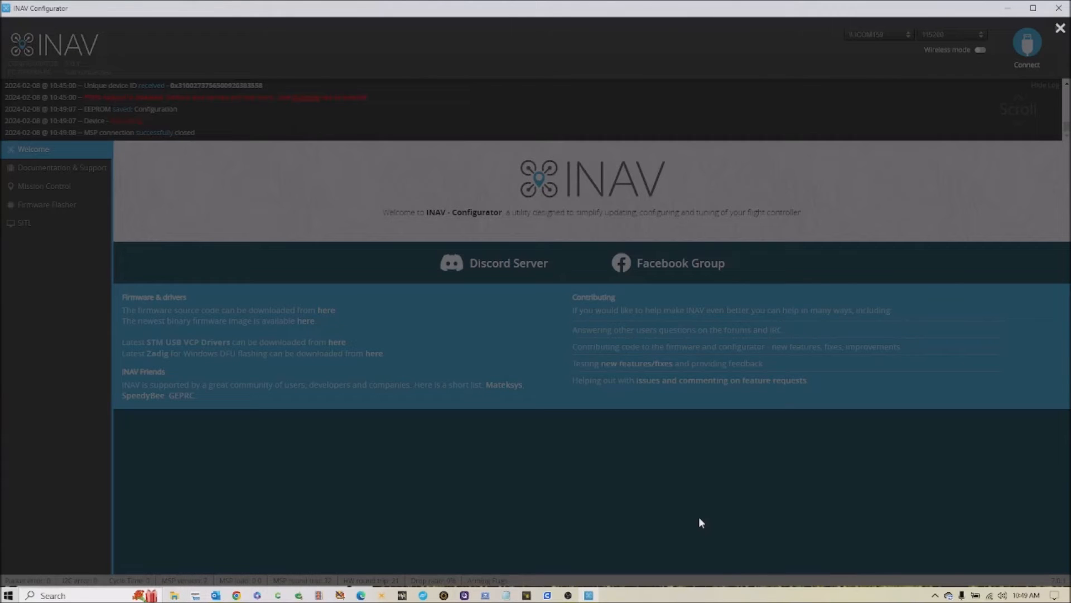
pyautogui.moveTo(692, 487)
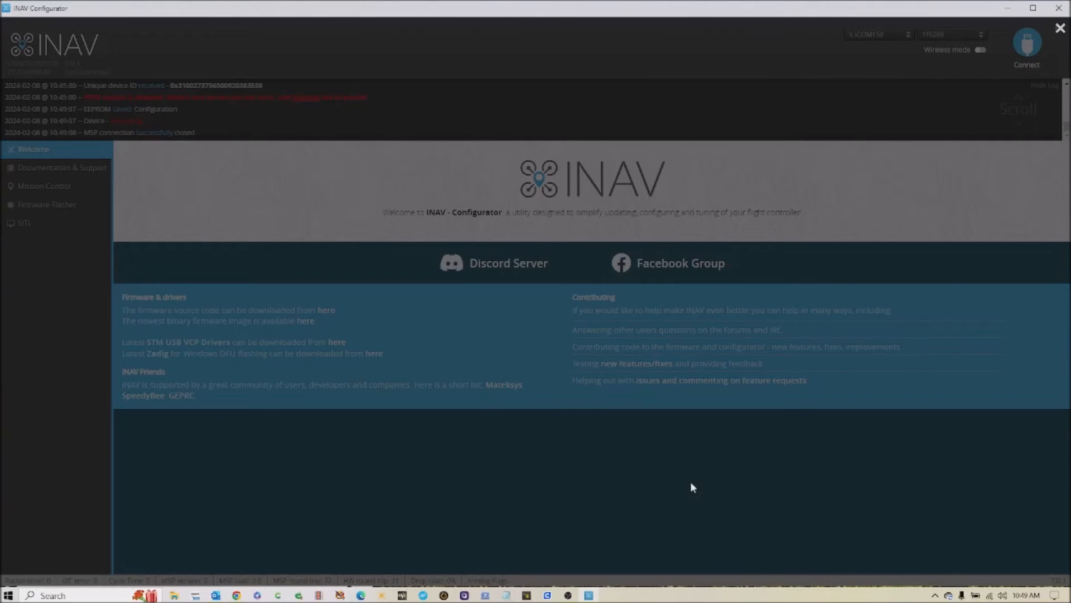
# Step: Reconnect to the rebooted flight controller to return to the Mixer page
pyautogui.click(1026, 48)
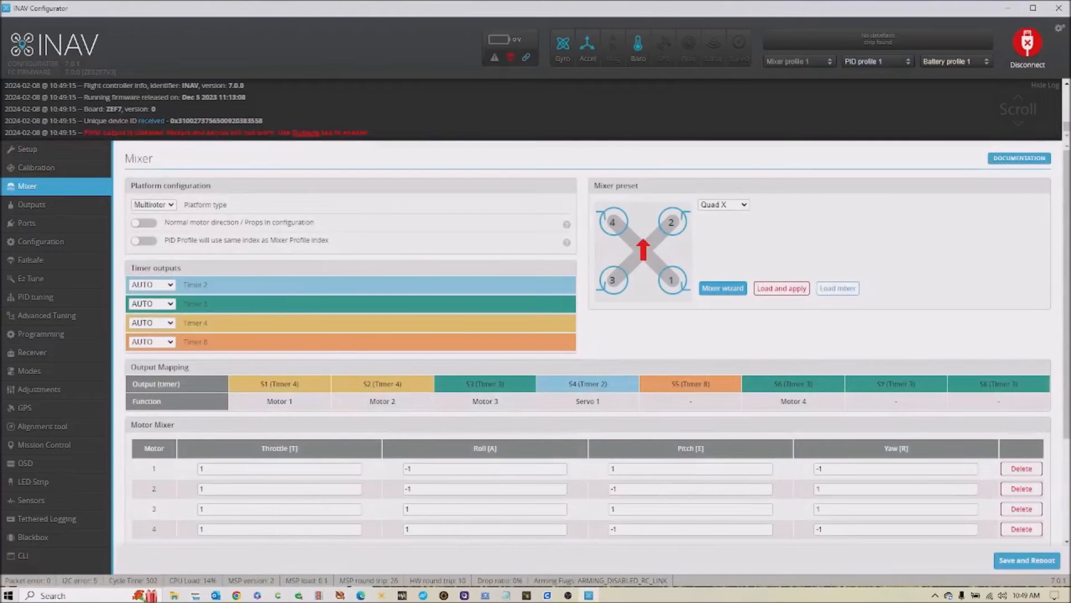
pyautogui.scroll(-3)
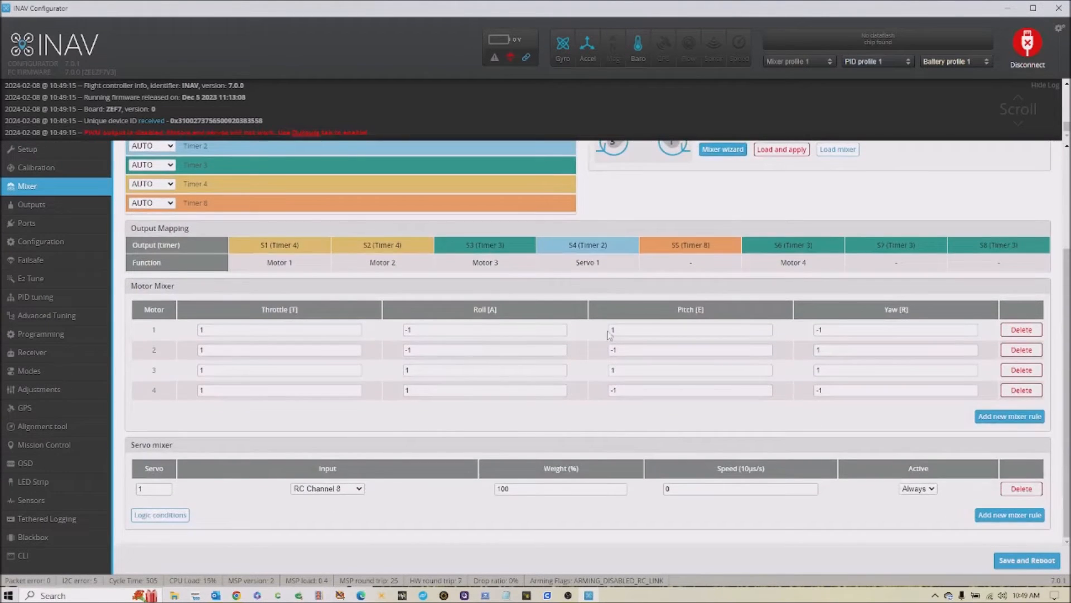
pyautogui.scroll(3)
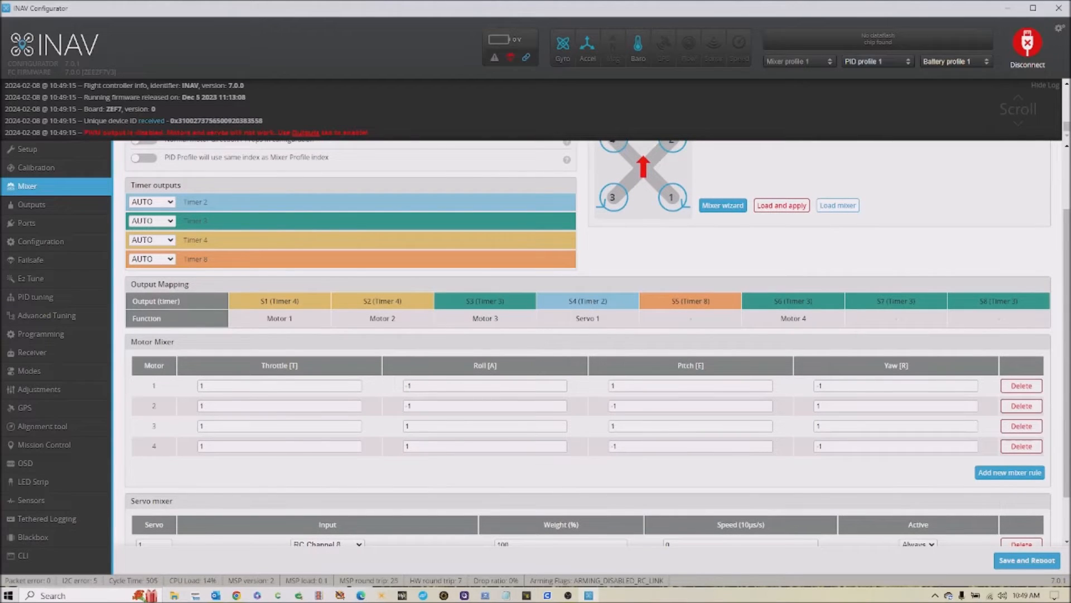
pyautogui.moveTo(618, 311)
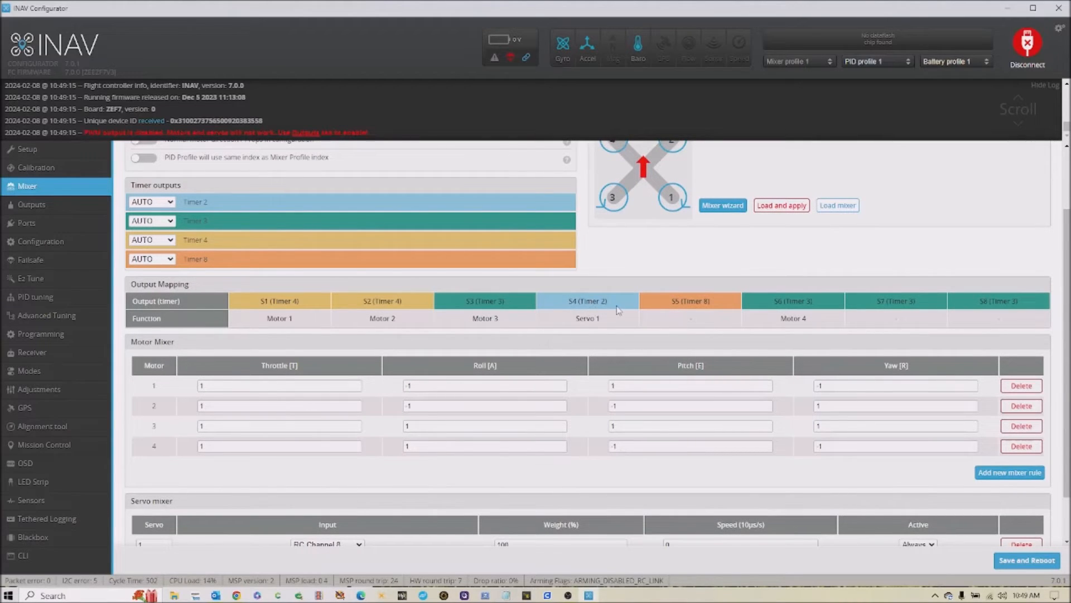
pyautogui.scroll(3)
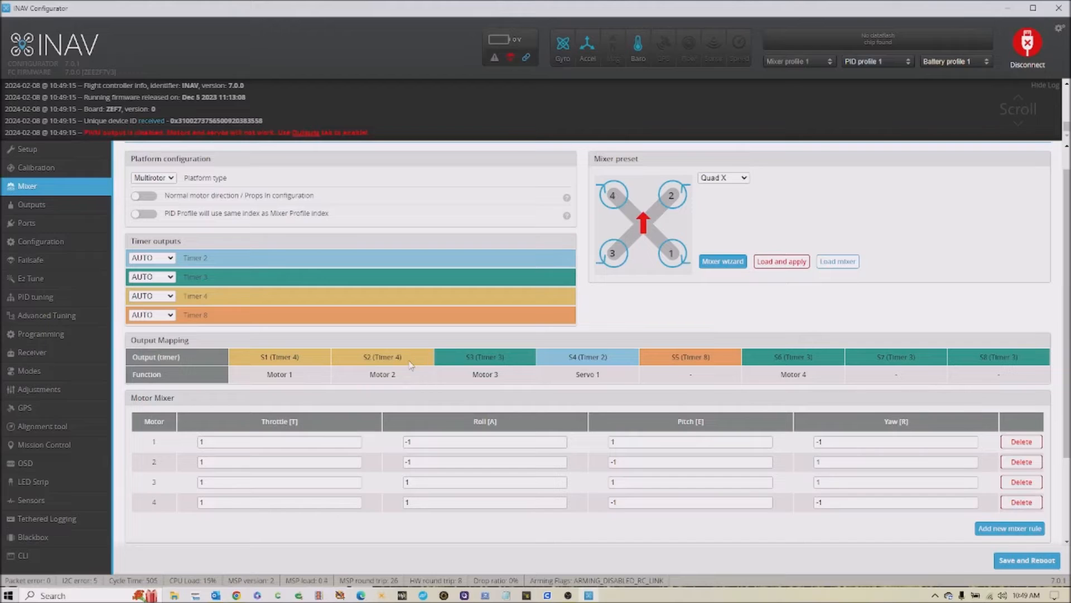
pyautogui.moveTo(514, 367)
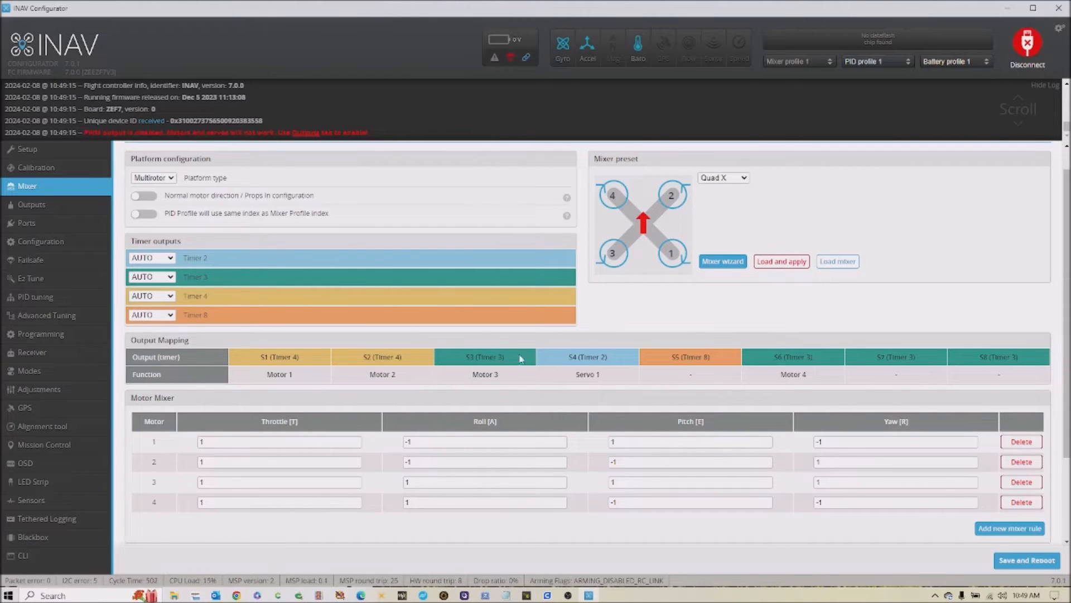
pyautogui.moveTo(827, 359)
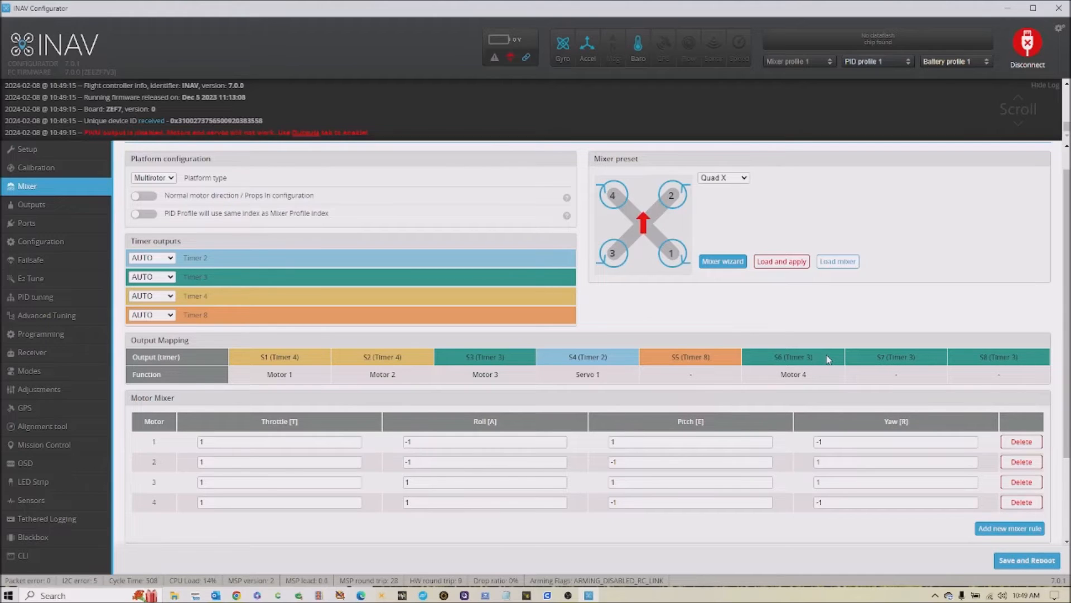
pyautogui.moveTo(642, 378)
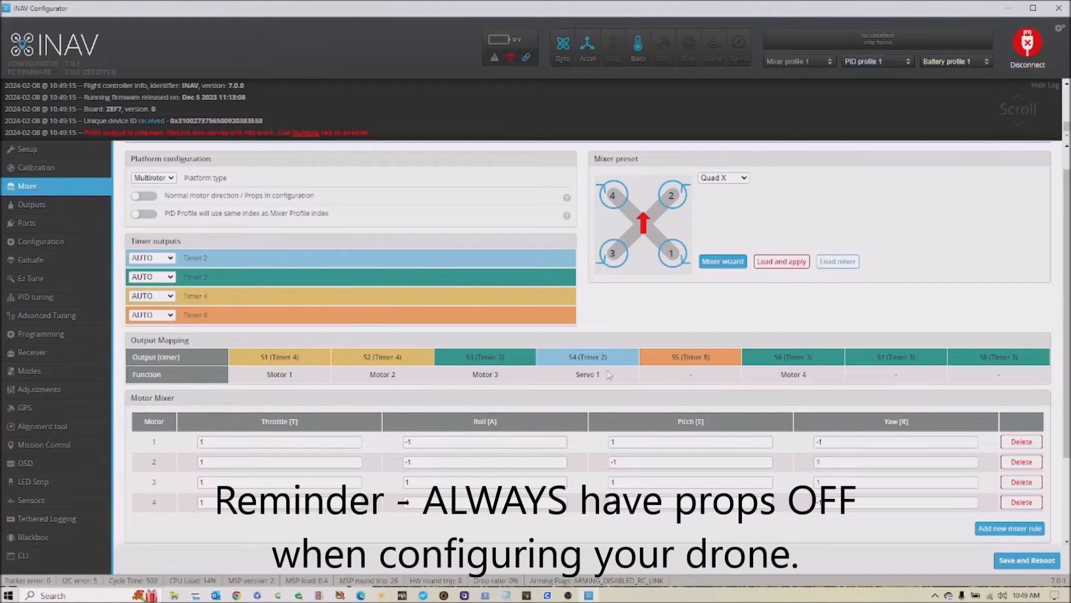
pyautogui.moveTo(621, 383)
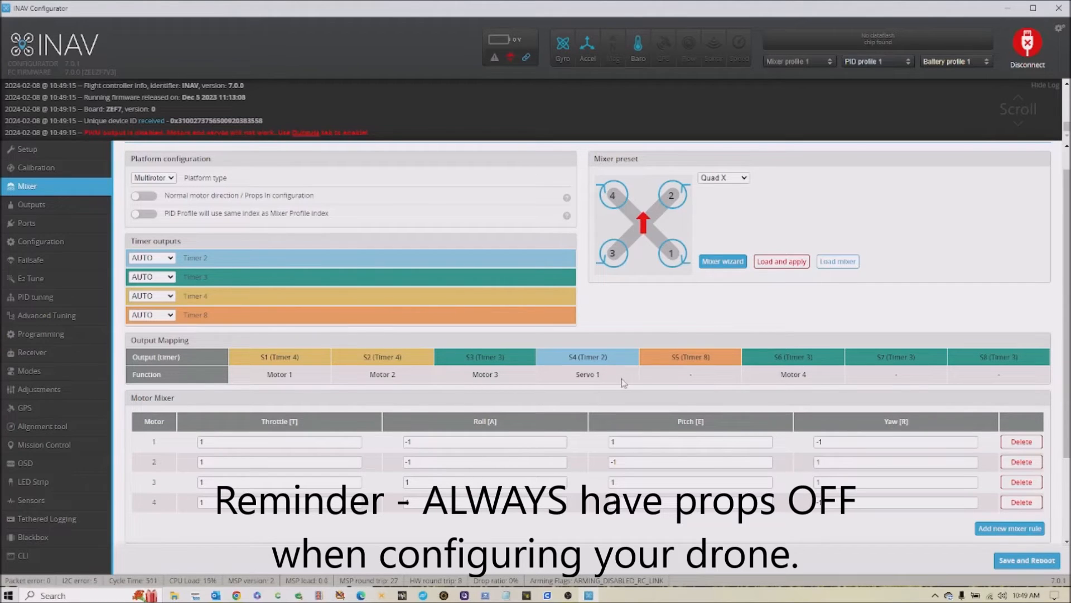
pyautogui.moveTo(615, 384)
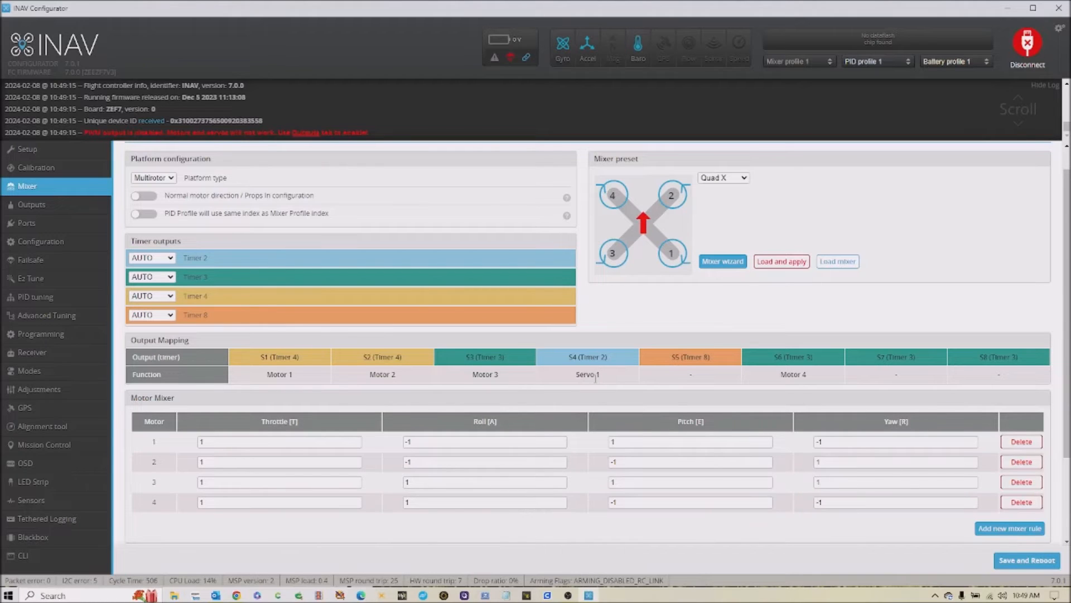
pyautogui.moveTo(600, 224)
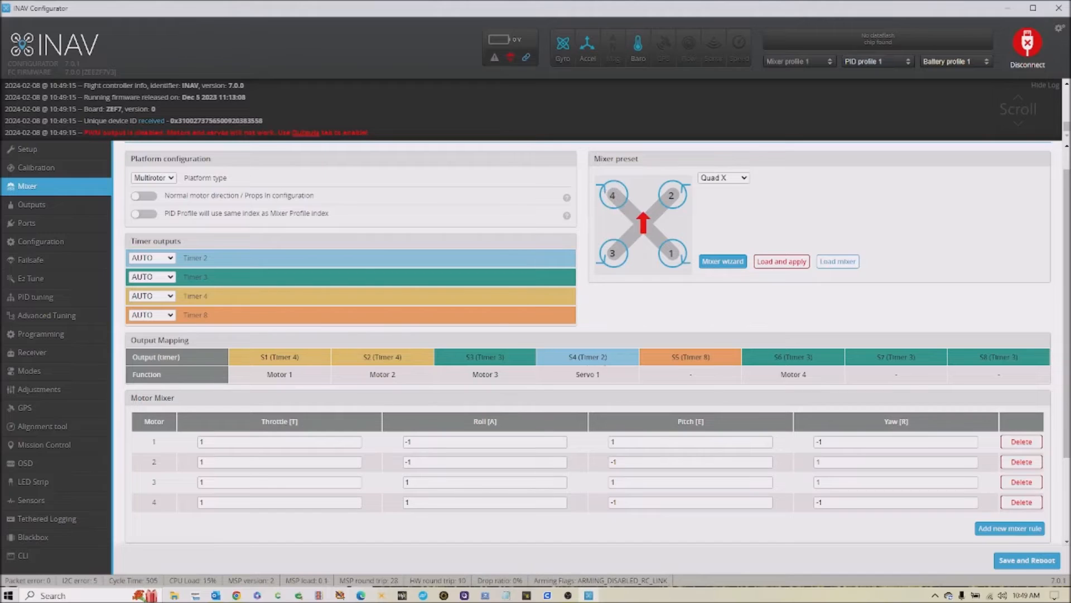
pyautogui.moveTo(289, 262)
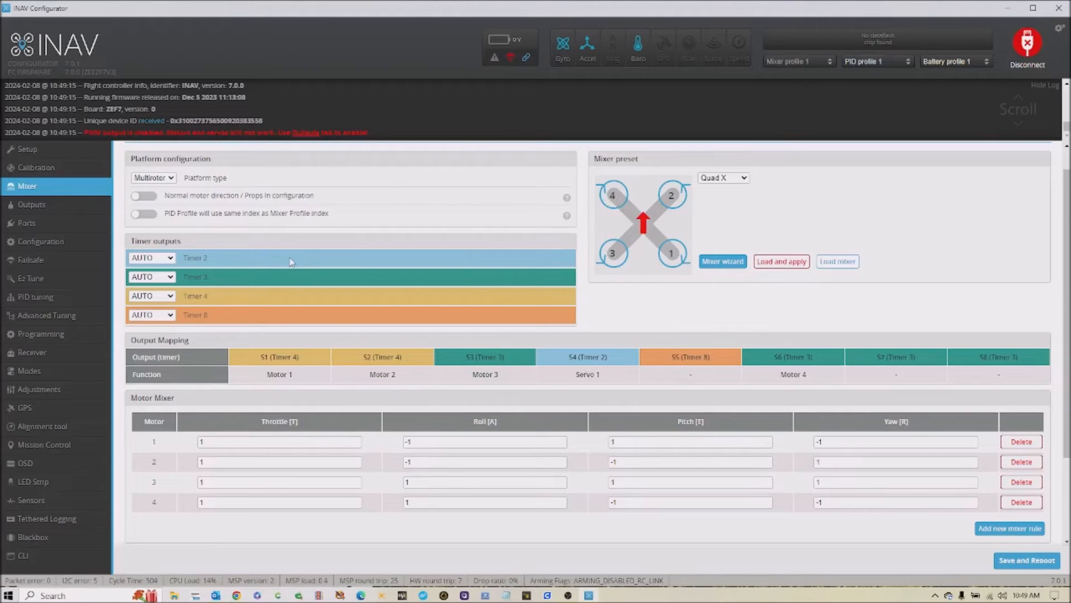
pyautogui.moveTo(194, 236)
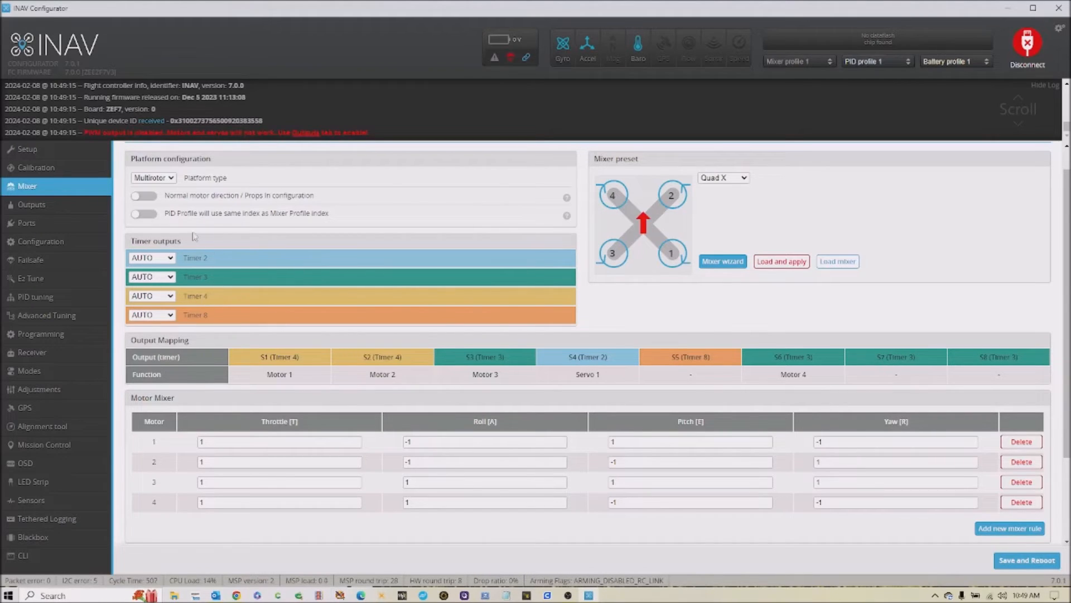
pyautogui.moveTo(190, 314)
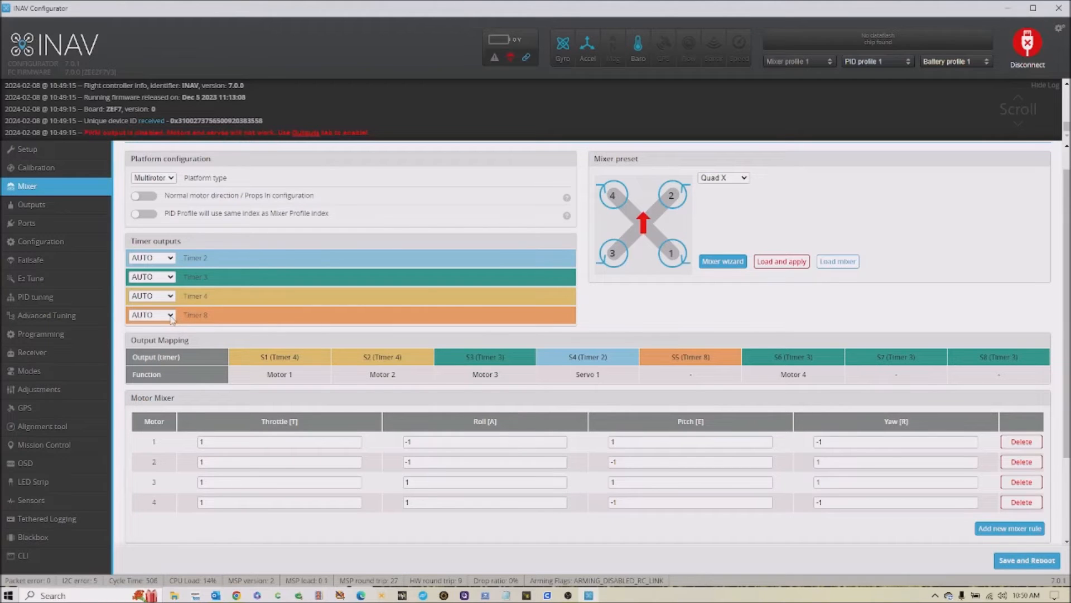
# Step: Set Timer 8 to servos and Timer 2 to motors, save, reboot and reconnect
pyautogui.click(151, 315)
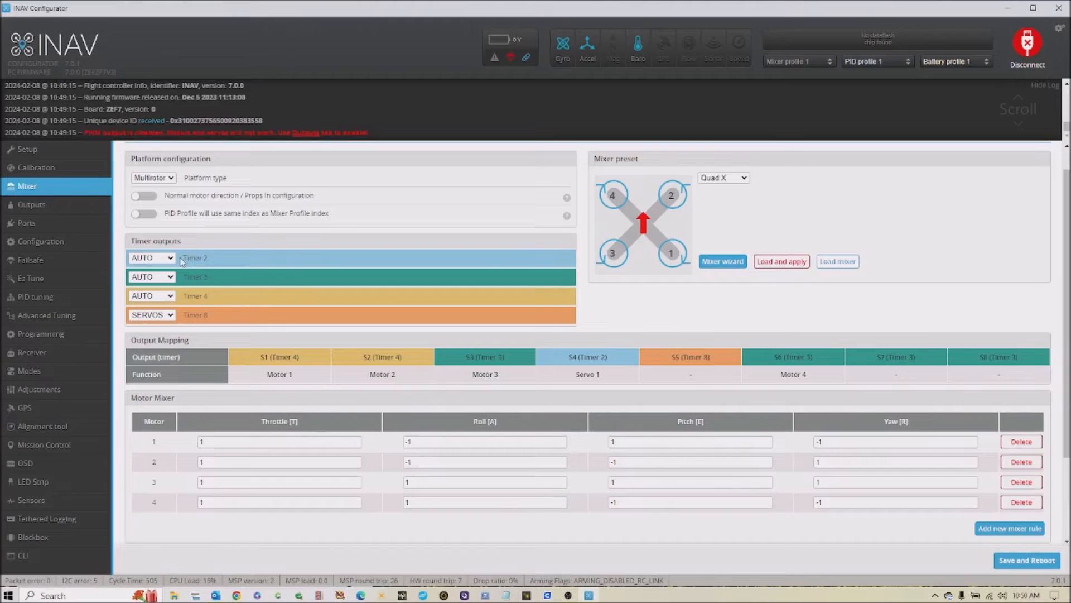
pyautogui.click(151, 258)
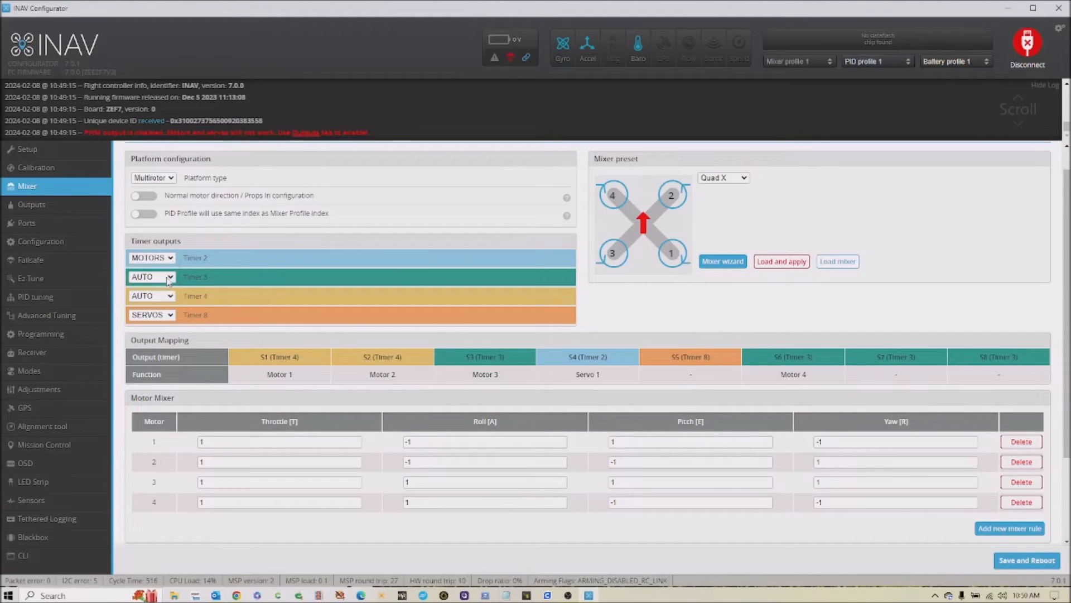
pyautogui.moveTo(964, 550)
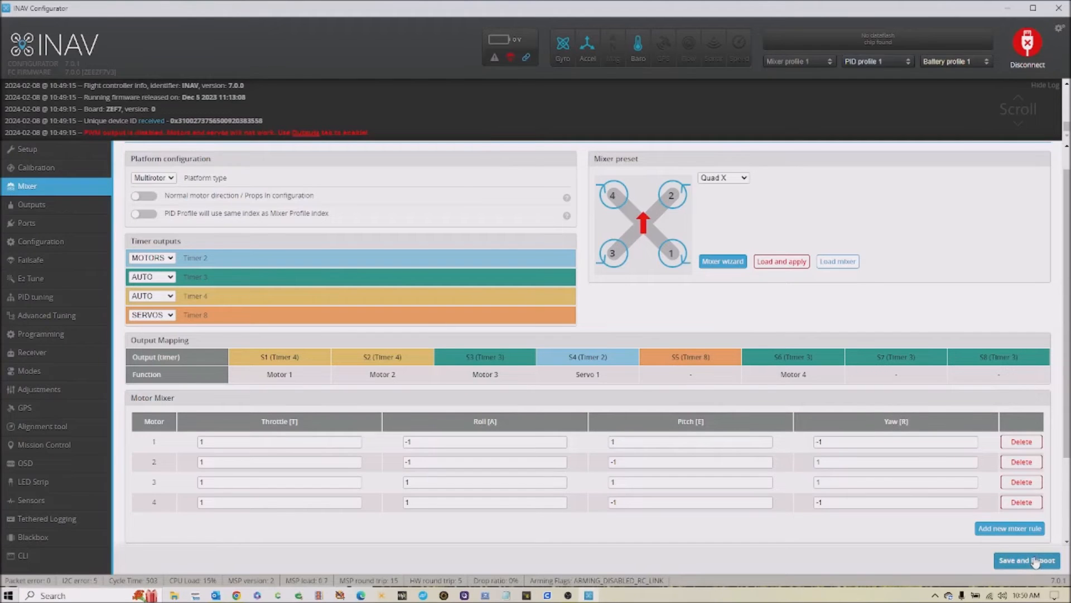
pyautogui.click(1026, 559)
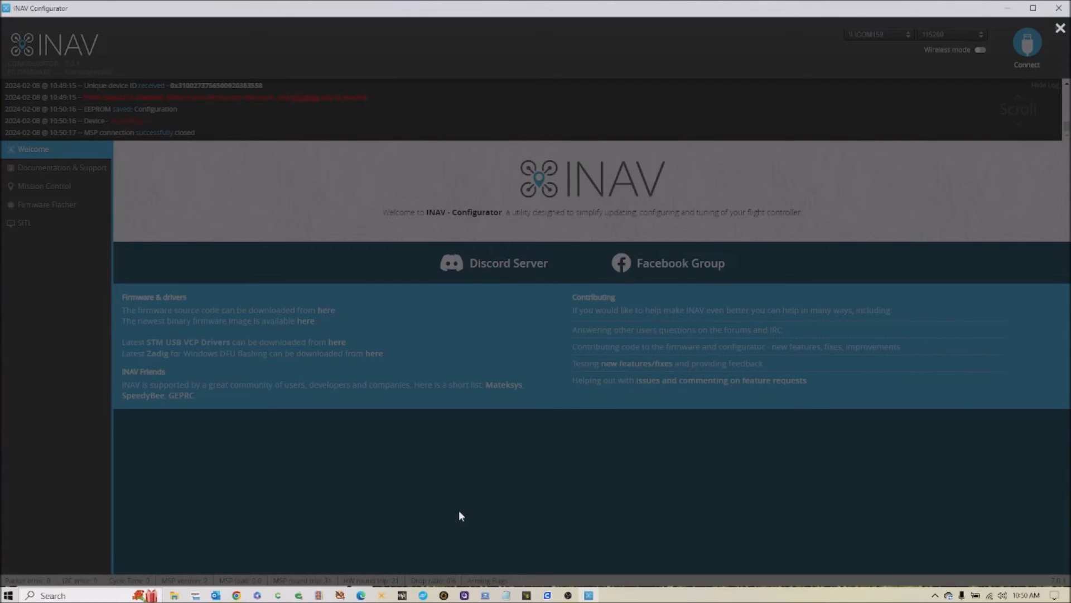
pyautogui.click(1026, 48)
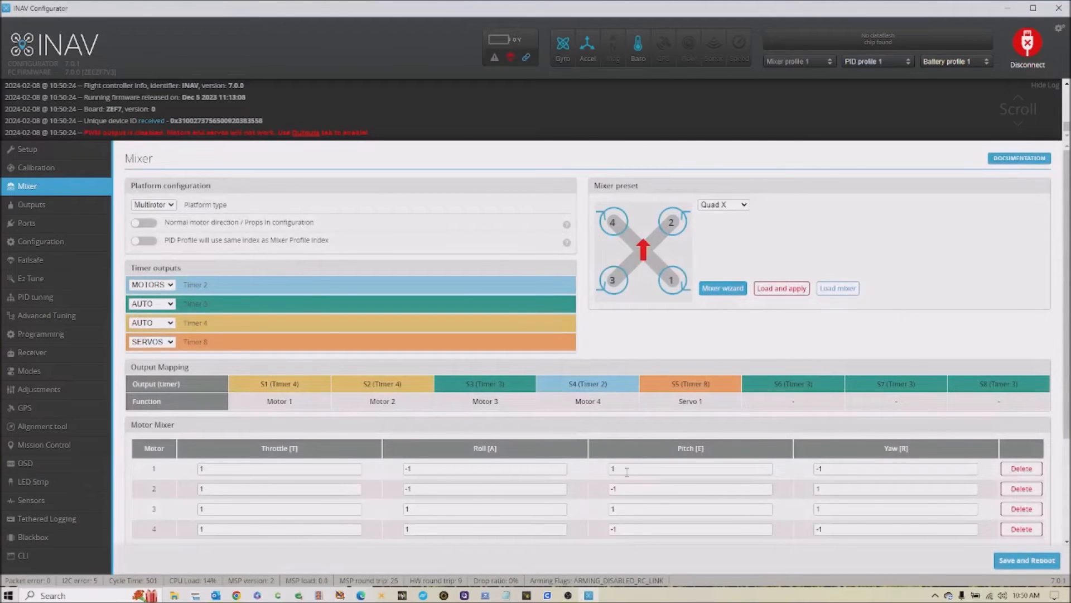
pyautogui.moveTo(341, 368)
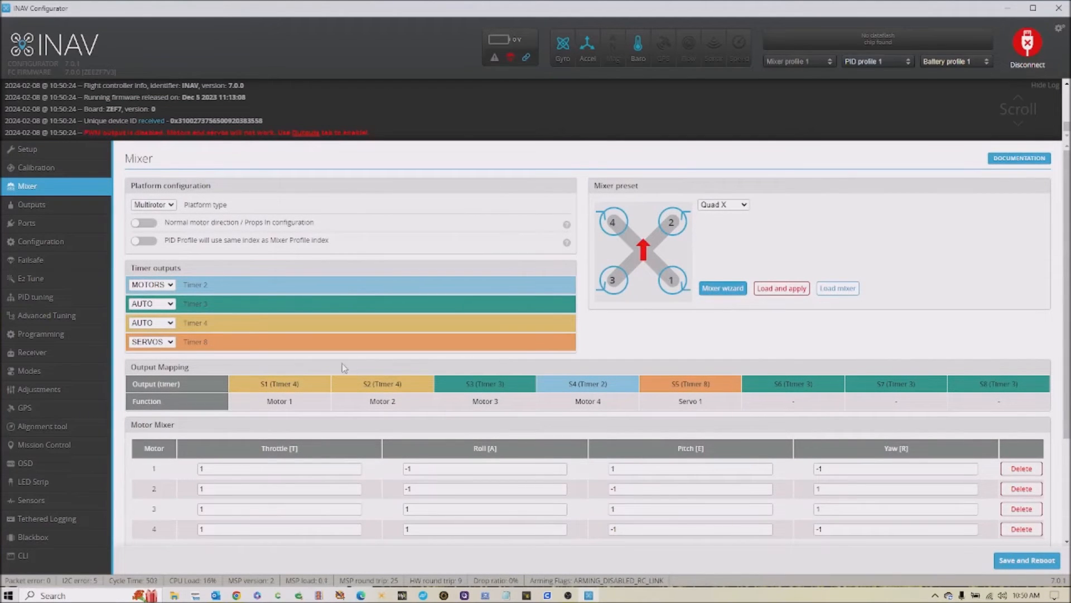
pyautogui.moveTo(937, 348)
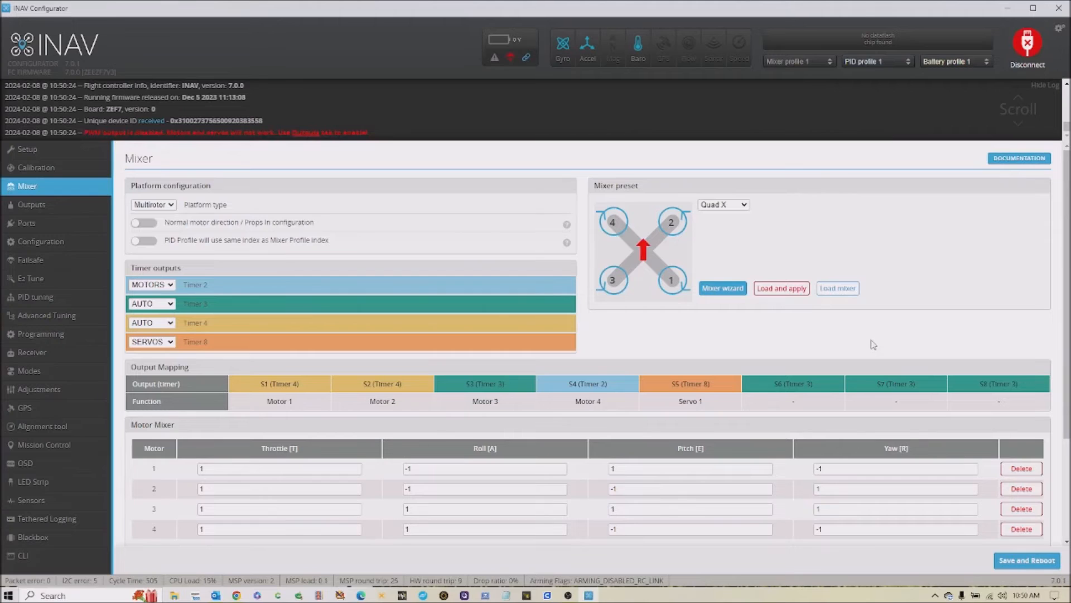
pyautogui.moveTo(866, 375)
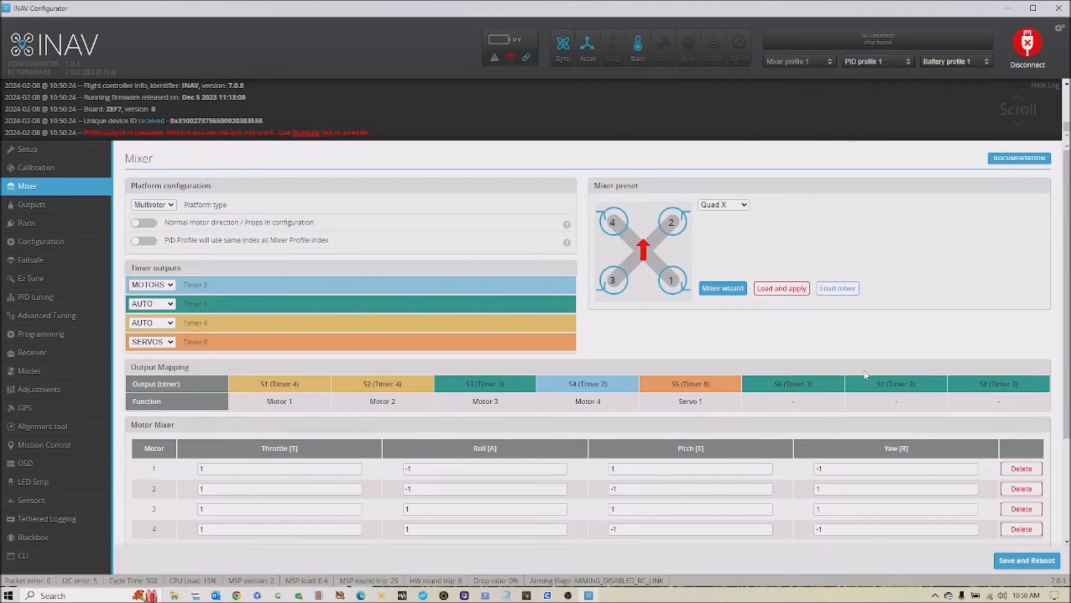
pyautogui.moveTo(810, 400)
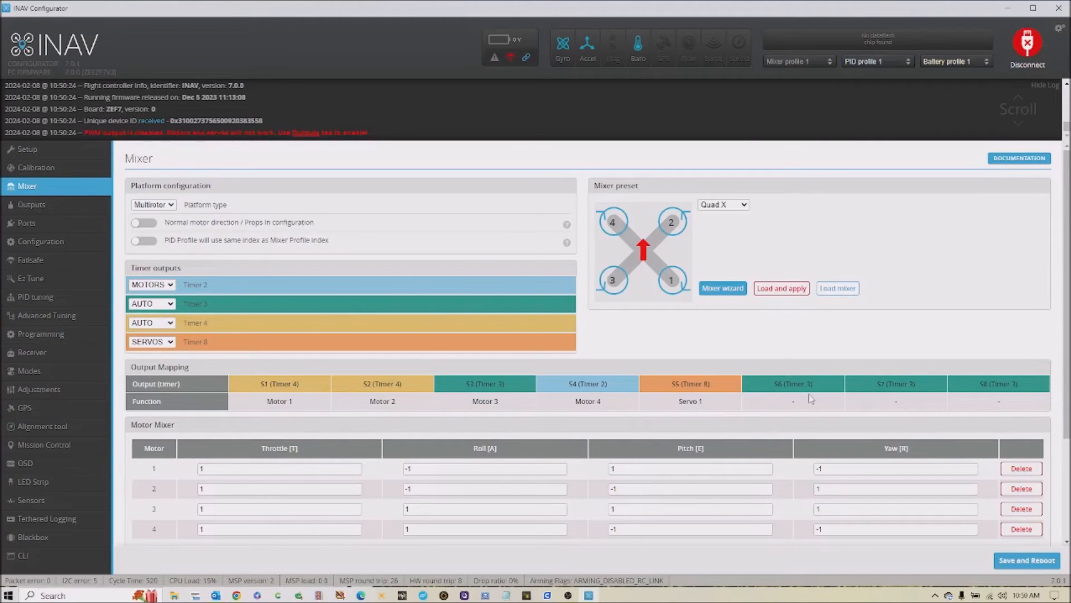
pyautogui.moveTo(727, 348)
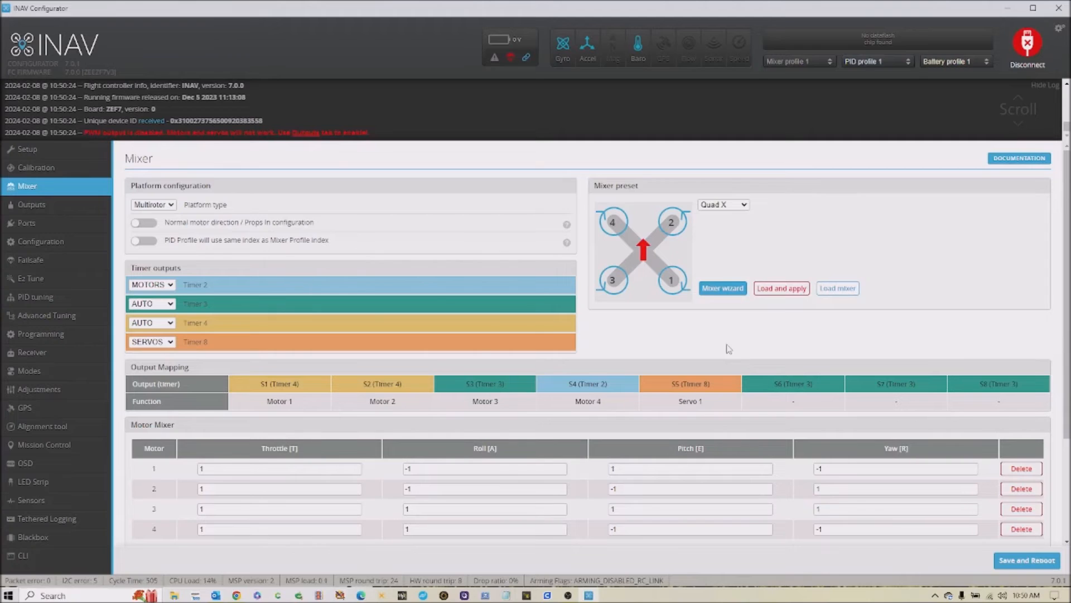
pyautogui.moveTo(728, 348)
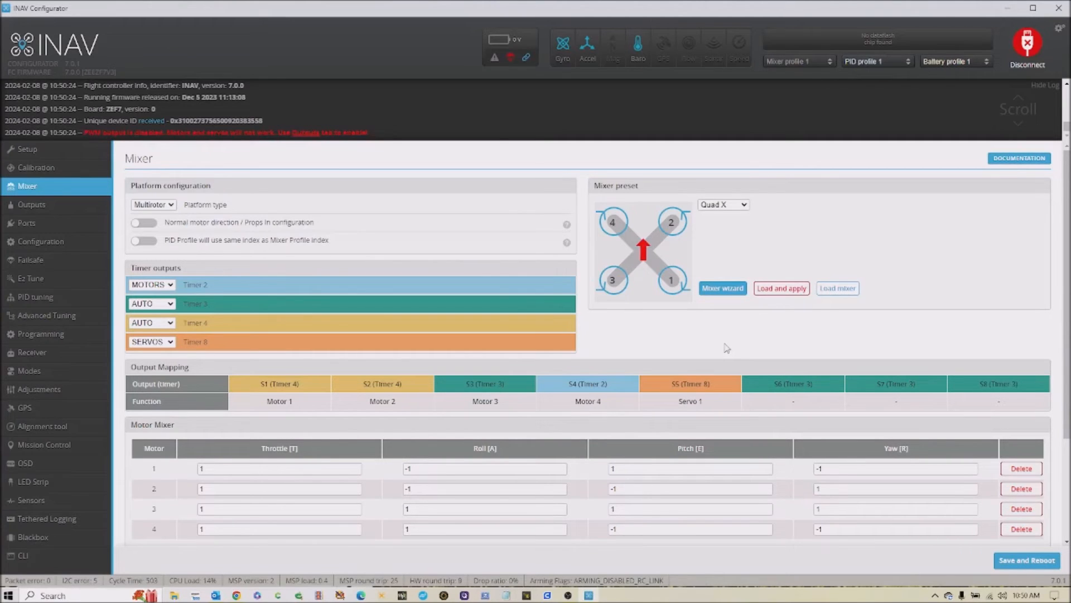
pyautogui.moveTo(878, 414)
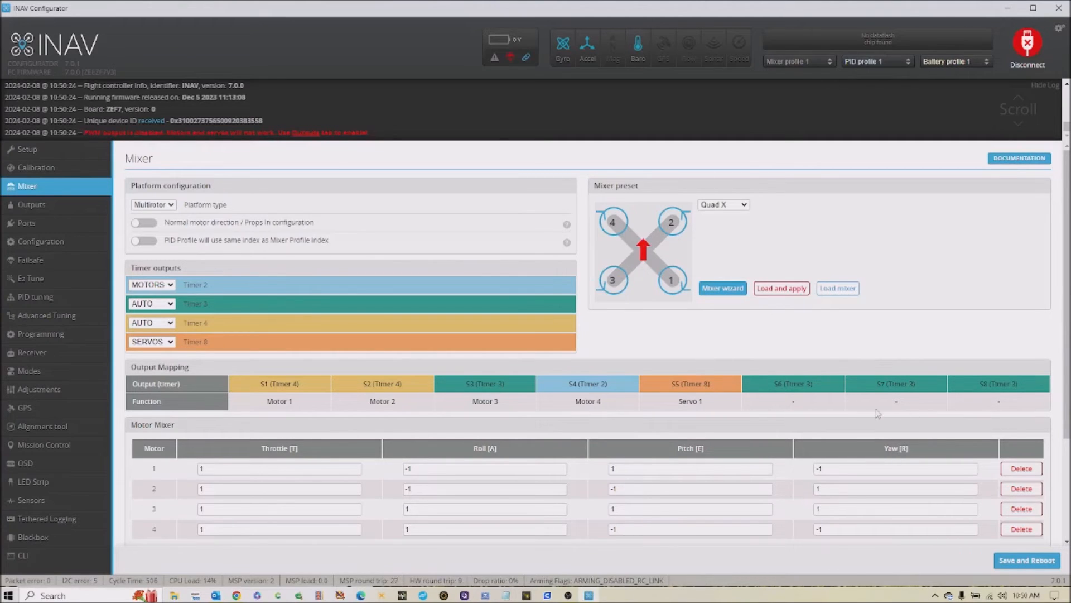
pyautogui.moveTo(907, 415)
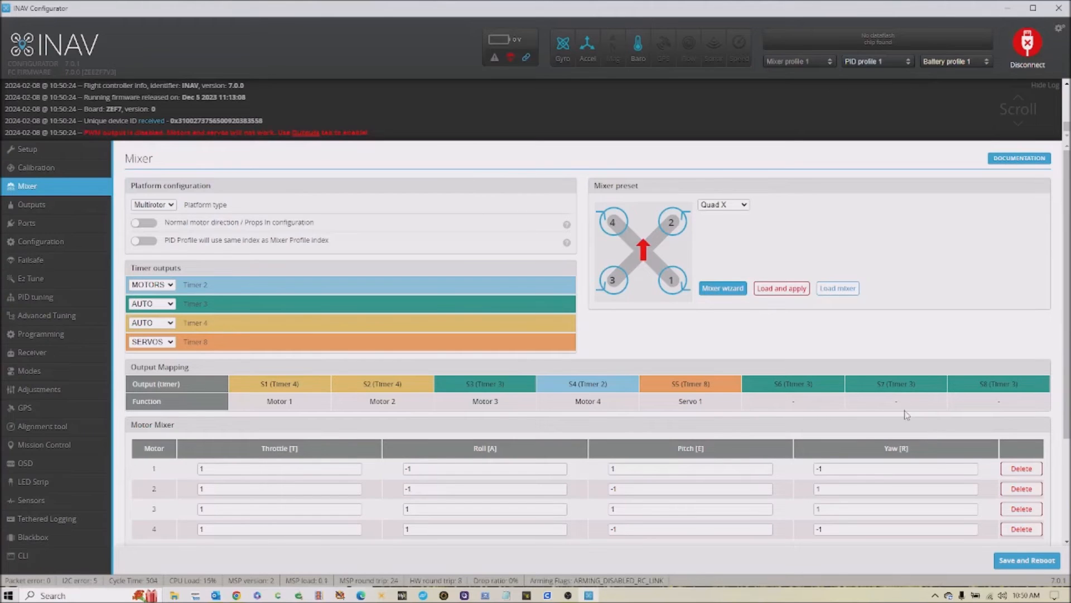
pyautogui.moveTo(913, 405)
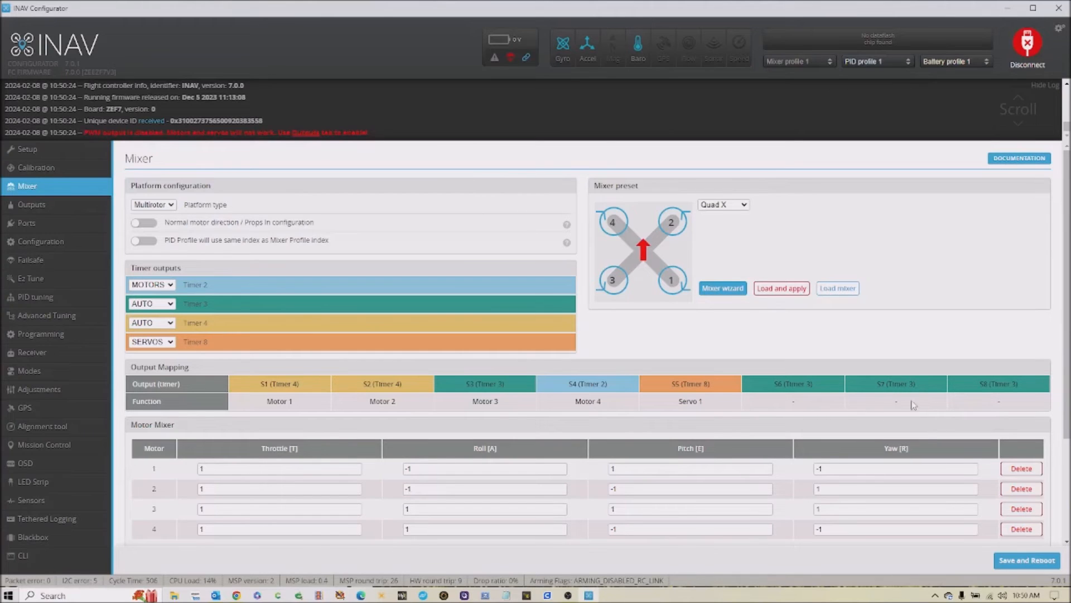
pyautogui.moveTo(904, 398)
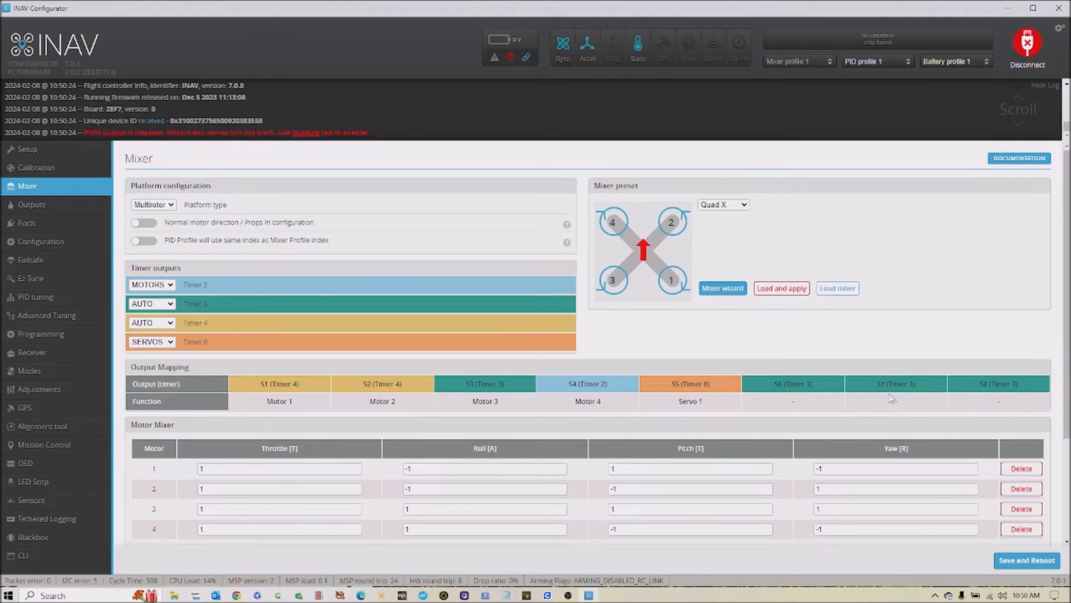
pyautogui.moveTo(898, 410)
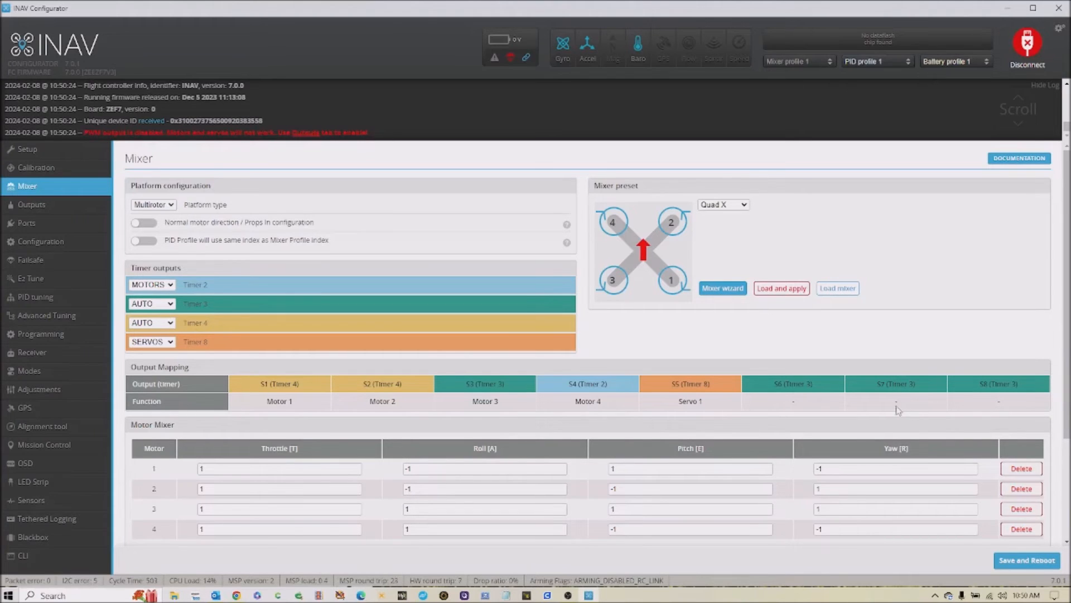
pyautogui.moveTo(306, 404)
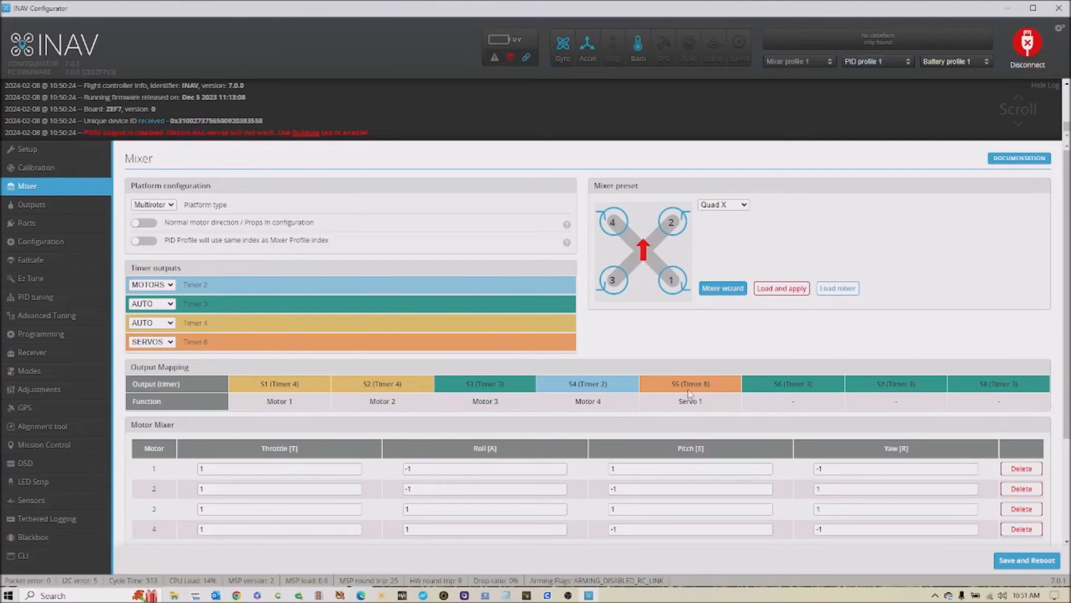
pyautogui.moveTo(714, 380)
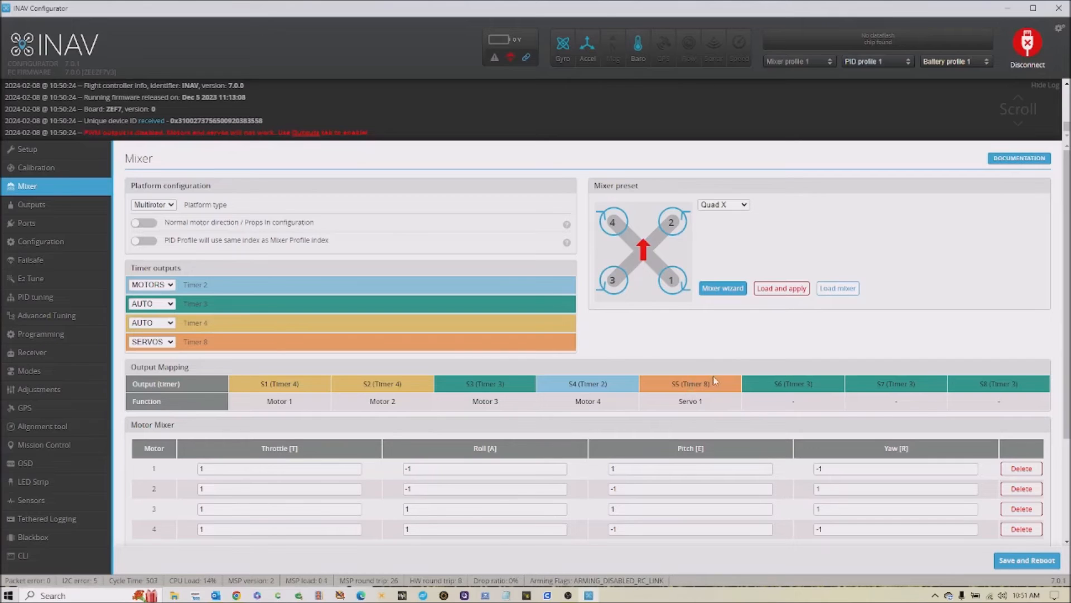
pyautogui.moveTo(728, 389)
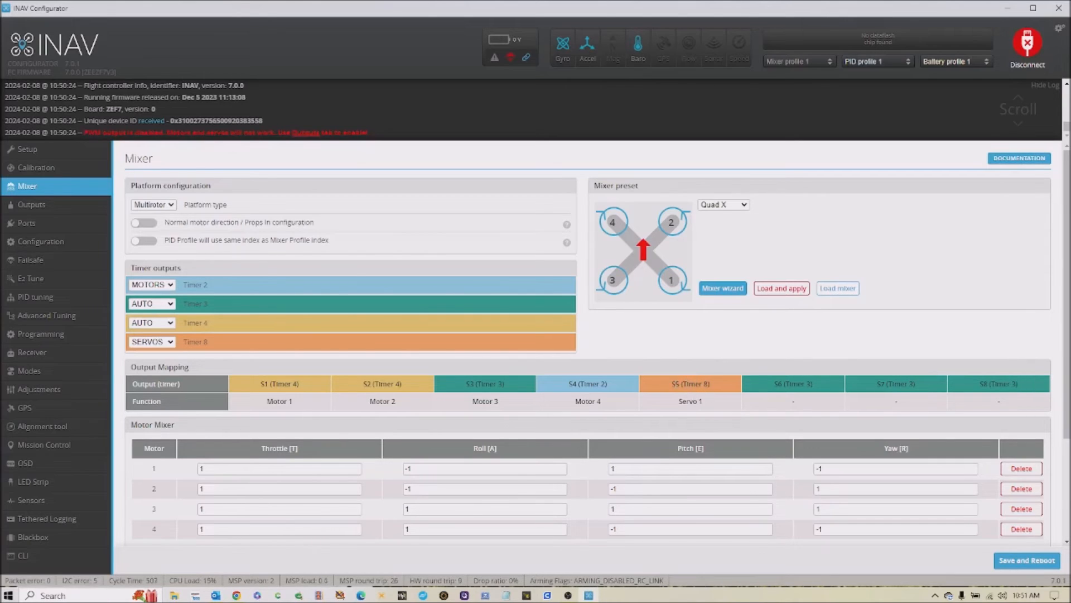
pyautogui.moveTo(673, 384)
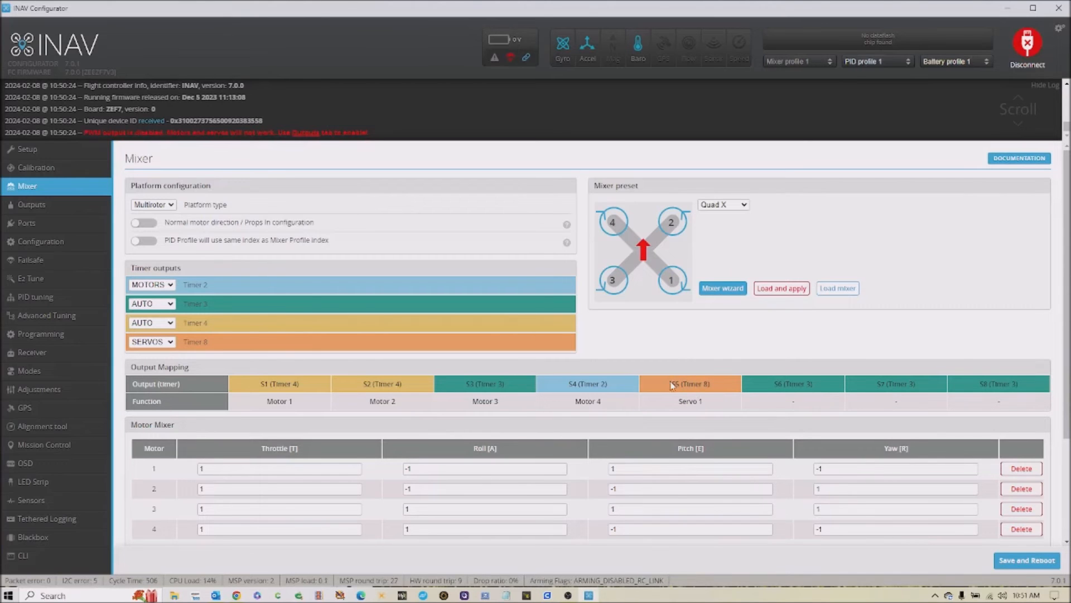
pyautogui.moveTo(725, 396)
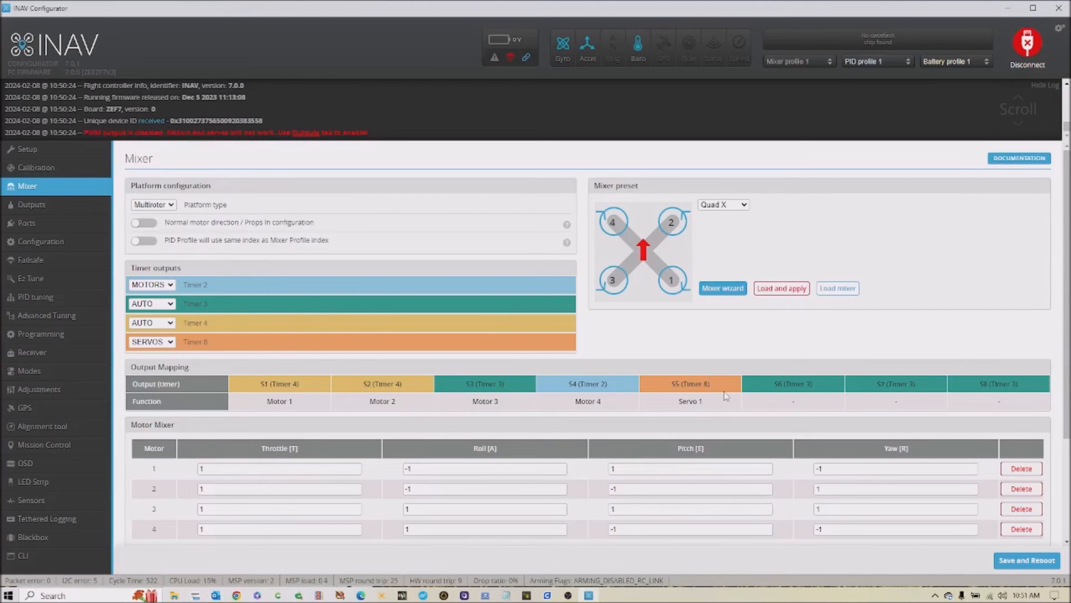
# Step: Scroll the Mixer page to verify S5 on Timer 8 maps to Servo 1
pyautogui.scroll(-3)
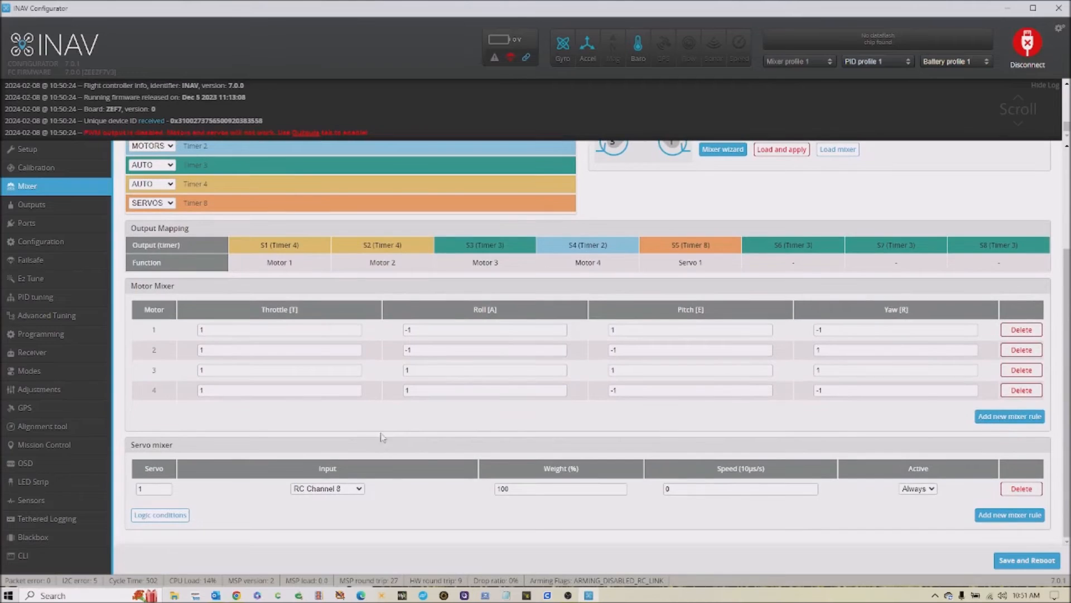
pyautogui.scroll(3)
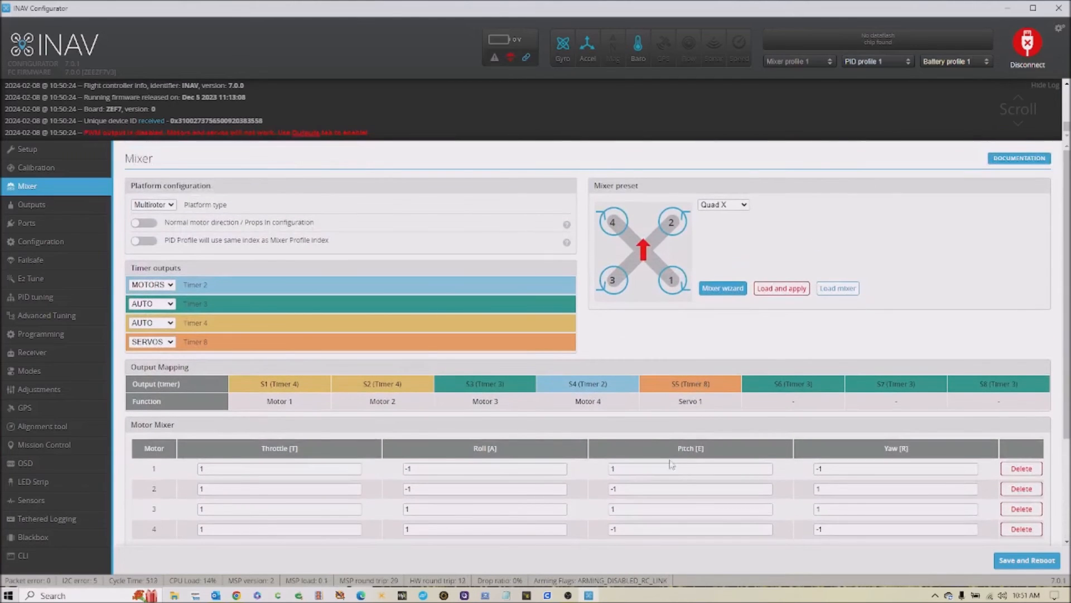
pyautogui.moveTo(824, 449)
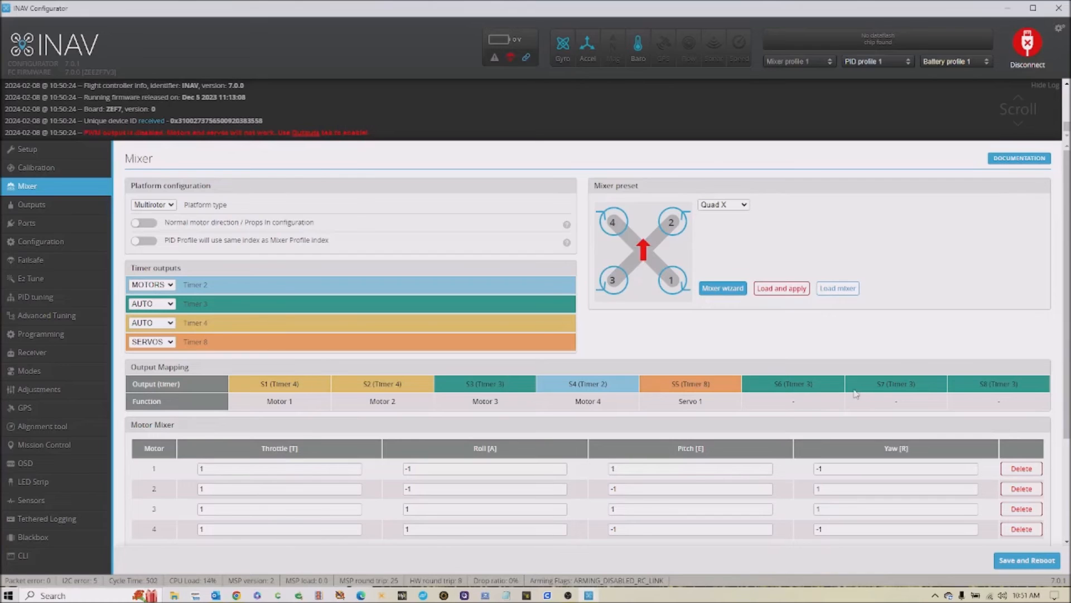
pyautogui.moveTo(949, 408)
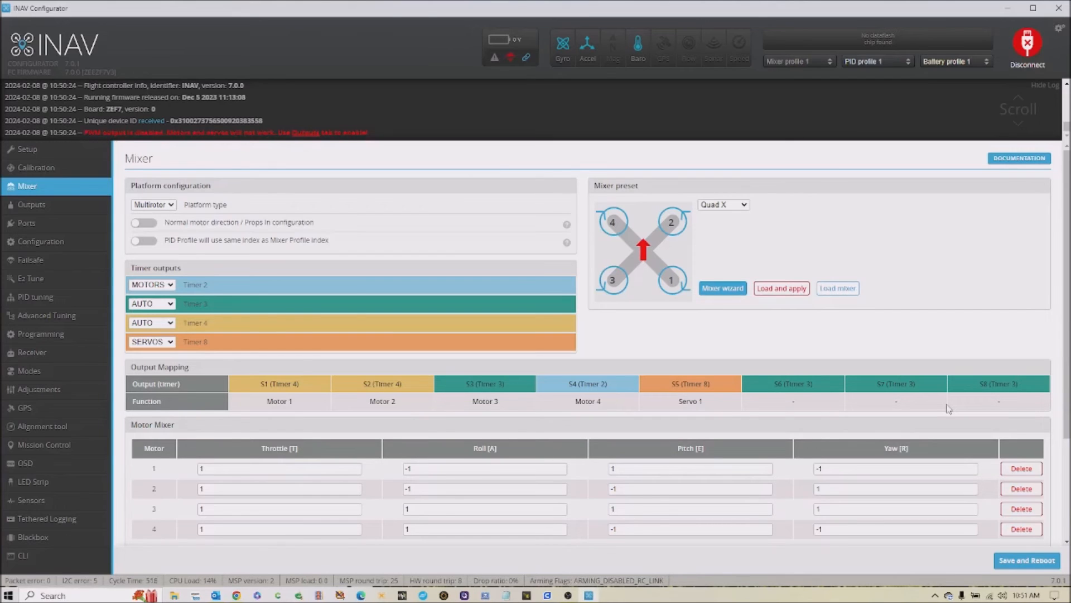
pyautogui.moveTo(773, 442)
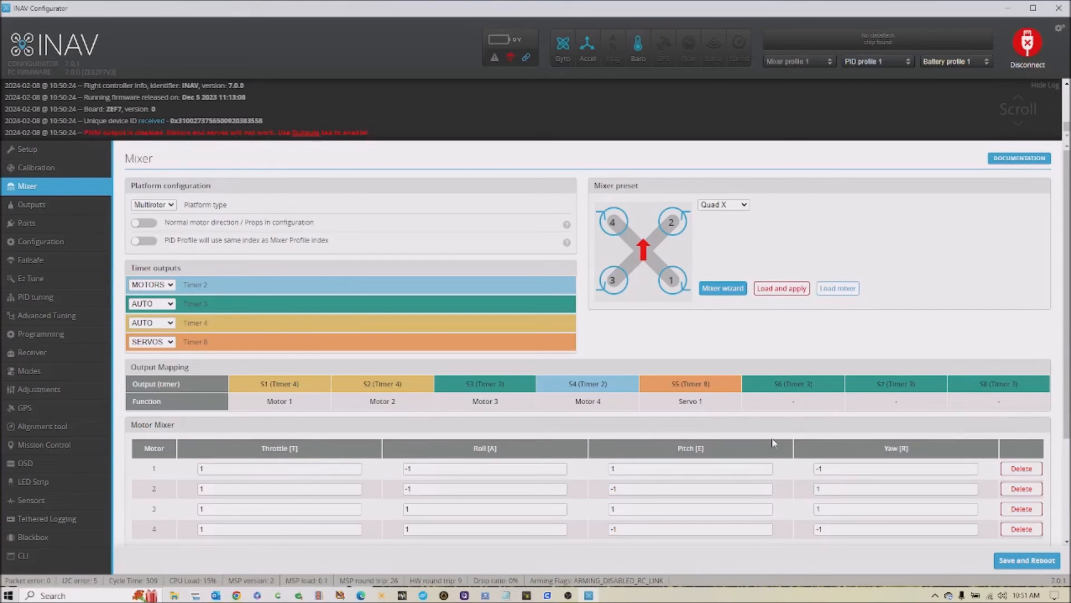
pyautogui.moveTo(566, 281)
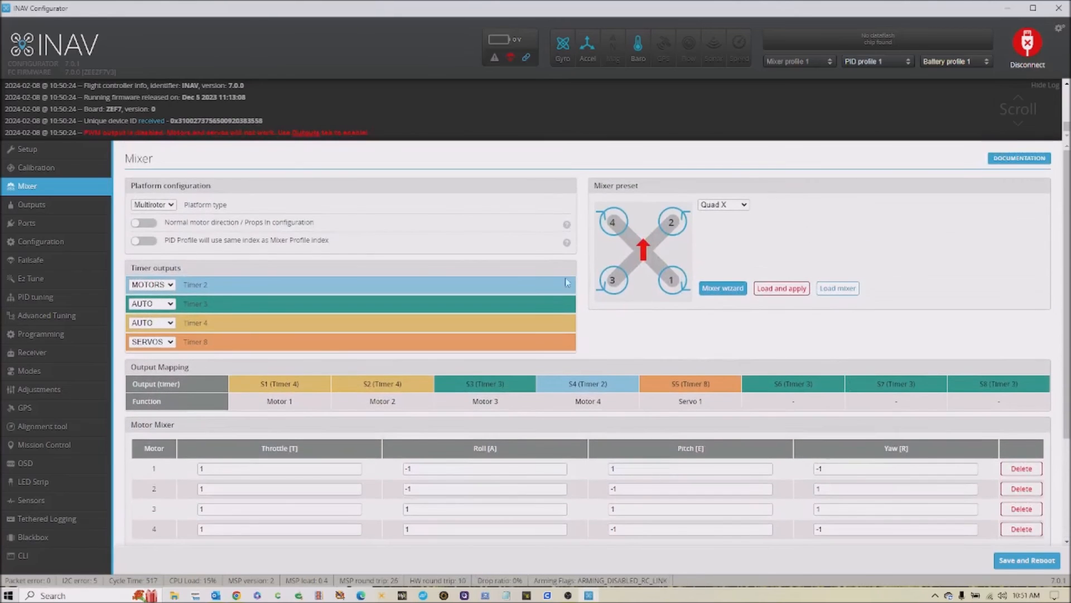
# Step: Go to the Outputs page and scroll to the Servos section showing Servo 1 on S5
pyautogui.click(32, 205)
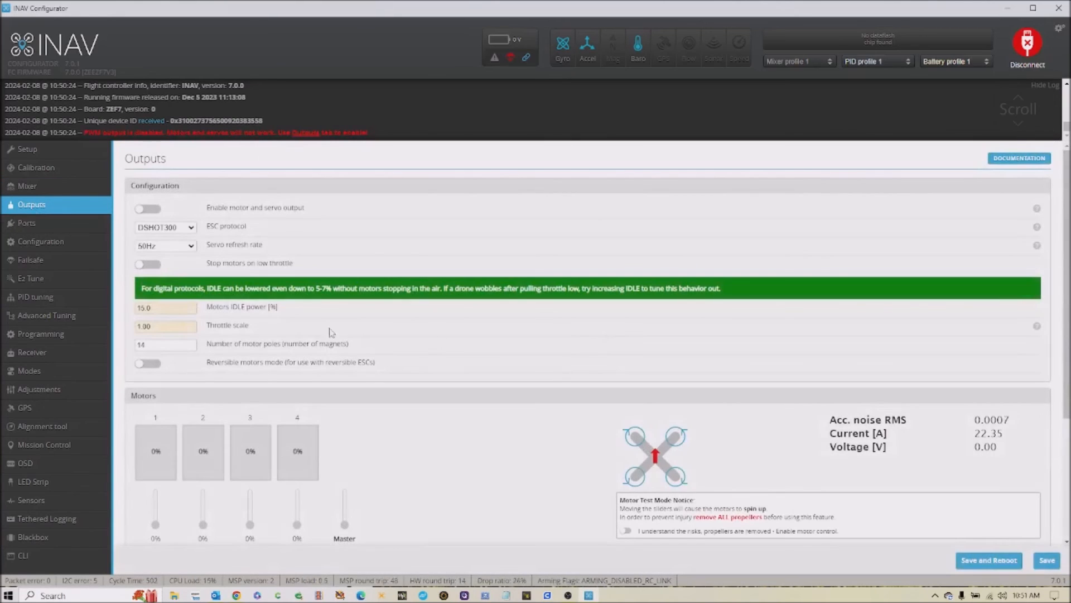
pyautogui.scroll(-3)
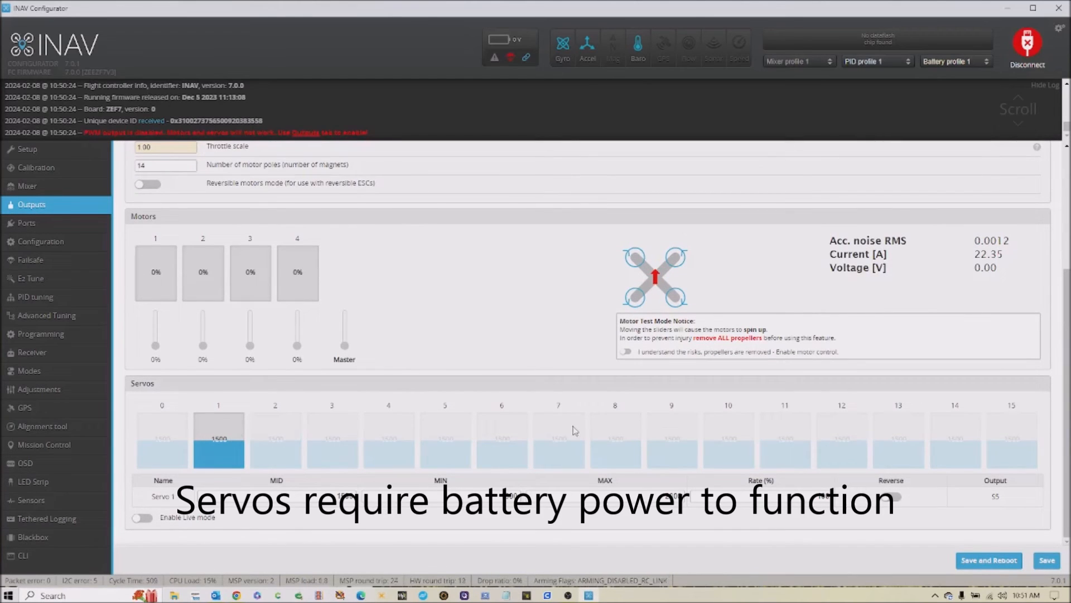
pyautogui.moveTo(439, 355)
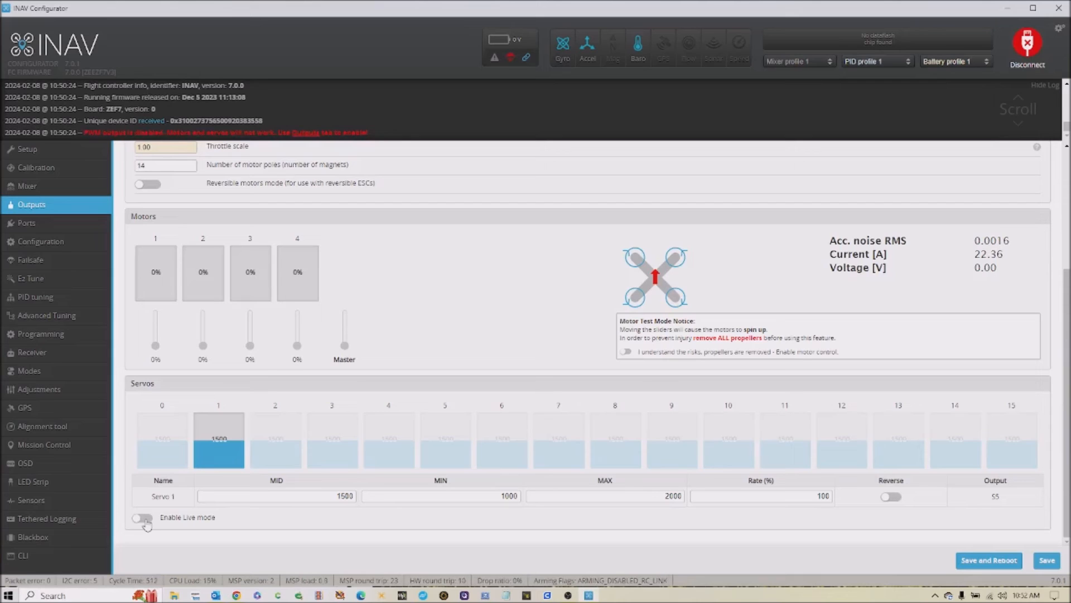
pyautogui.moveTo(45, 262)
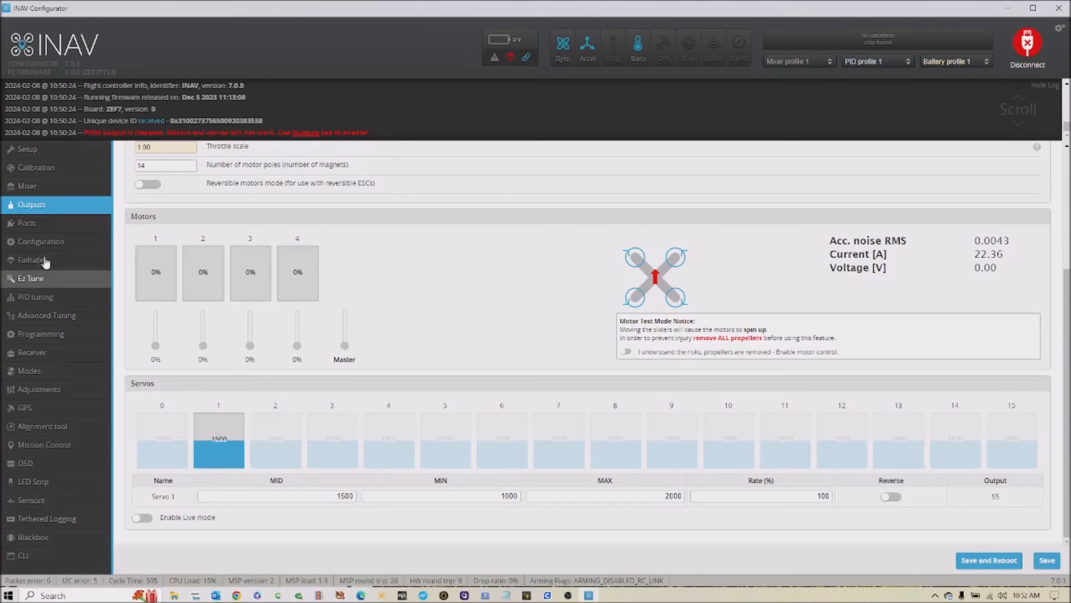
# Step: Return to the Mixer page to view the Servo 1 rule on RC Channel 8
pyautogui.click(26, 185)
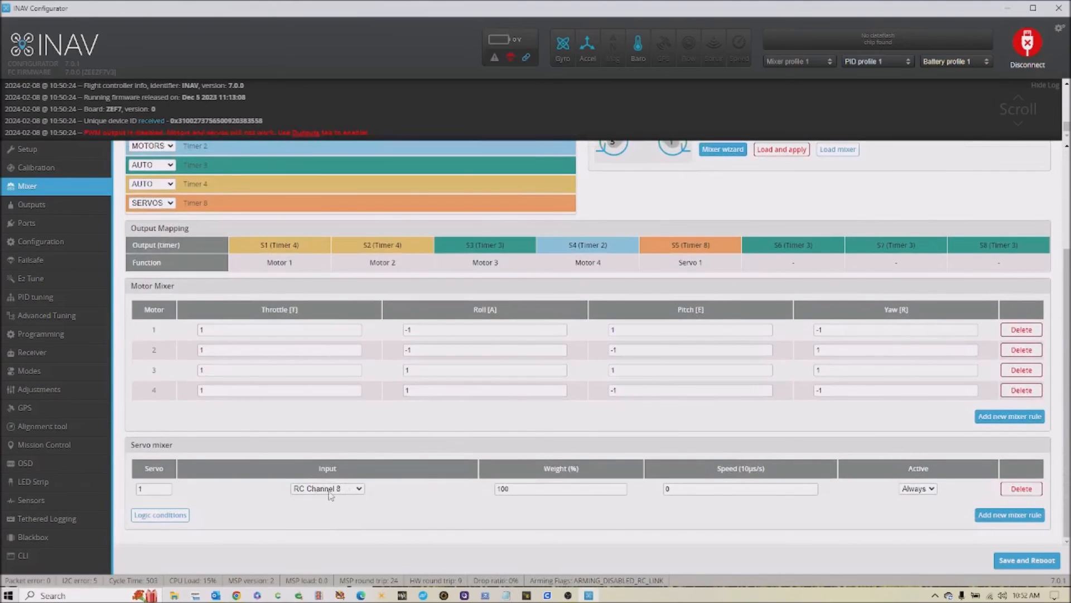
pyautogui.moveTo(265, 515)
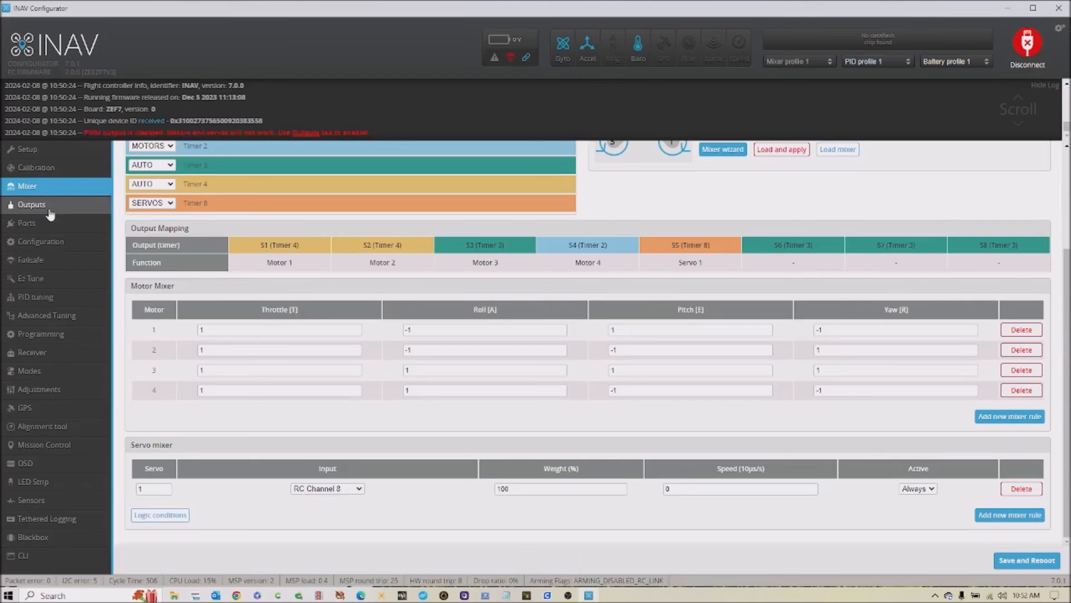
# Step: Review Servo 1 on the Outputs page: mid 1500, min 1000, max 2000, rate 100
pyautogui.click(31, 205)
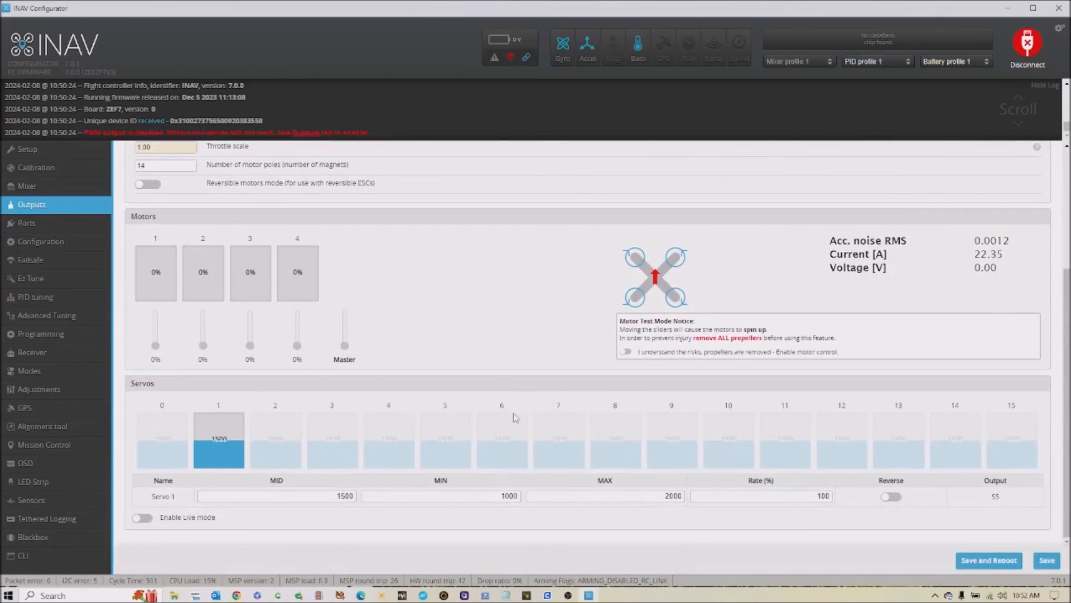
pyautogui.moveTo(384, 530)
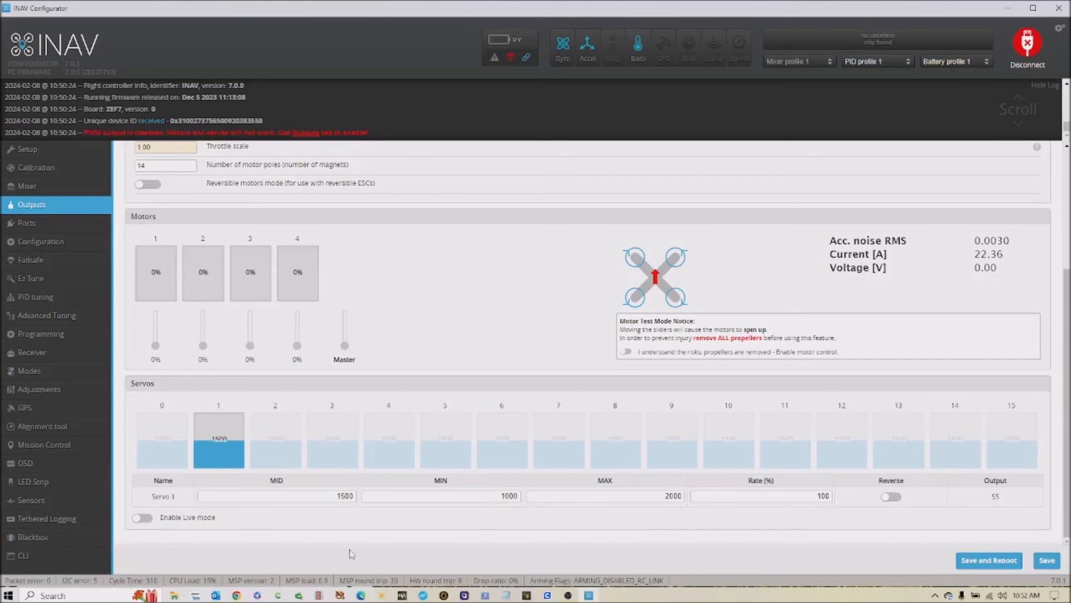
pyautogui.moveTo(471, 536)
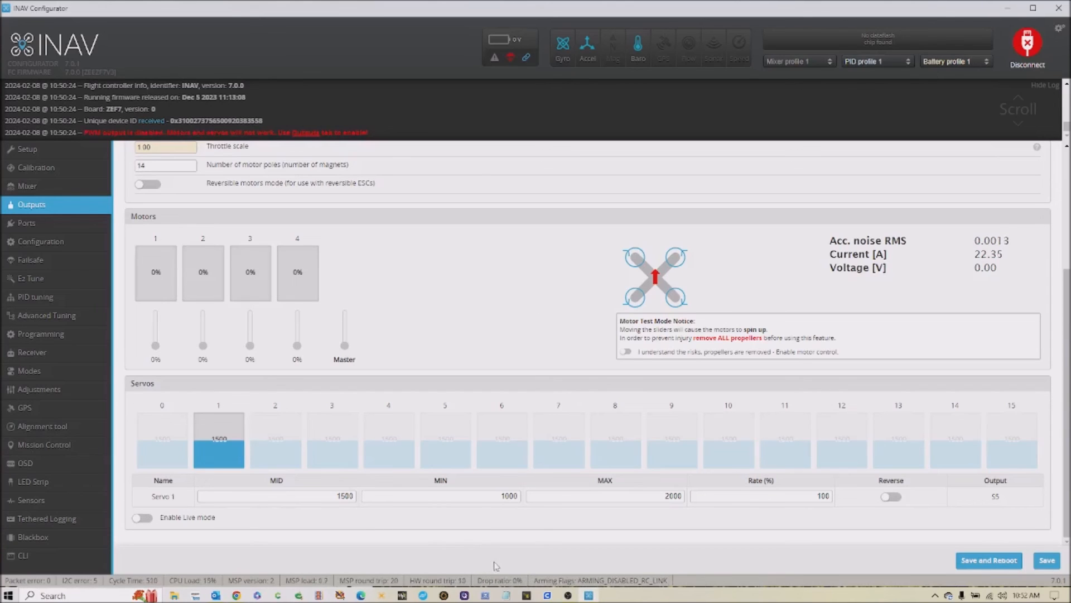
pyautogui.moveTo(690, 541)
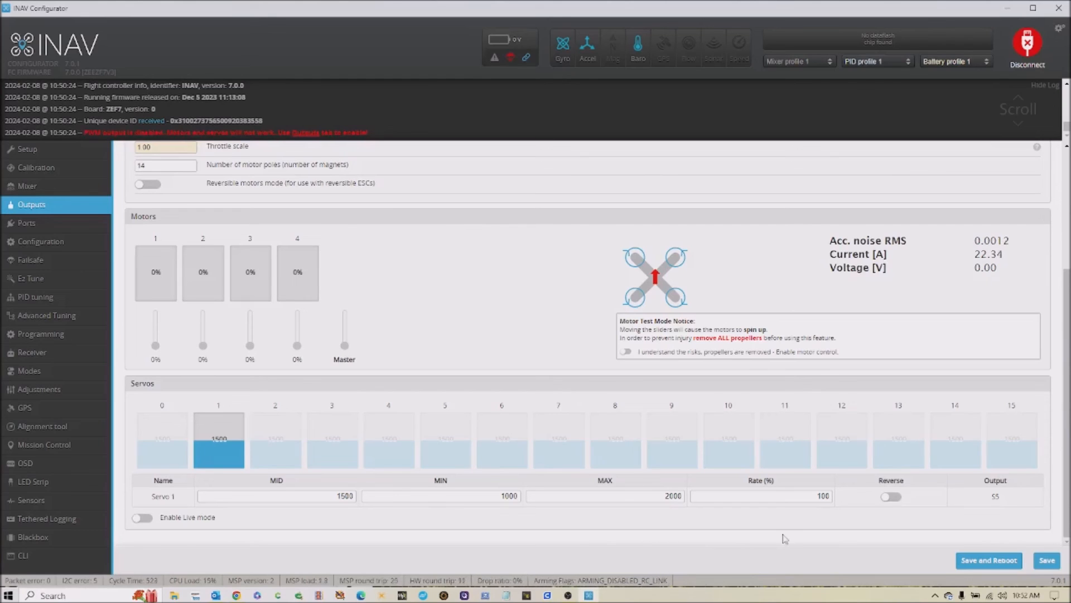
pyautogui.moveTo(463, 554)
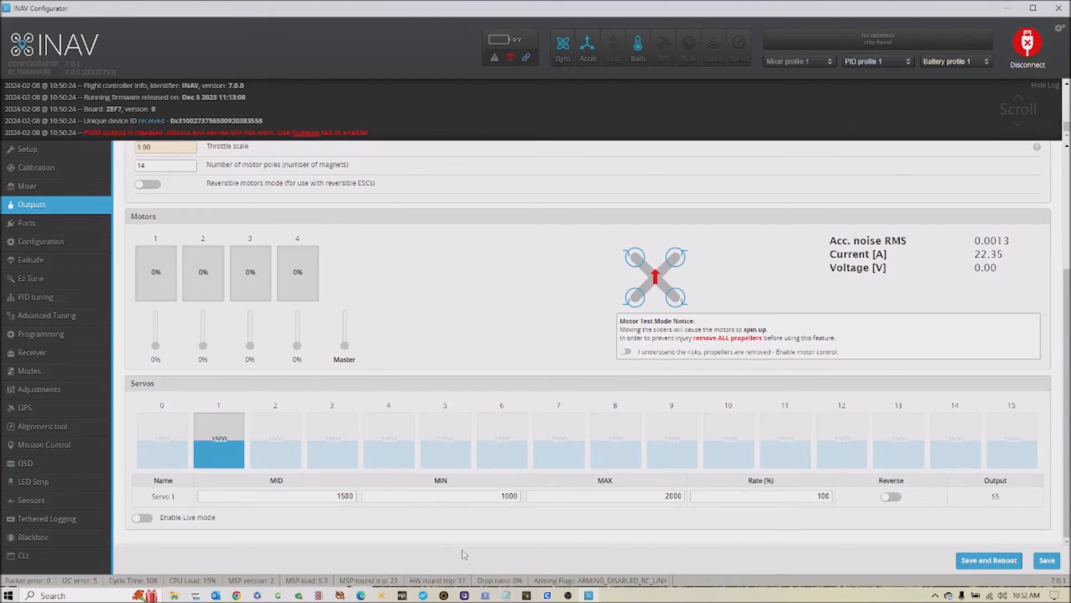
pyautogui.moveTo(546, 499)
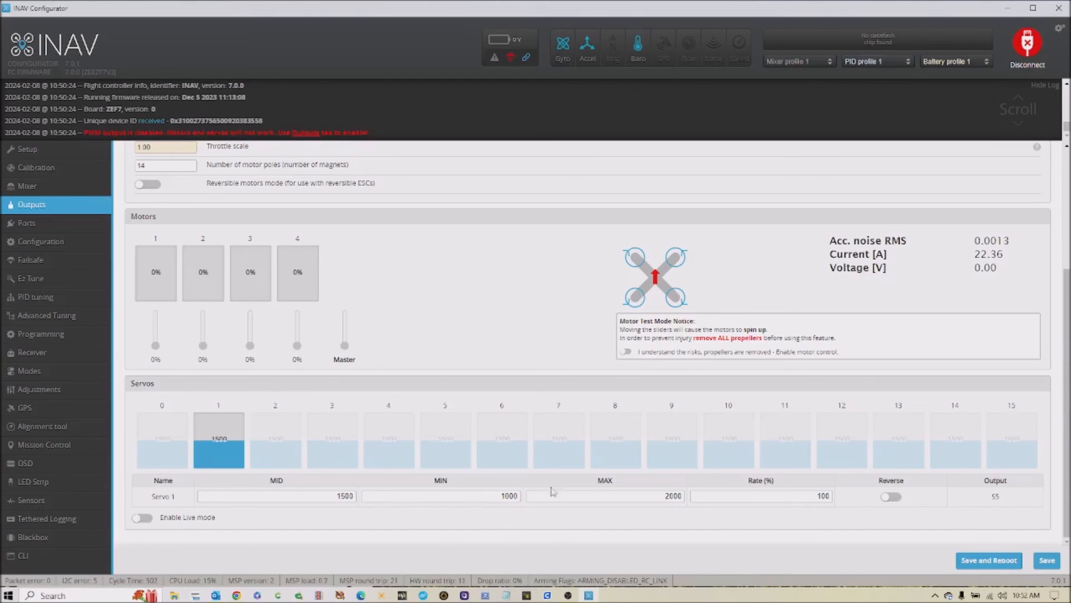
pyautogui.scroll(3)
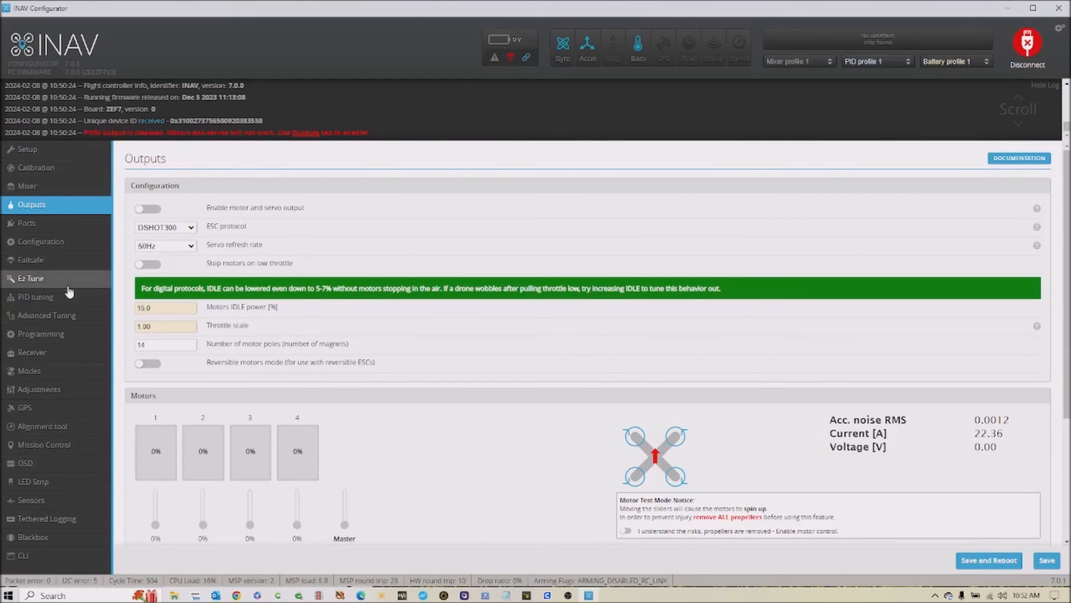
pyautogui.scroll(-3)
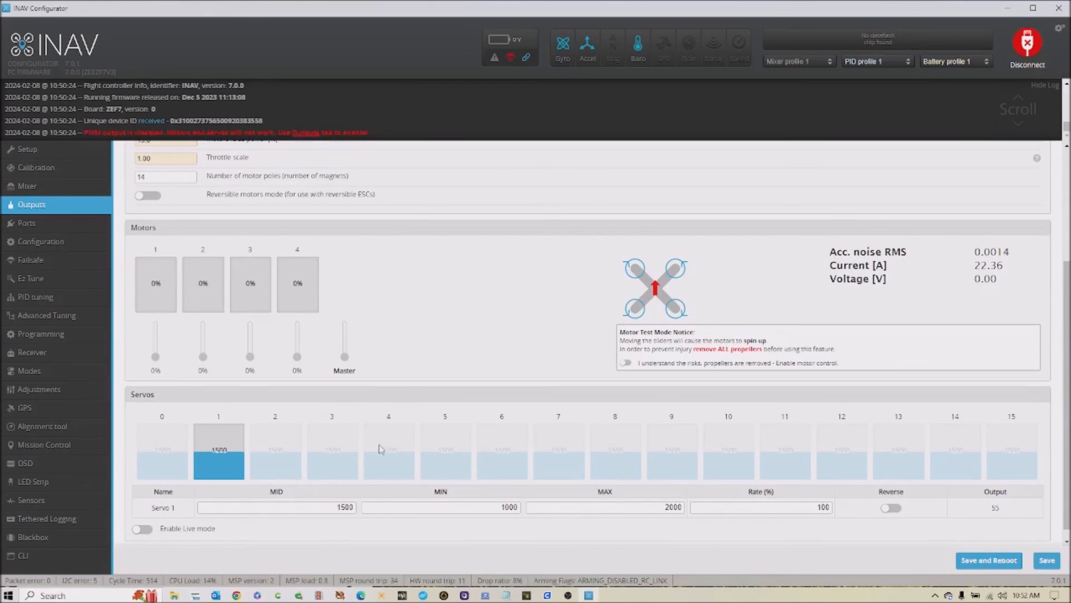
# Step: Return to the Mixer page showing Servo 1 on RC Channel 8 mapped to S5
pyautogui.click(27, 186)
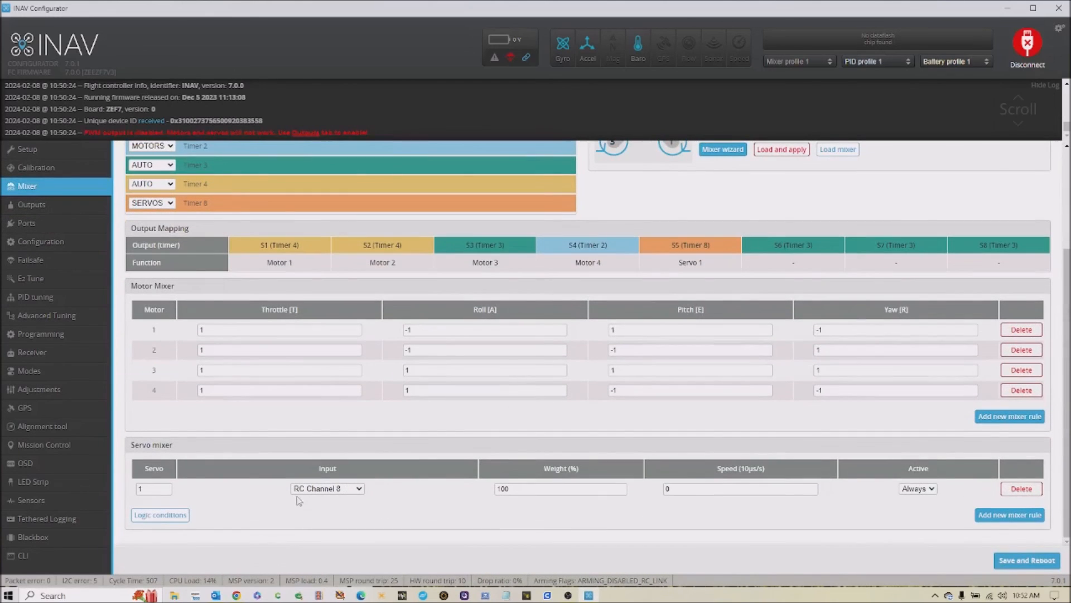
pyautogui.moveTo(373, 503)
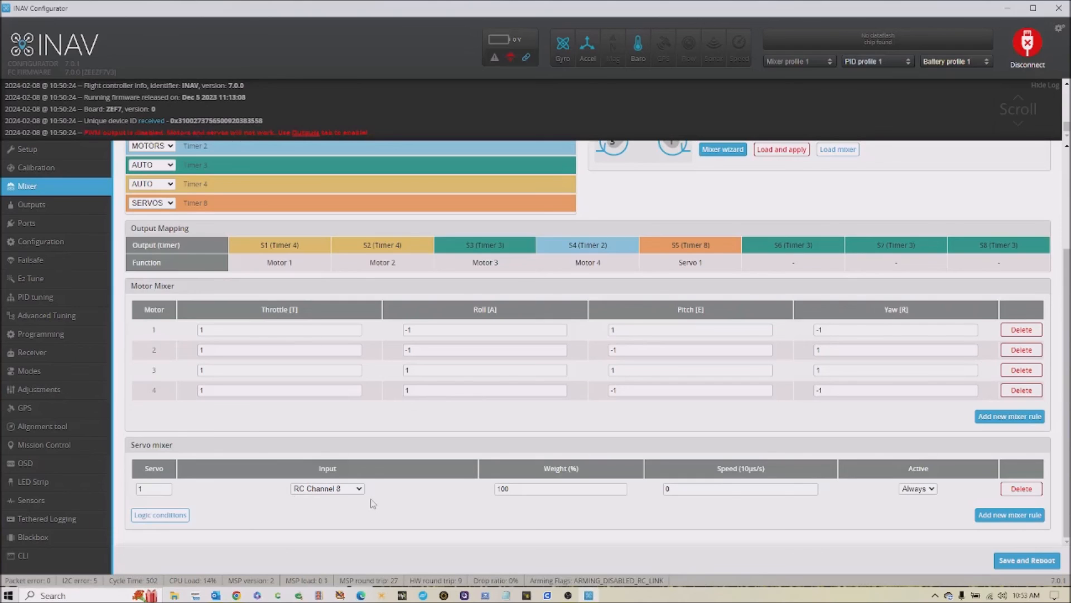
pyautogui.moveTo(36, 296)
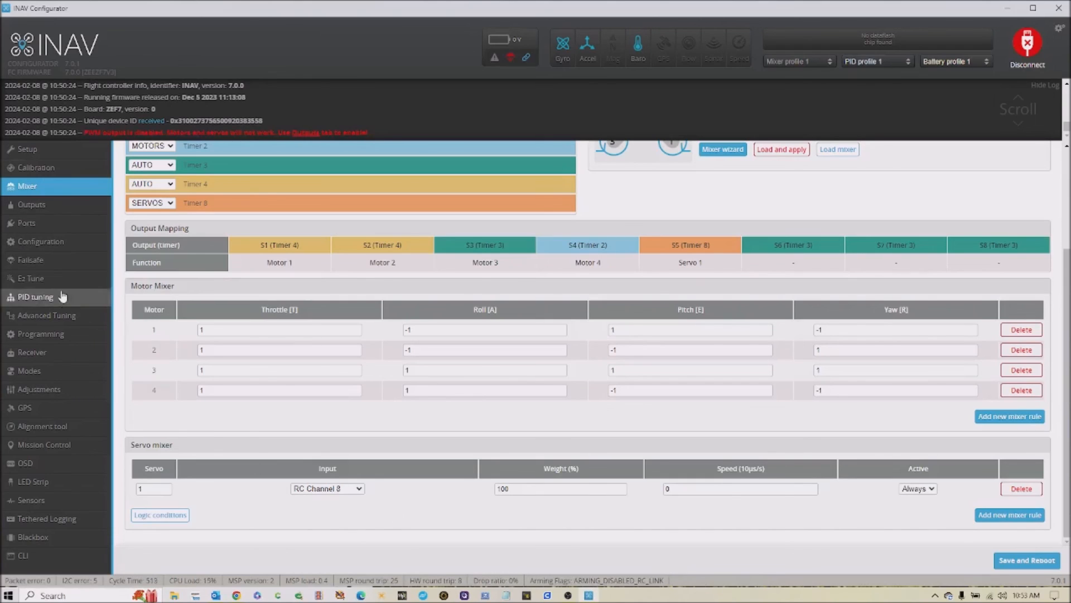
pyautogui.moveTo(70, 190)
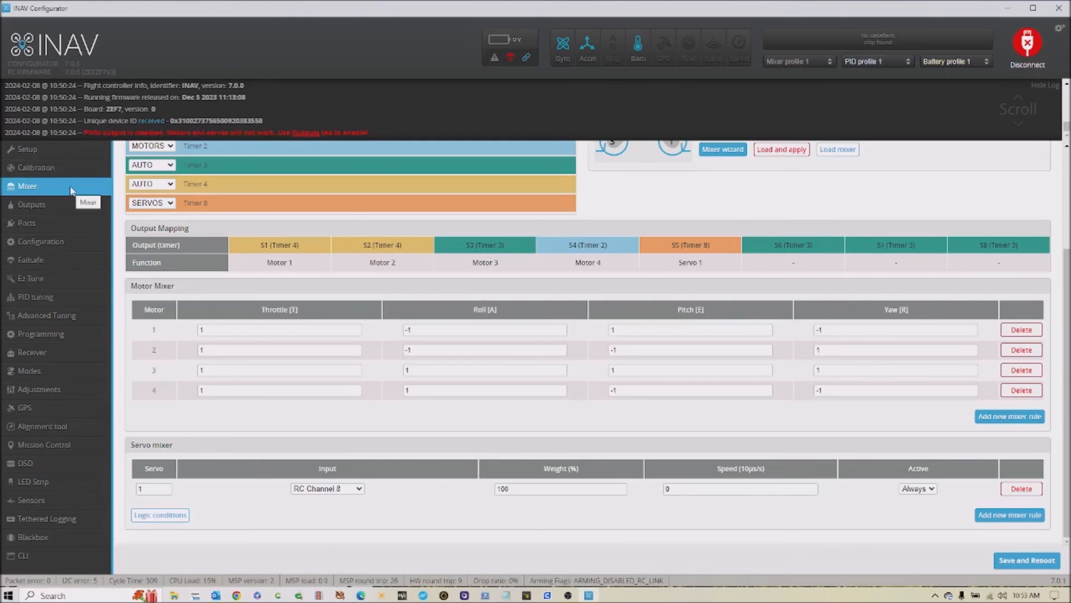
pyautogui.moveTo(608, 542)
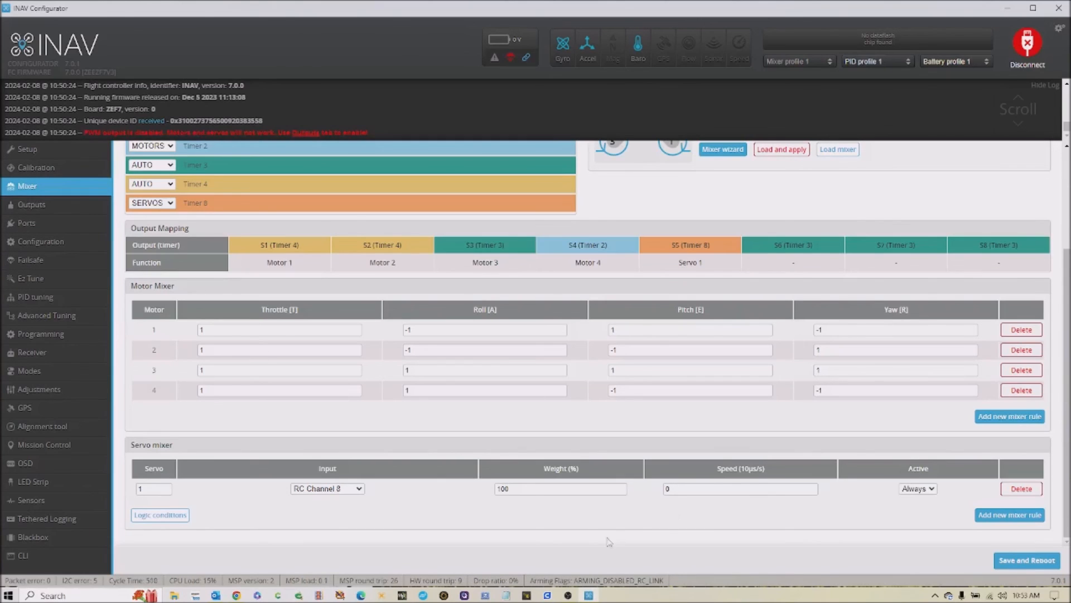
pyautogui.moveTo(588, 539)
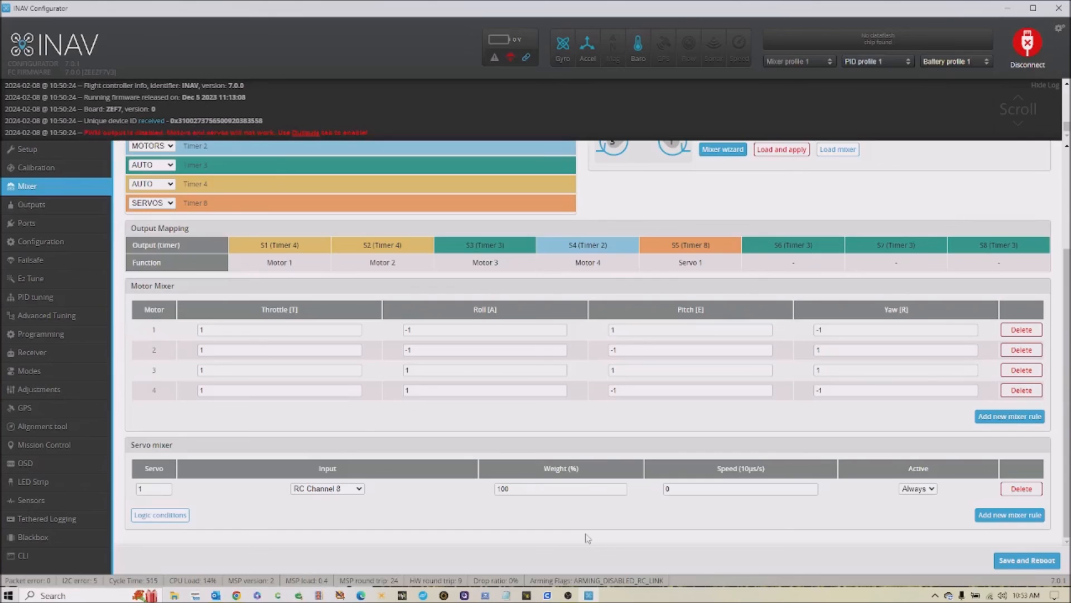
pyautogui.moveTo(429, 515)
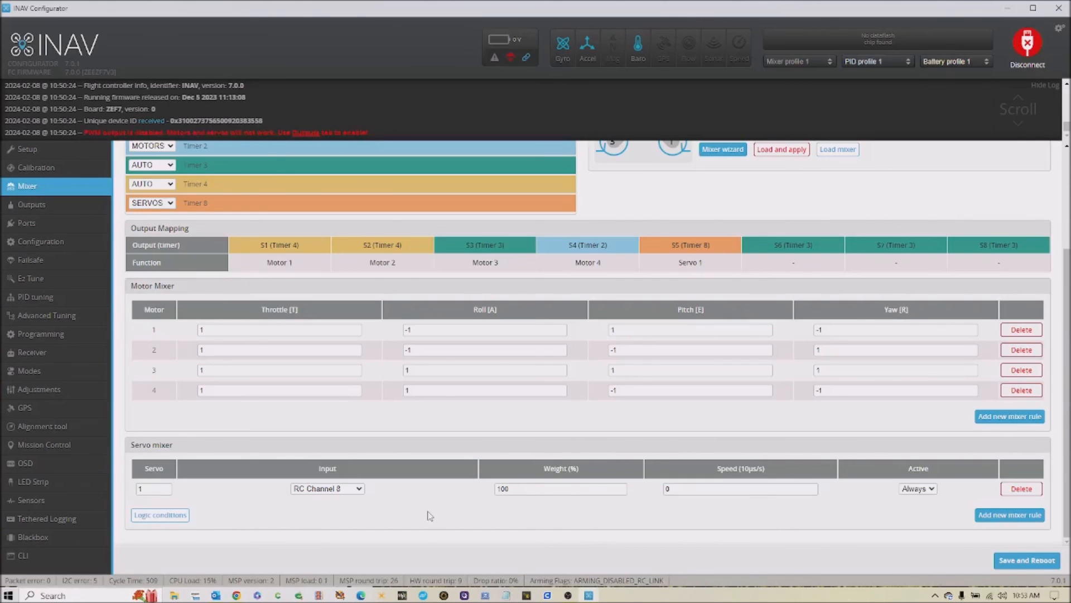
pyautogui.moveTo(435, 509)
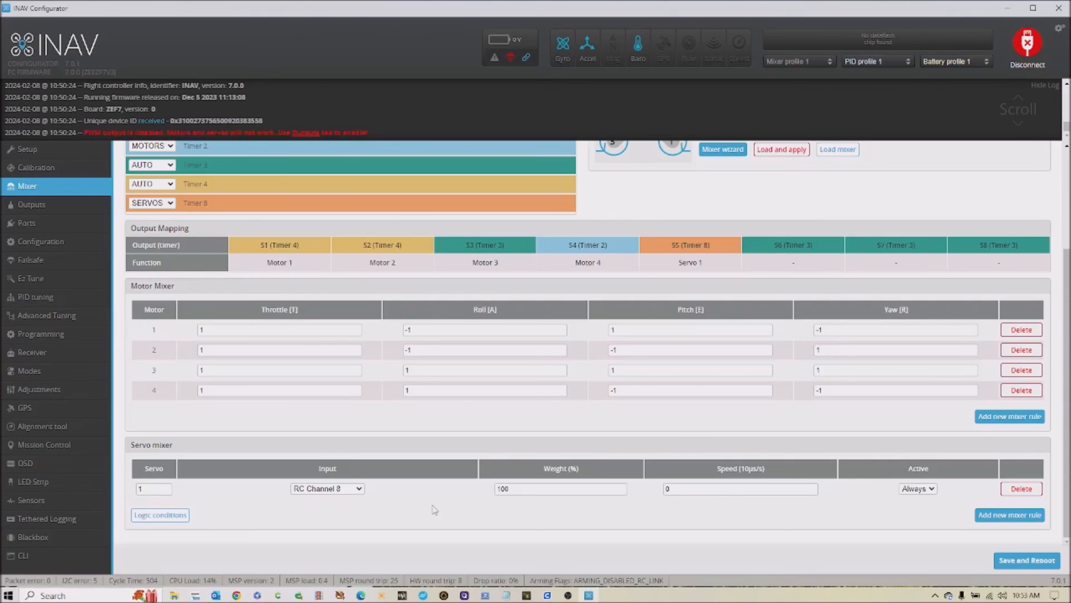
pyautogui.moveTo(439, 513)
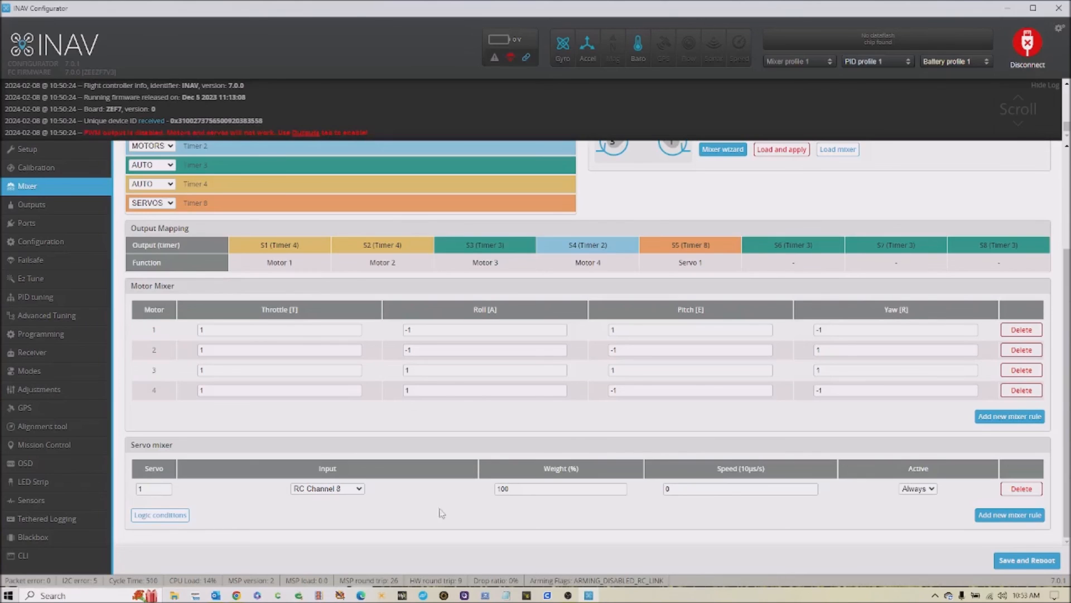
pyautogui.moveTo(692, 569)
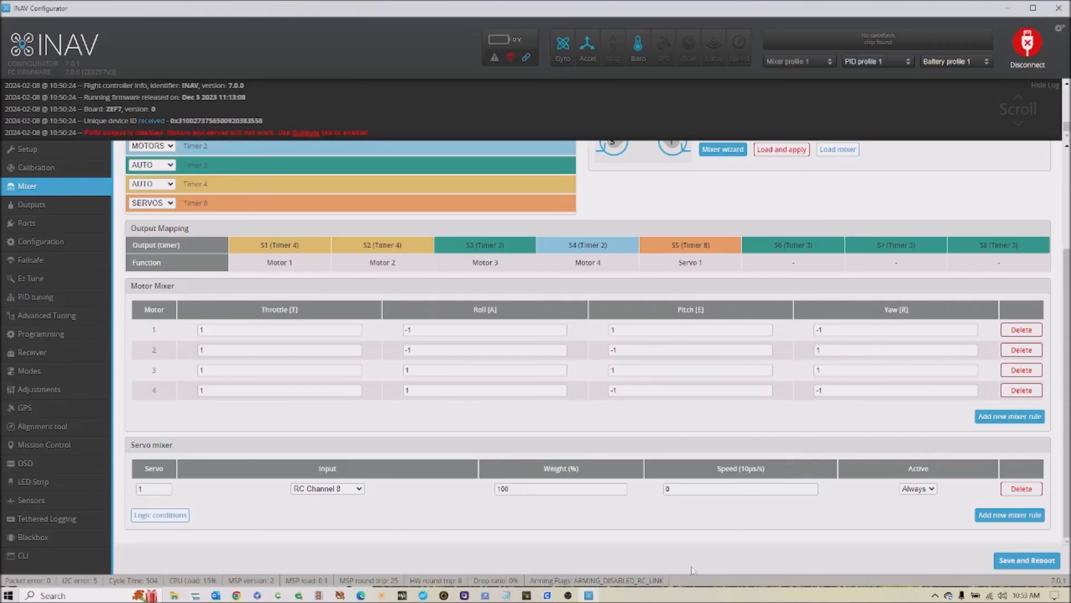